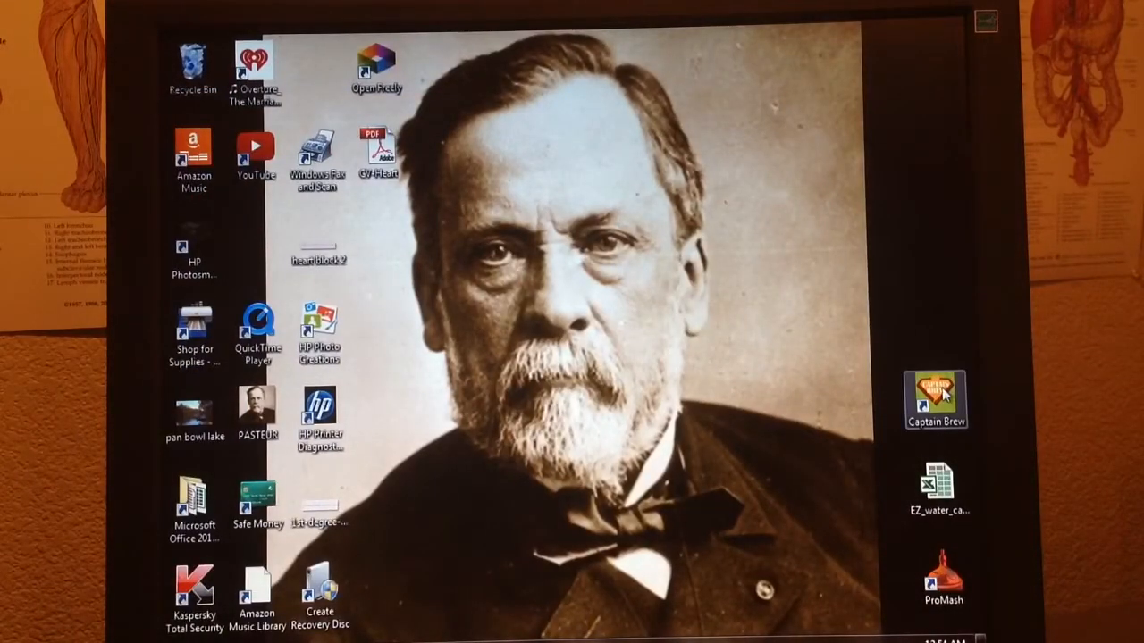
- Launch the Captain Brew homebrew recipe website from the desktop shortcut
{"action": "double_click", "coordinate": [934, 401]}
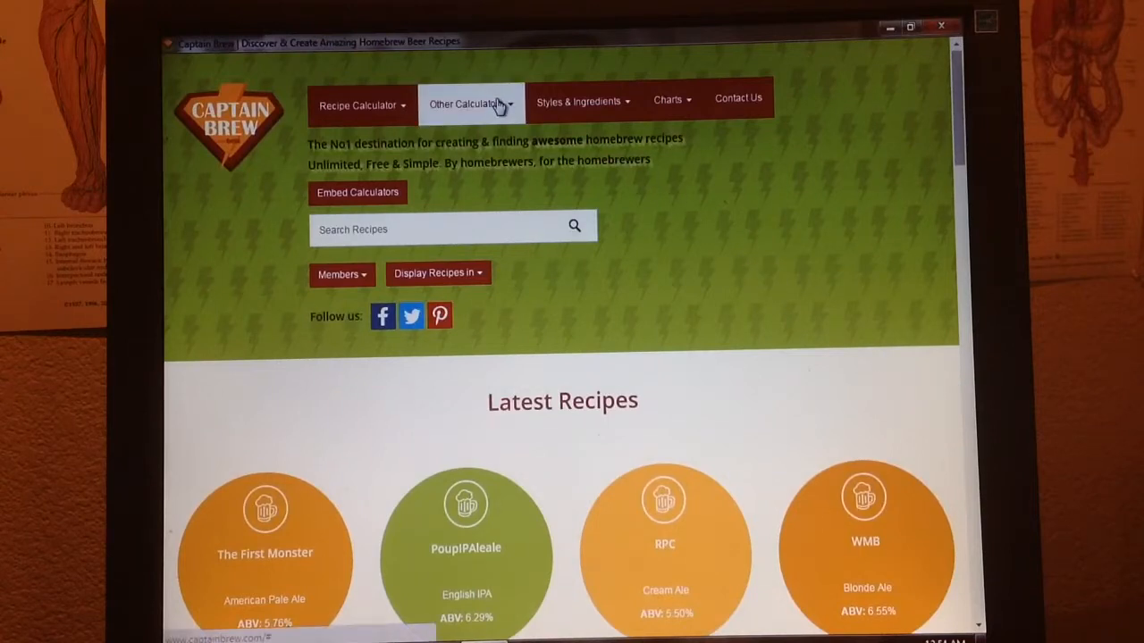
- Go to the Pitching Rate Calculator from Other Calculators and bring its forms into view
{"action": "left_click", "coordinate": [472, 102]}
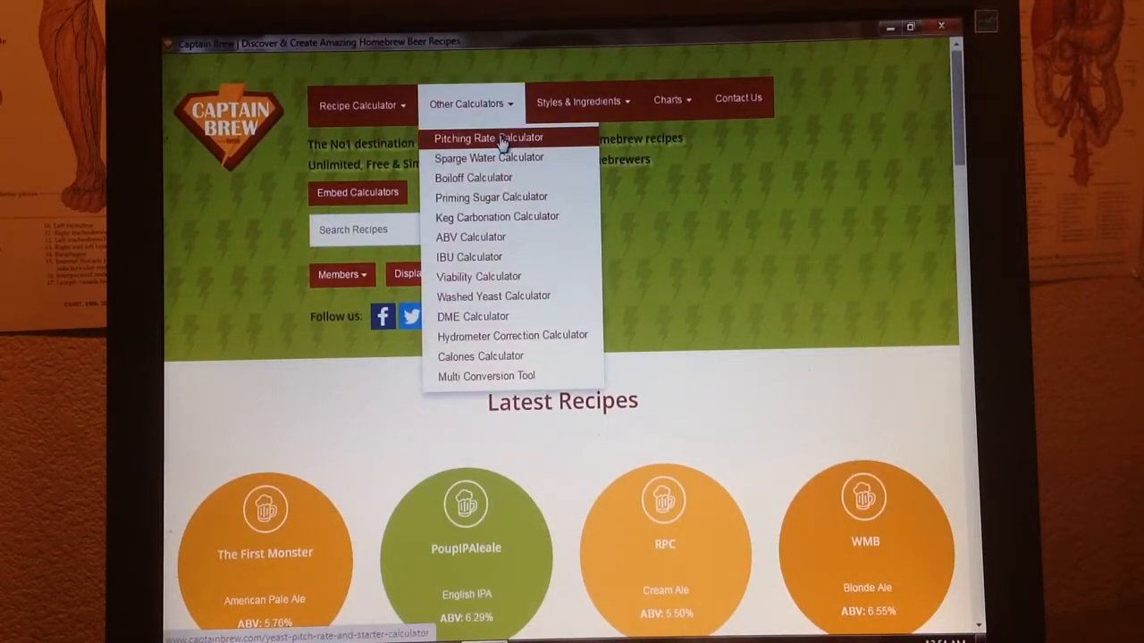
{"action": "left_click", "coordinate": [486, 138]}
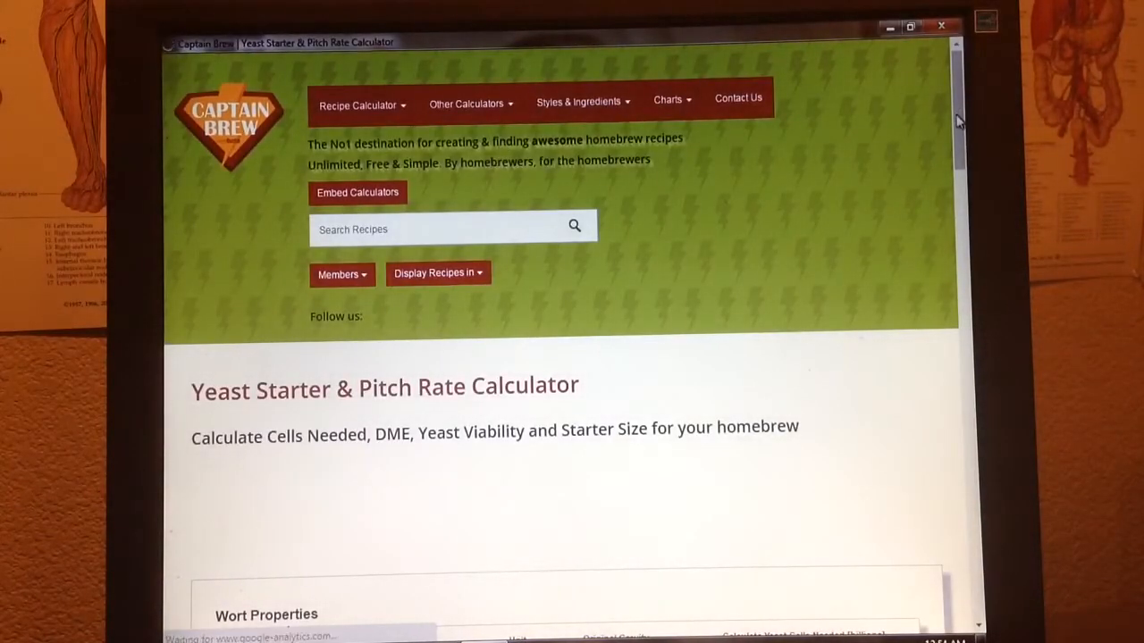
{"action": "scroll", "scroll_direction": "down", "scroll_amount": 3}
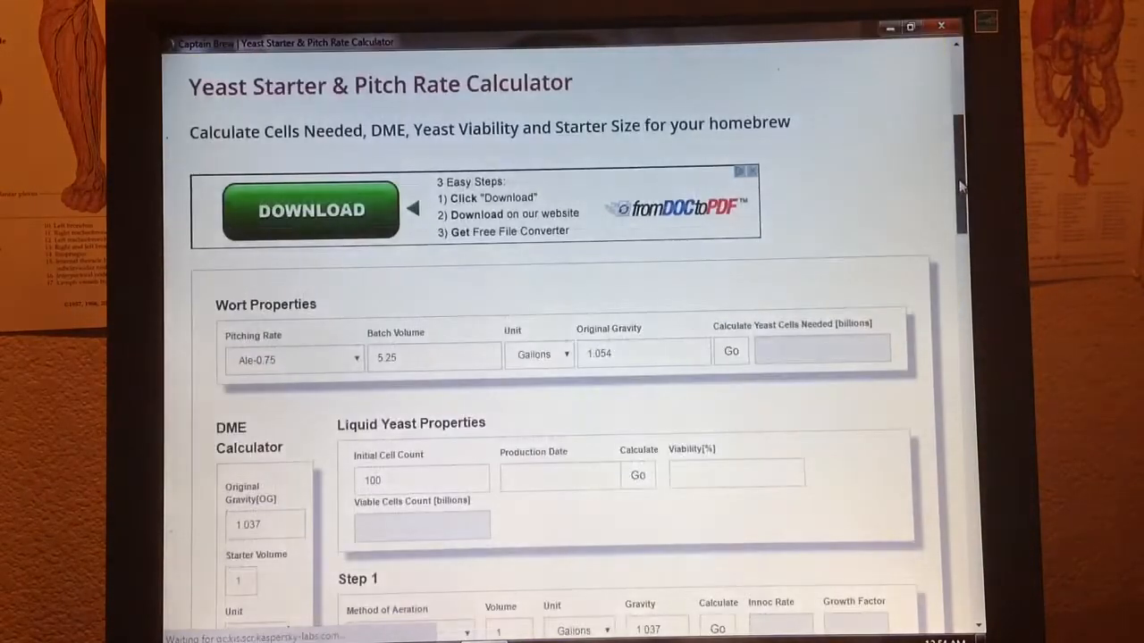
{"action": "scroll", "scroll_direction": "down", "scroll_amount": 3}
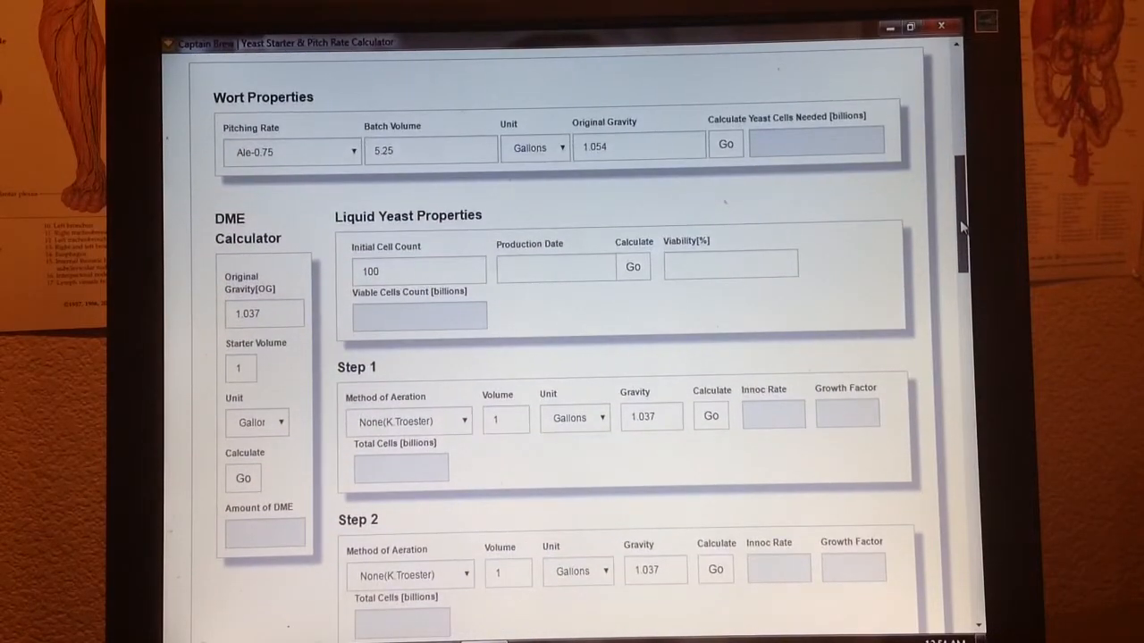
{"action": "scroll", "scroll_direction": "down", "scroll_amount": 3}
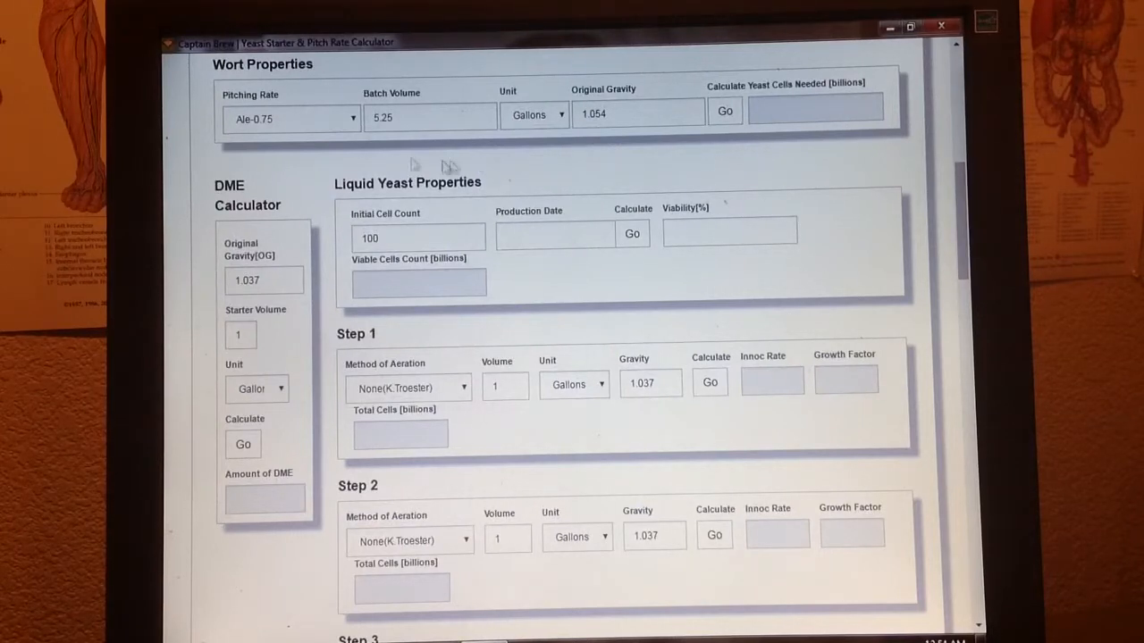
{"action": "mouse_move", "coordinate": [354, 132]}
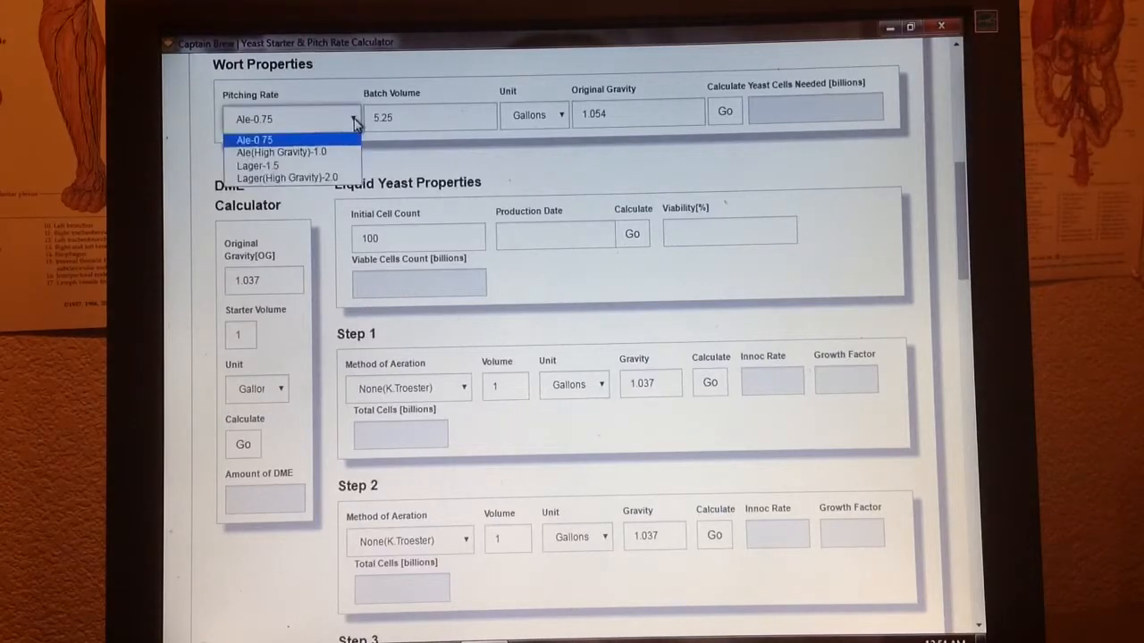
- Set wort to Ale (High Gravity) 1.0, 33 gallons at OG 1.108, and calculate cells needed
{"action": "left_click", "coordinate": [282, 152]}
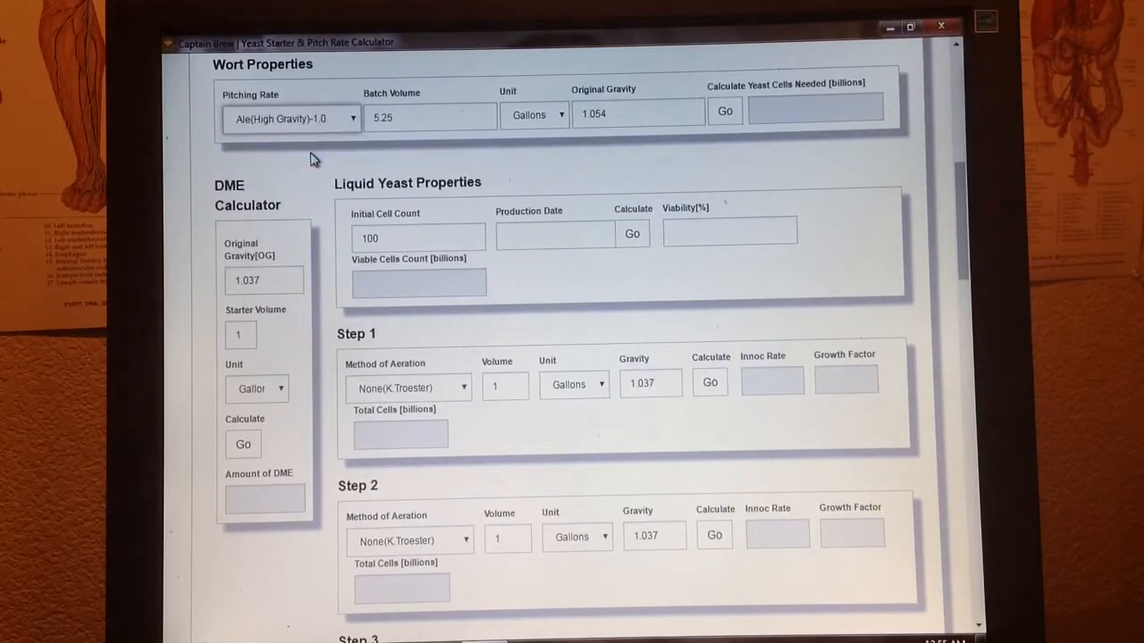
{"action": "left_click", "coordinate": [407, 118]}
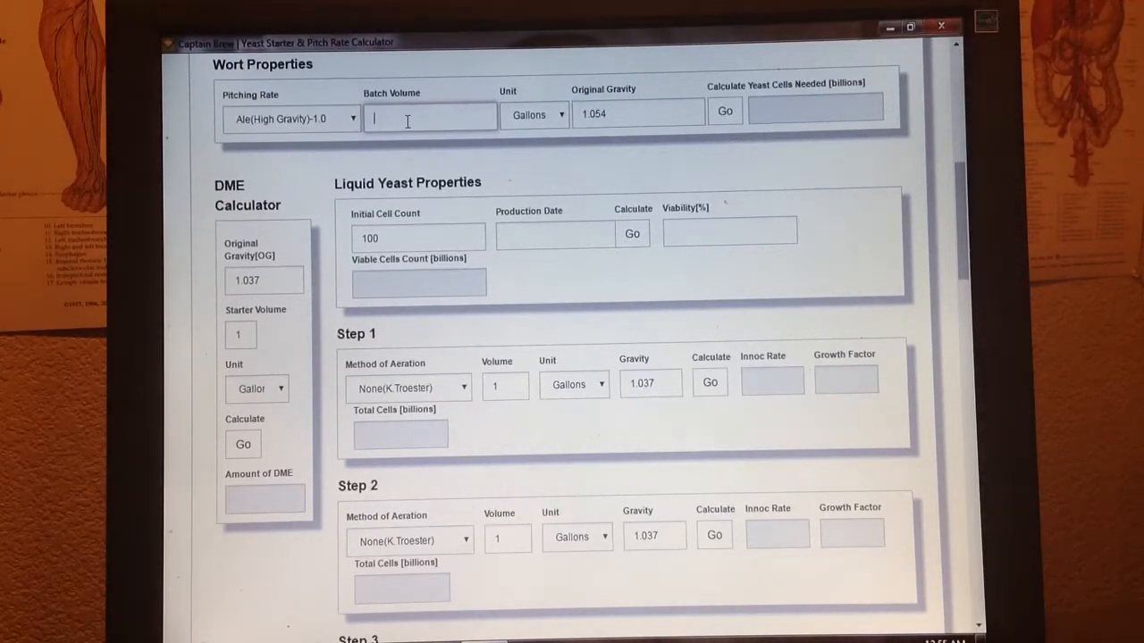
{"action": "type", "text": "33"}
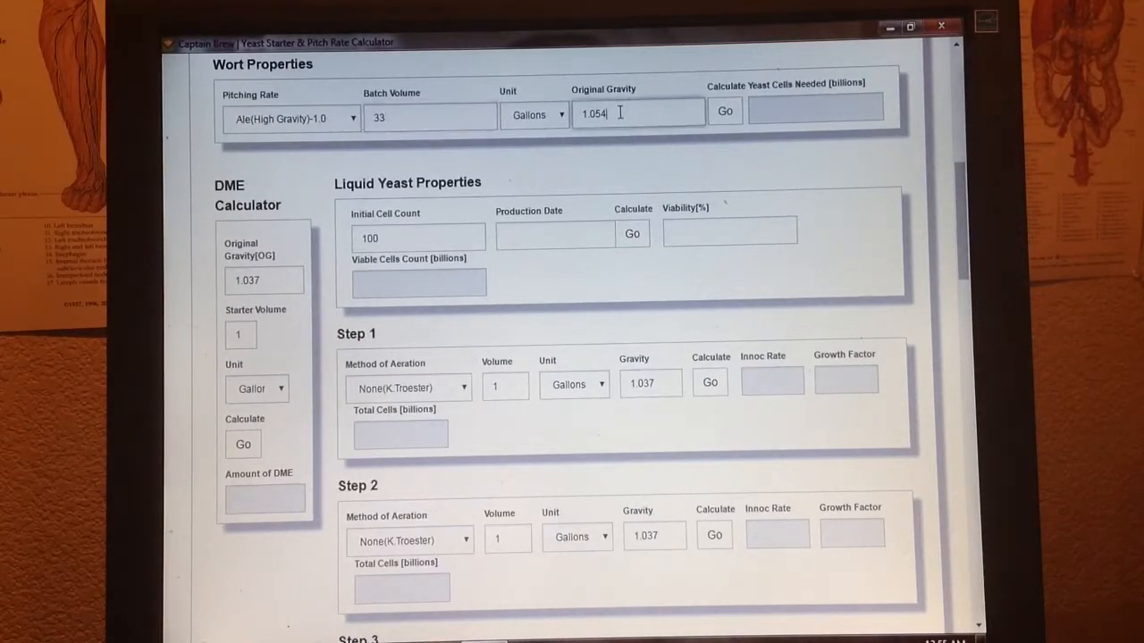
{"action": "key", "text": "Backspace"}
{"action": "type", "text": "108"}
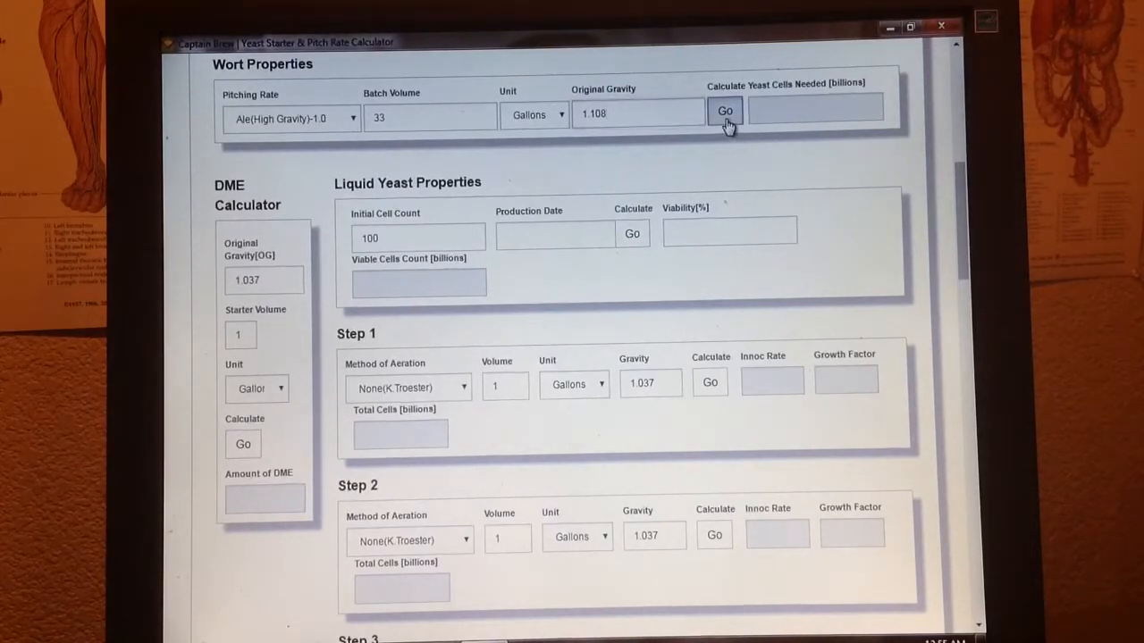
{"action": "left_click", "coordinate": [725, 110]}
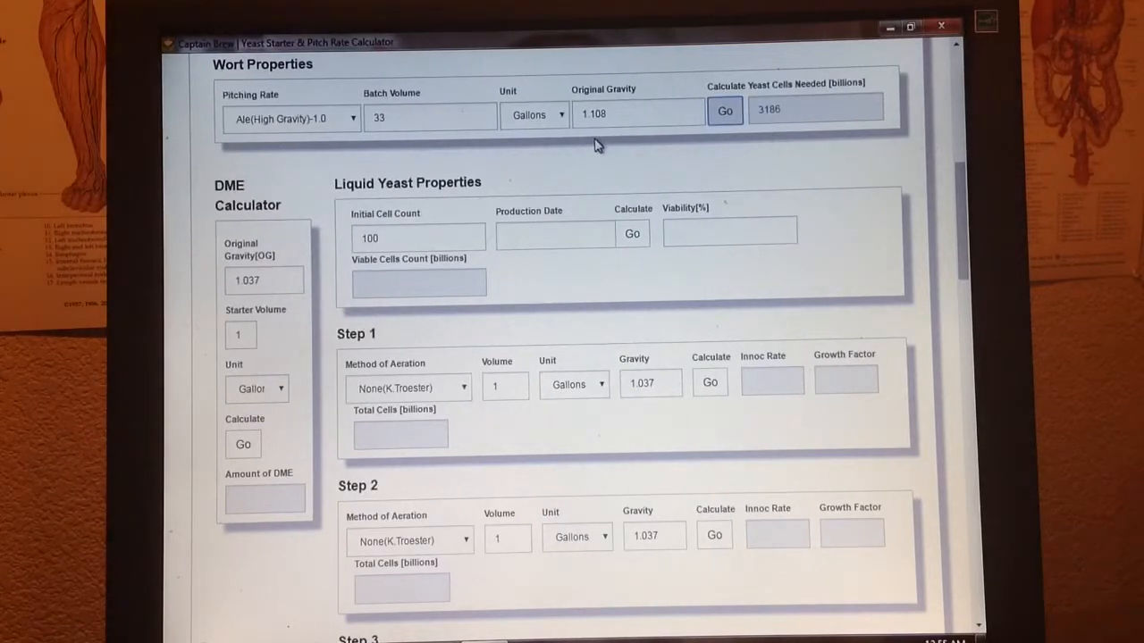
{"action": "mouse_move", "coordinate": [605, 161]}
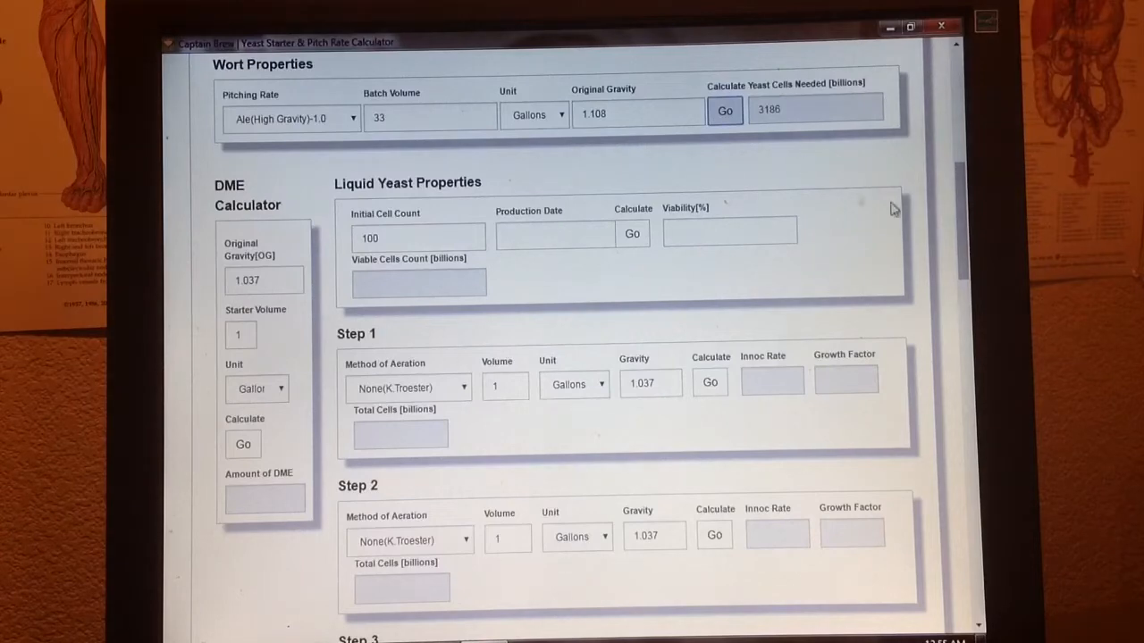
- Enter 300 initial cells produced 07/01/2016 and calculate 84.4% viability, 253.2 billion viable cells
{"action": "scroll", "scroll_direction": "down", "scroll_amount": 3}
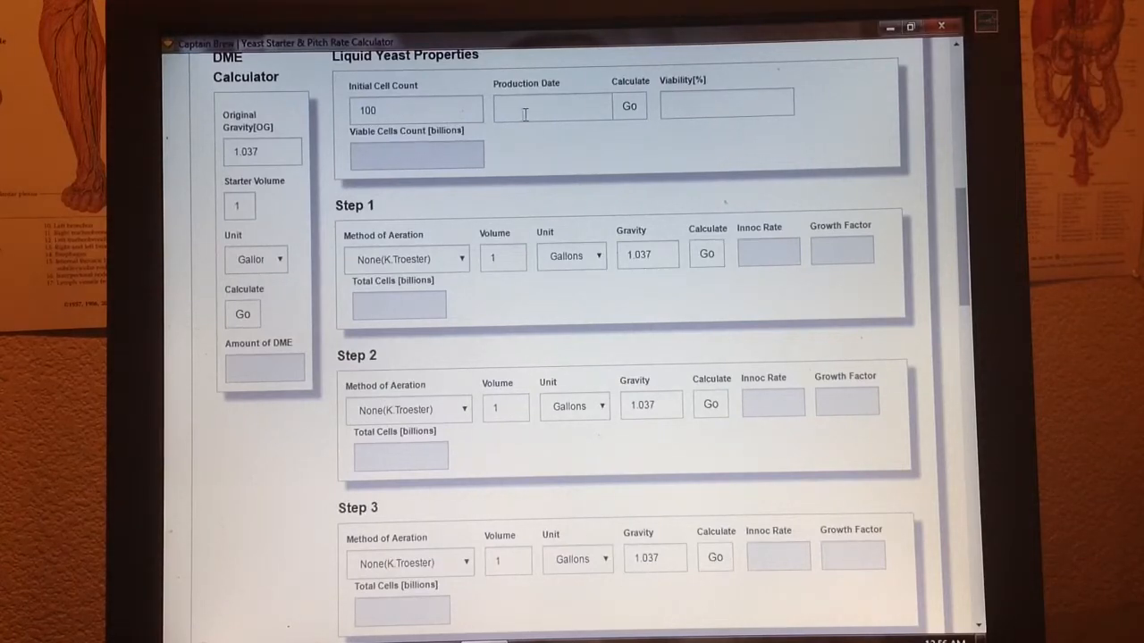
{"action": "left_click", "coordinate": [550, 108]}
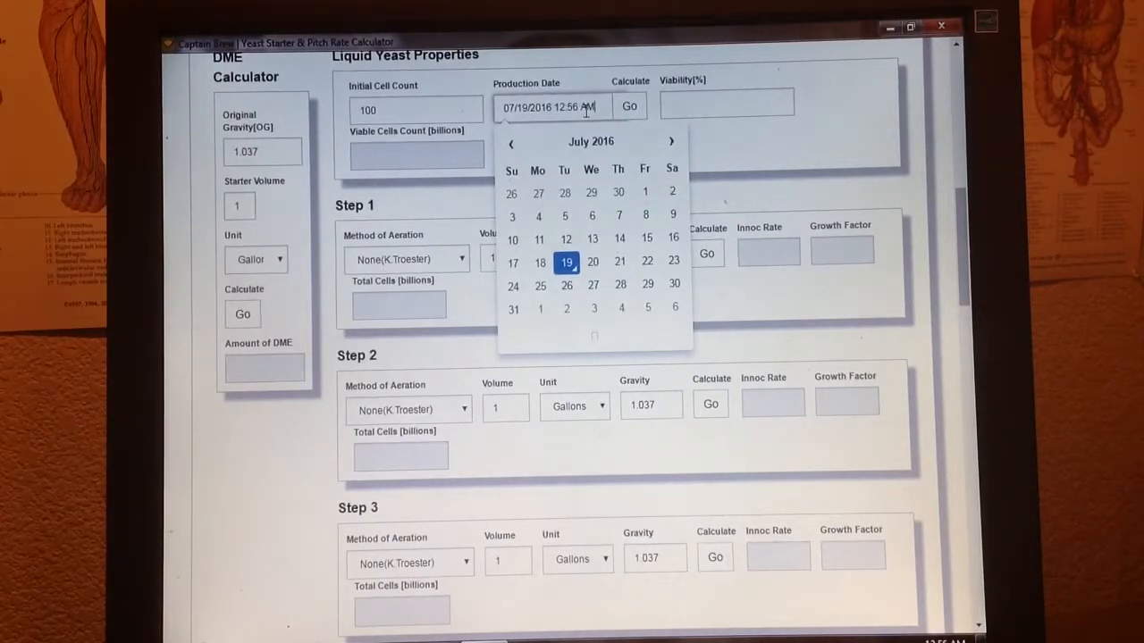
{"action": "left_click", "coordinate": [414, 111]}
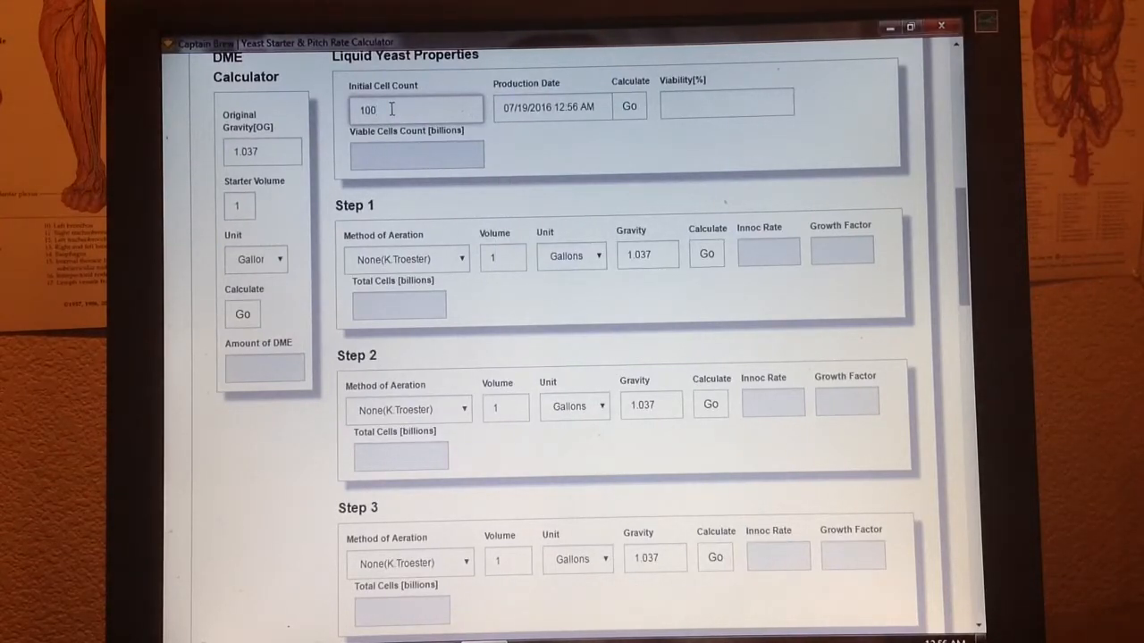
{"action": "key", "text": "BackSpace"}
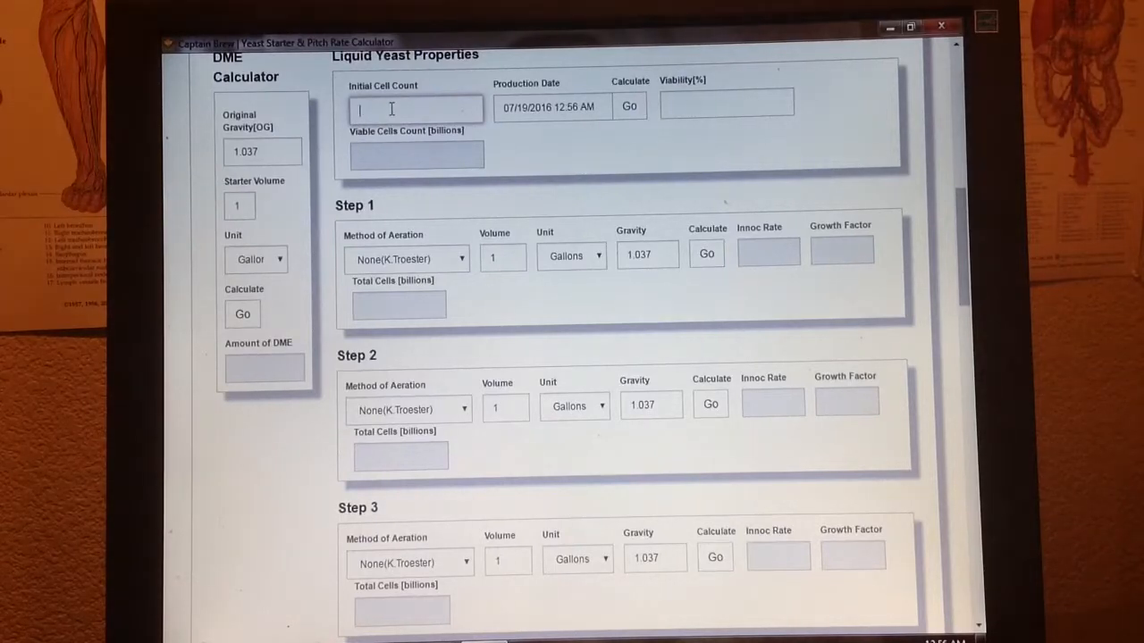
{"action": "type", "text": "300"}
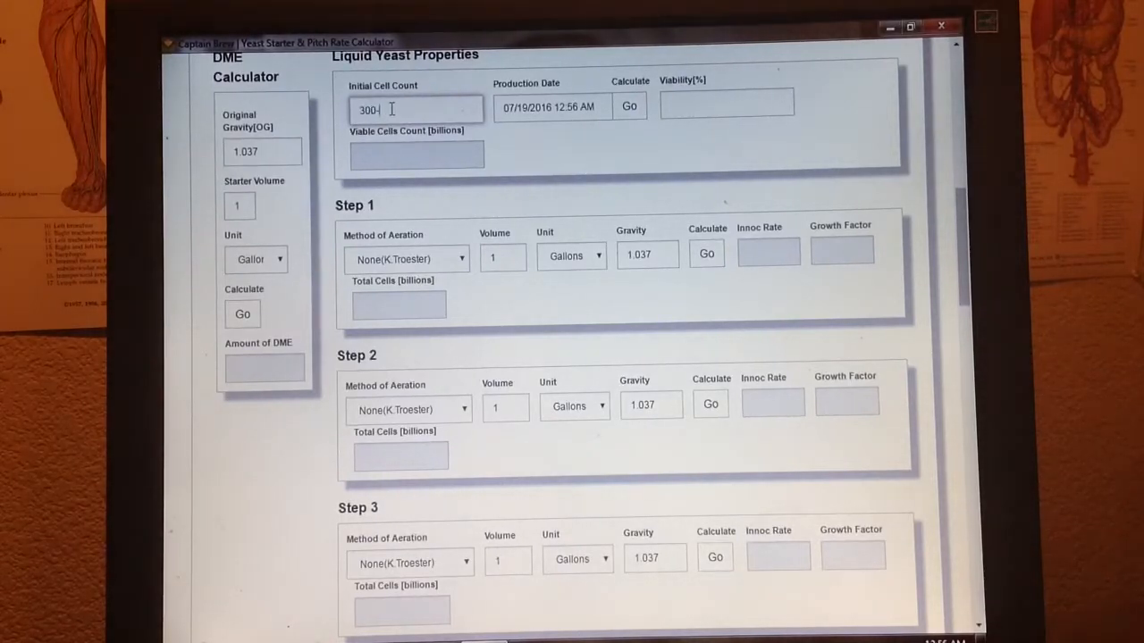
{"action": "key", "text": "Backspace"}
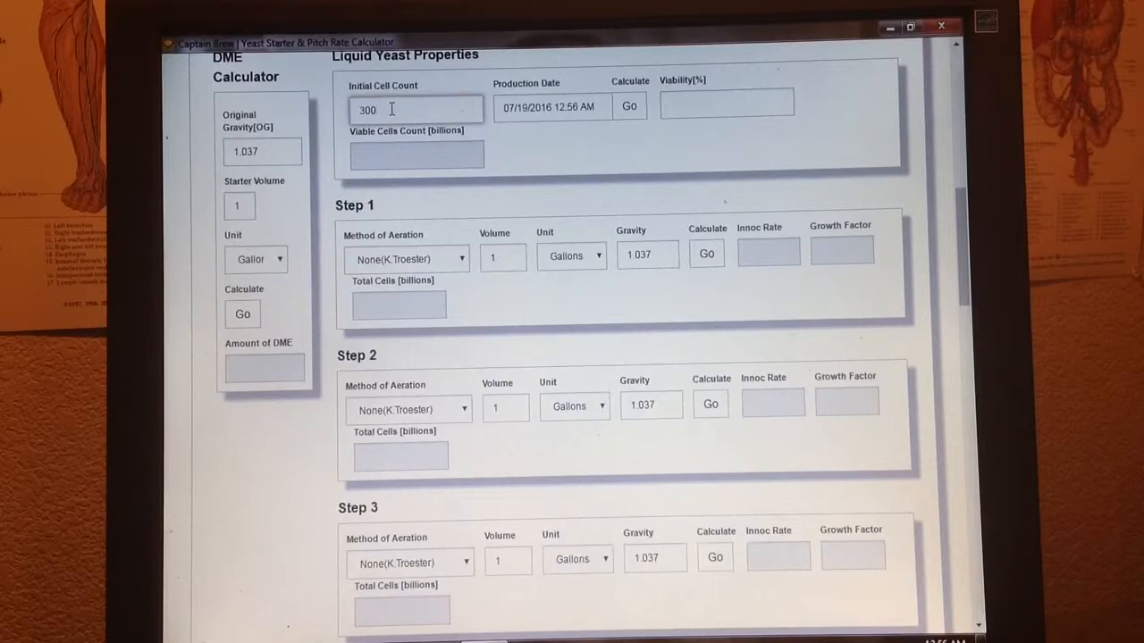
{"action": "mouse_move", "coordinate": [622, 141]}
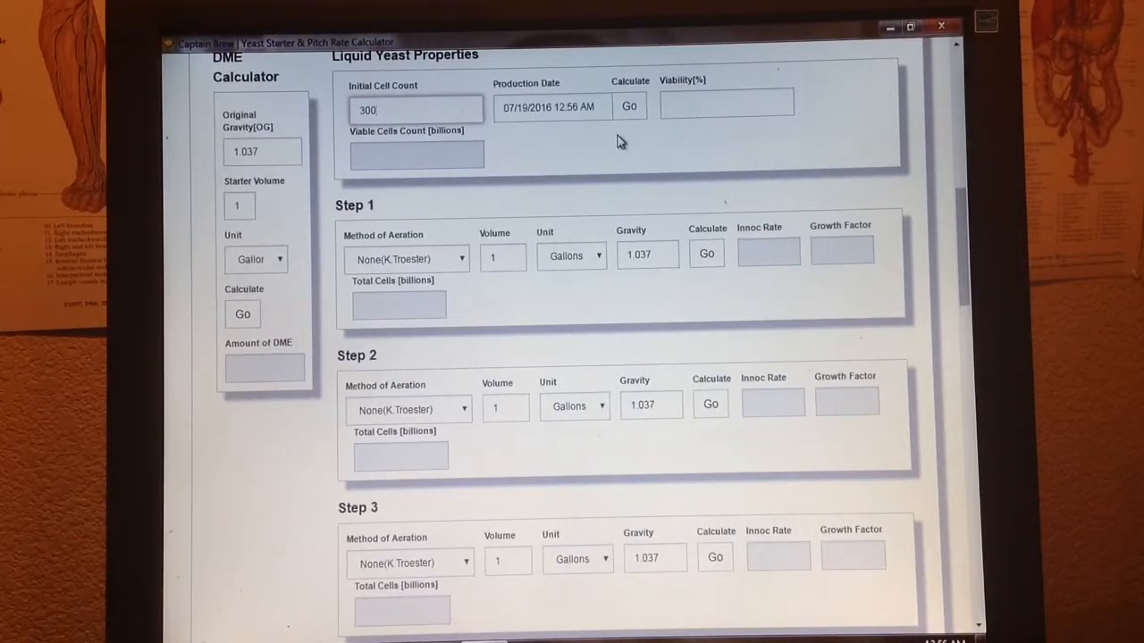
{"action": "left_click", "coordinate": [415, 110]}
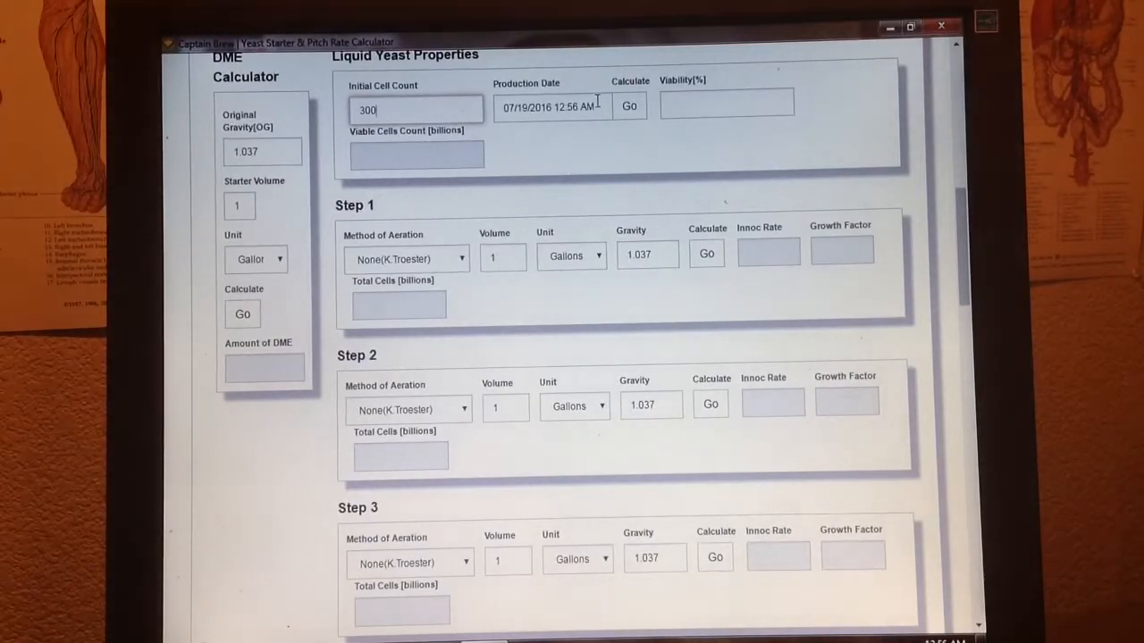
{"action": "left_click", "coordinate": [550, 108]}
{"action": "type", "text": "0"}
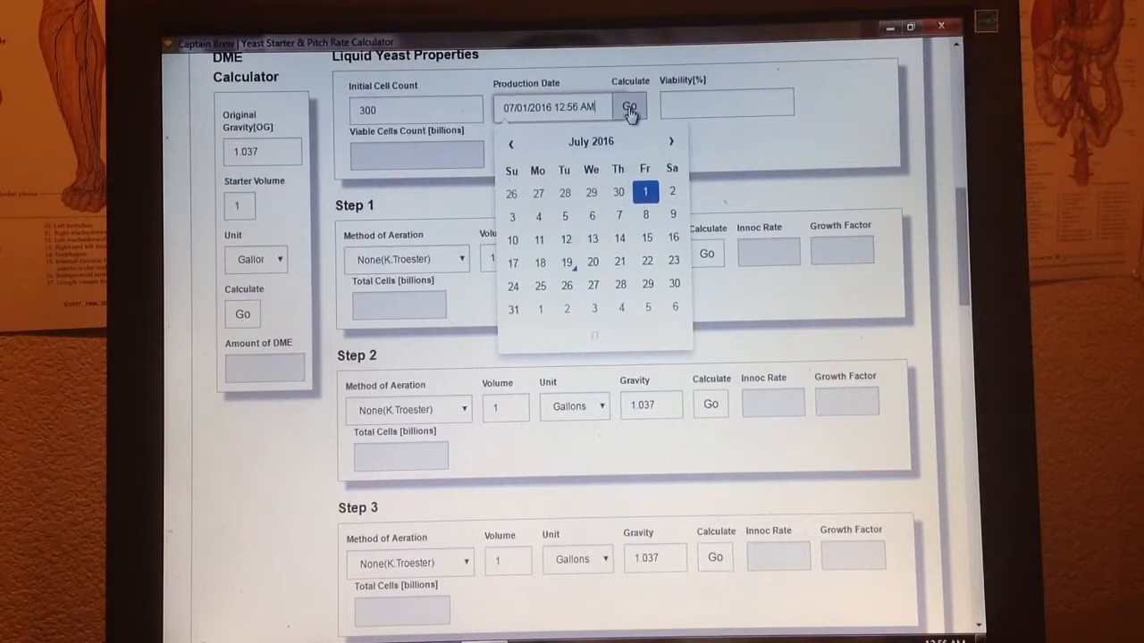
{"action": "left_click", "coordinate": [629, 108]}
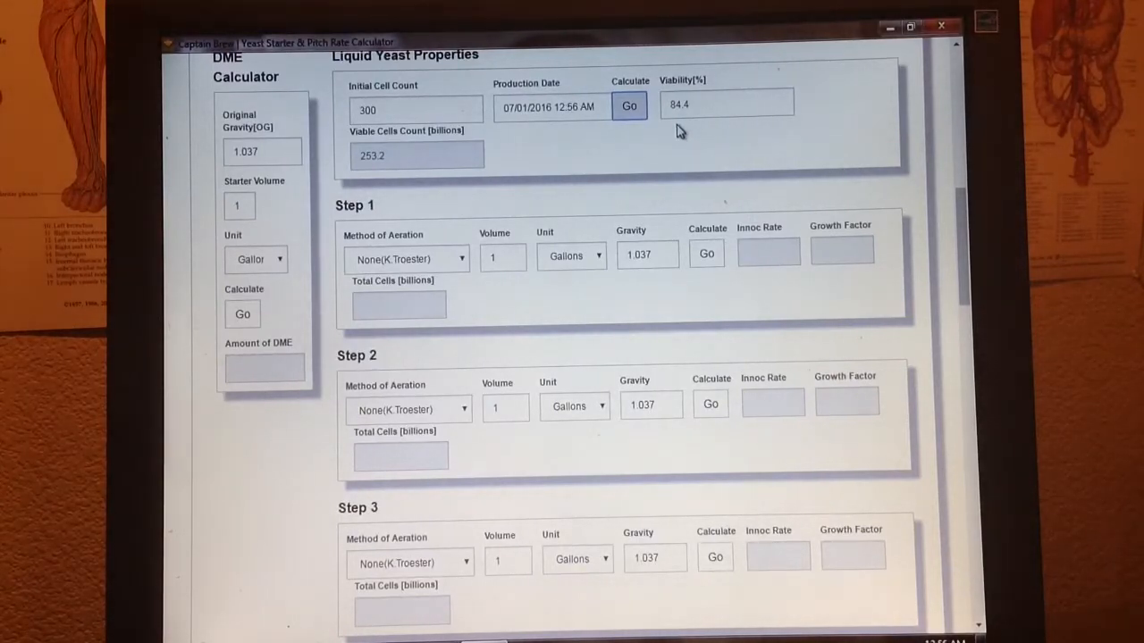
{"action": "mouse_move", "coordinate": [425, 211]}
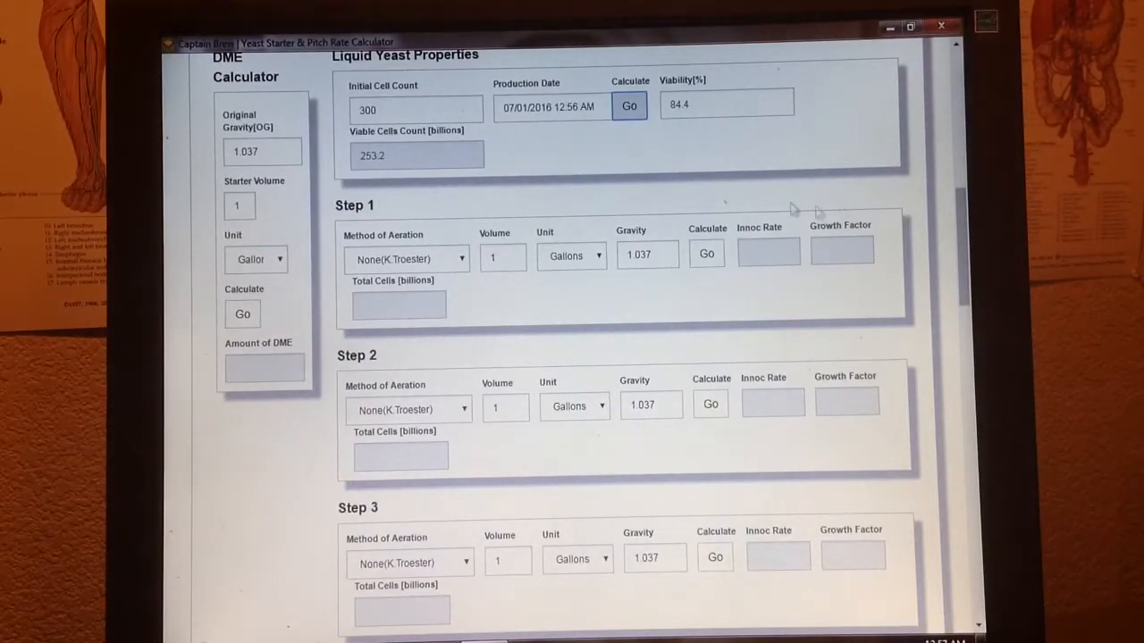
- Make Step 1 a 4-liter Stir Plate (C.White) starter at 1.037 and calculate its growth
{"action": "scroll", "scroll_direction": "down", "scroll_amount": 3}
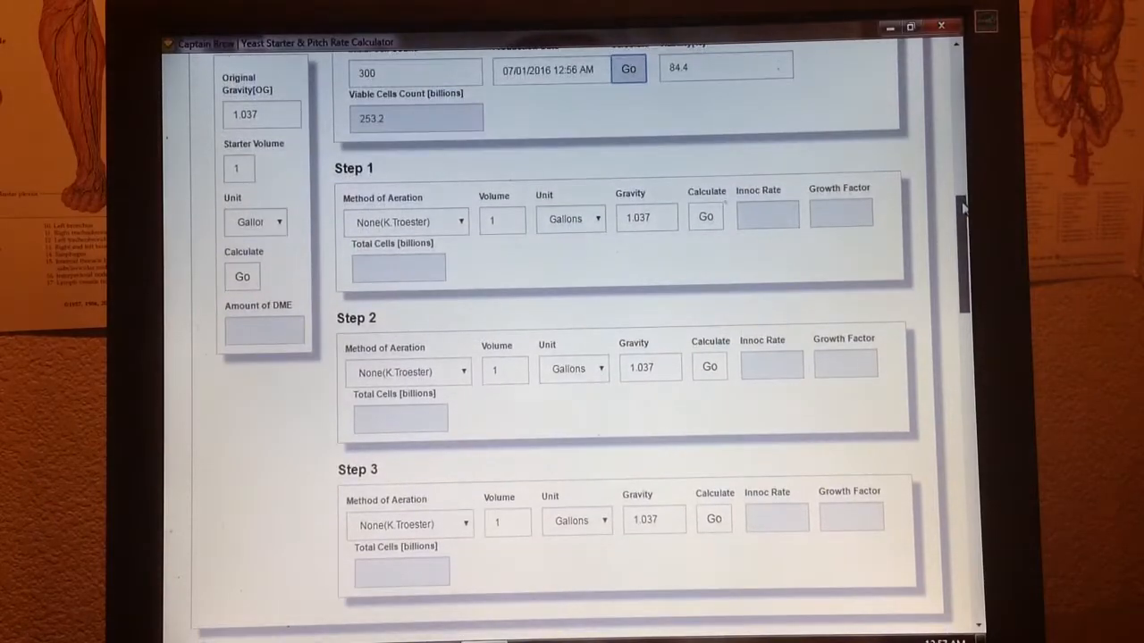
{"action": "scroll", "scroll_direction": "down", "scroll_amount": 3}
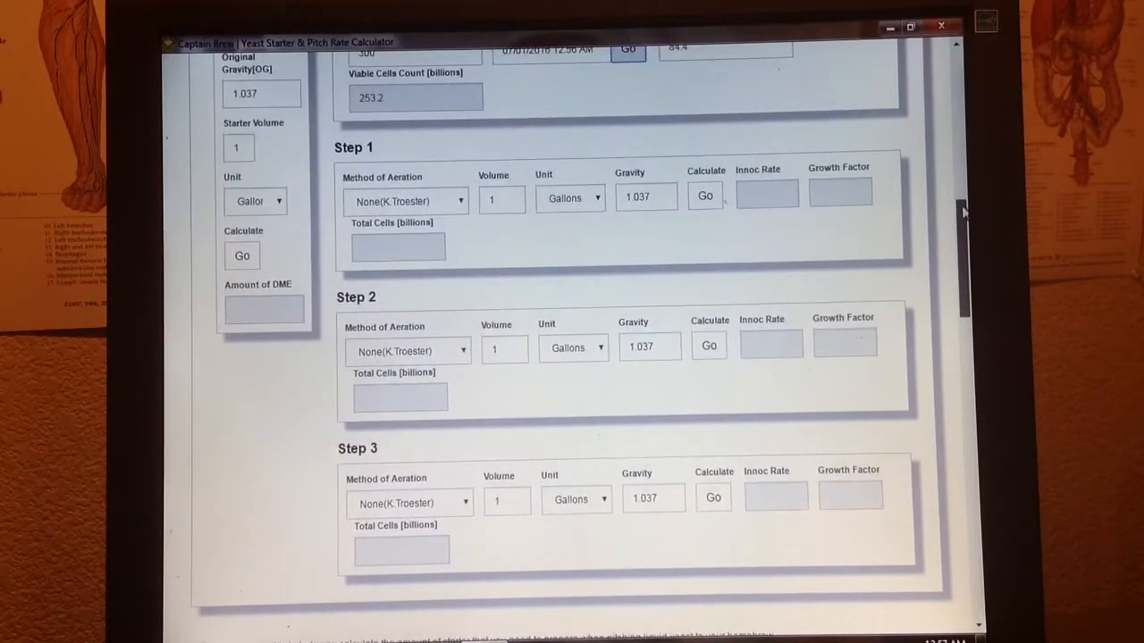
{"action": "scroll", "scroll_direction": "down", "scroll_amount": 3}
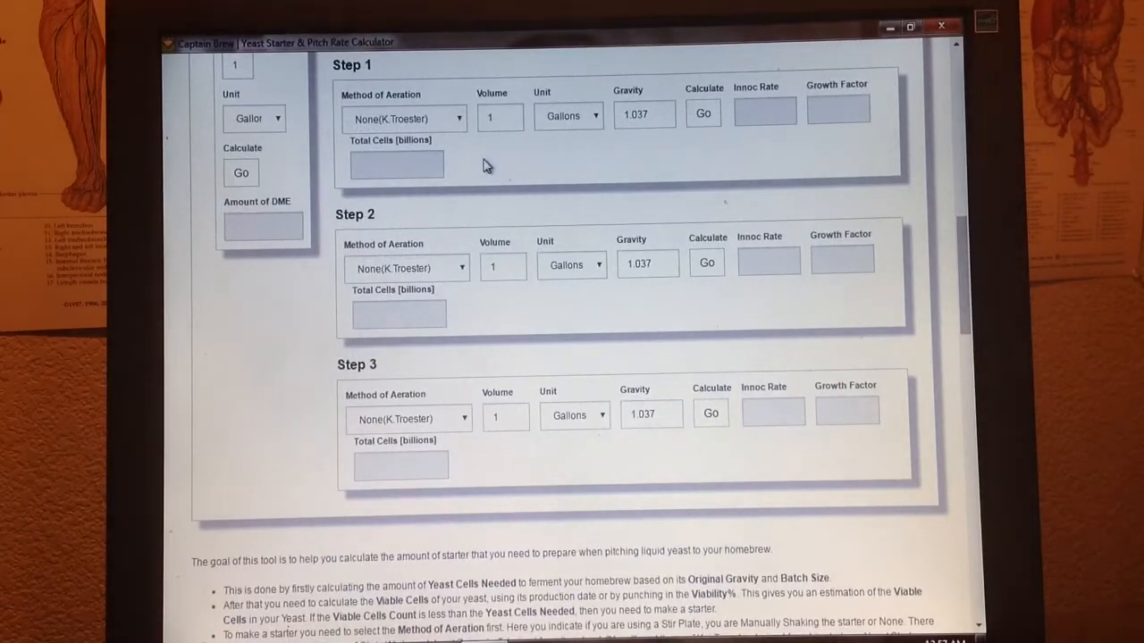
{"action": "mouse_move", "coordinate": [468, 129]}
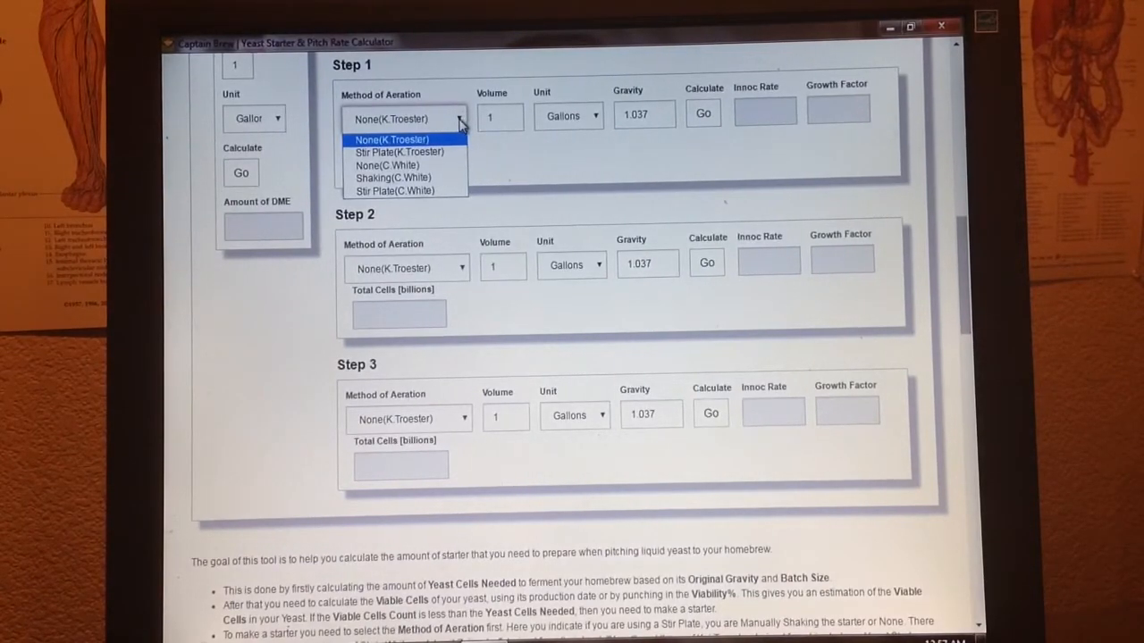
{"action": "mouse_move", "coordinate": [393, 178]}
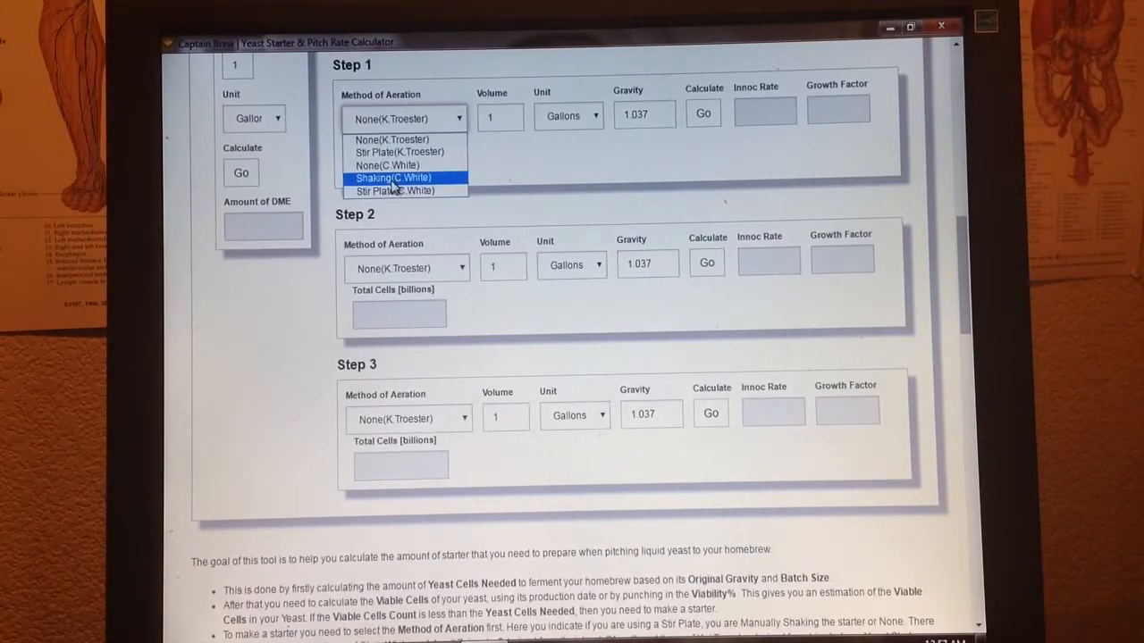
{"action": "mouse_move", "coordinate": [393, 189]}
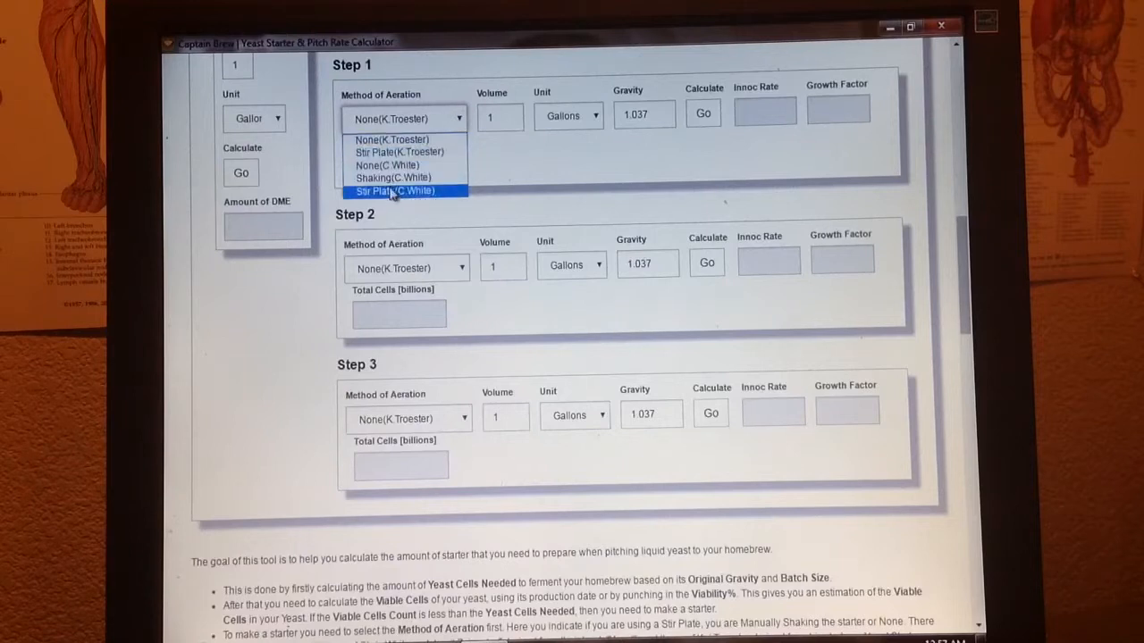
{"action": "left_click", "coordinate": [393, 189]}
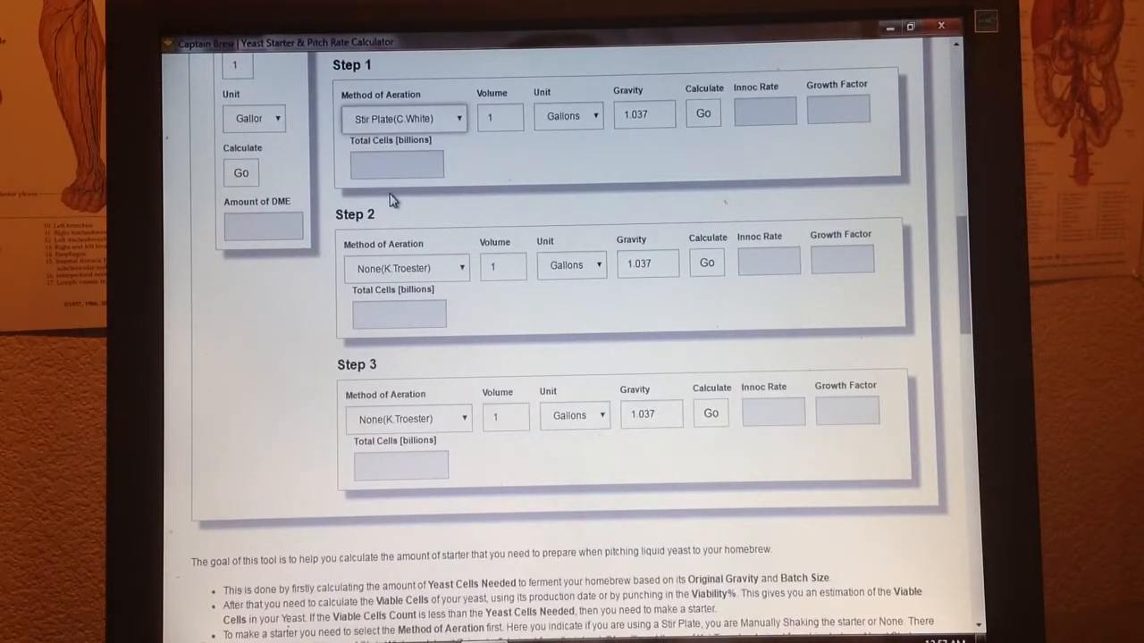
{"action": "left_click", "coordinate": [498, 118]}
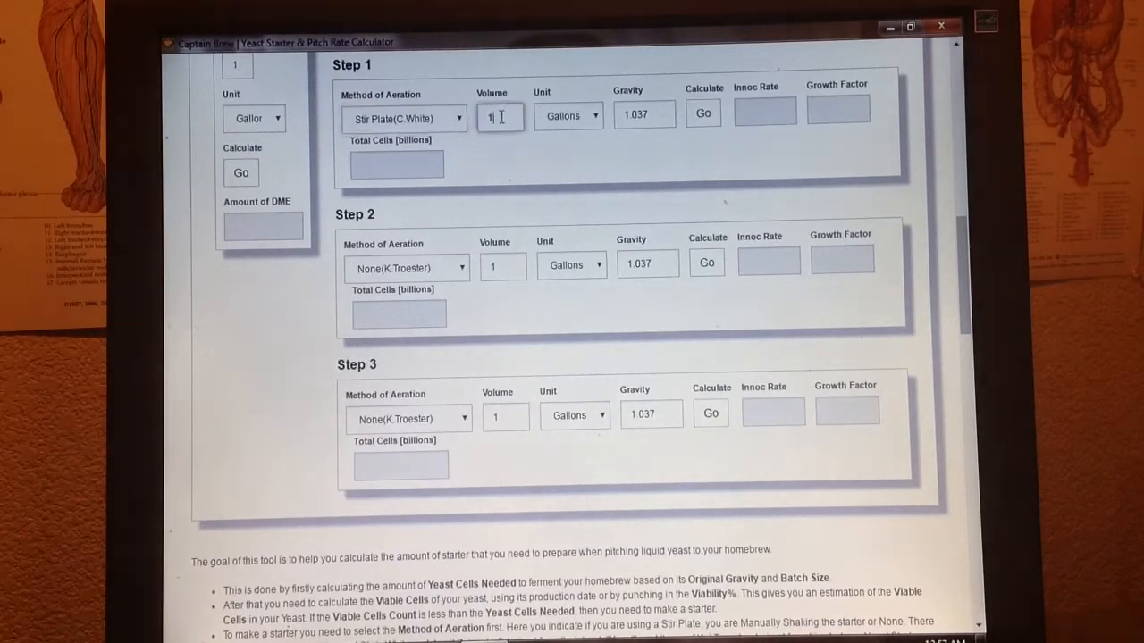
{"action": "type", "text": "4"}
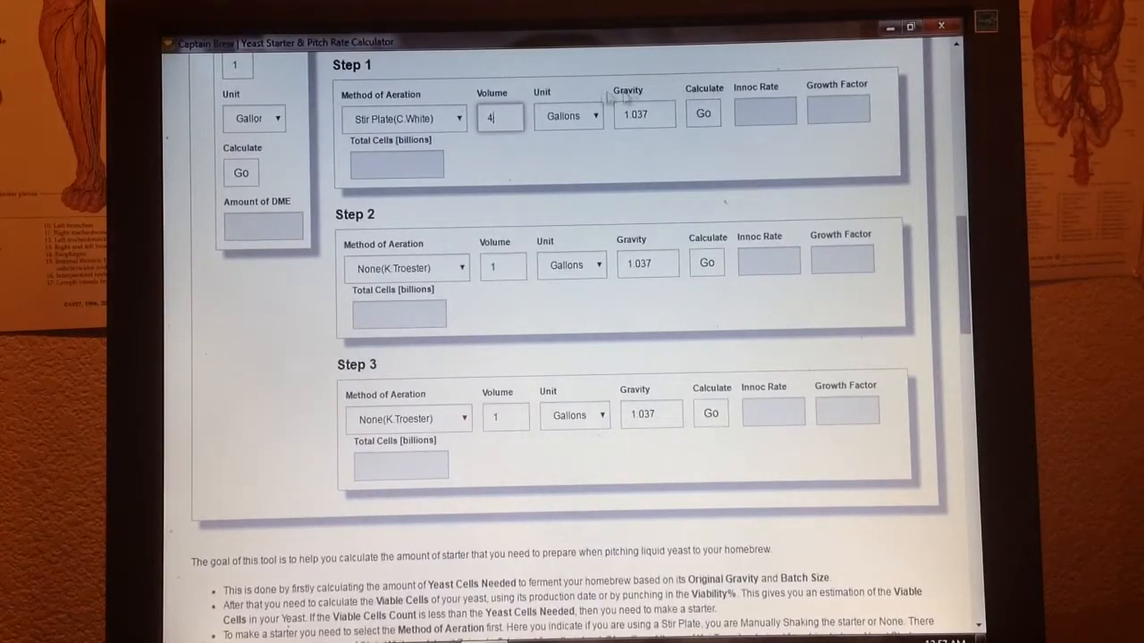
{"action": "left_click", "coordinate": [595, 115]}
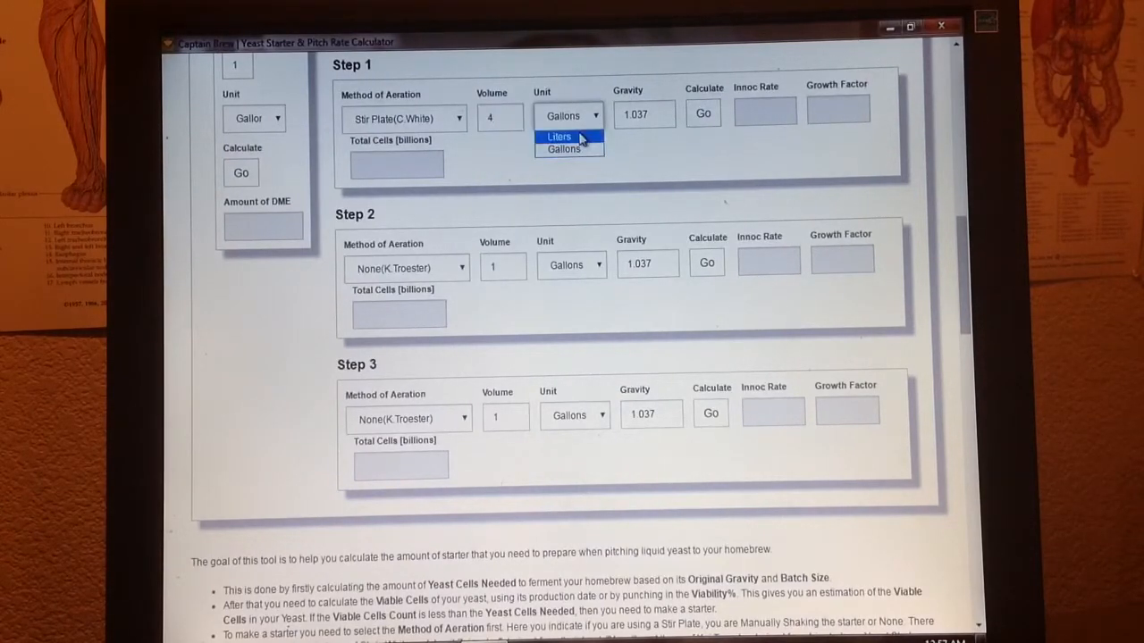
{"action": "left_click", "coordinate": [558, 135]}
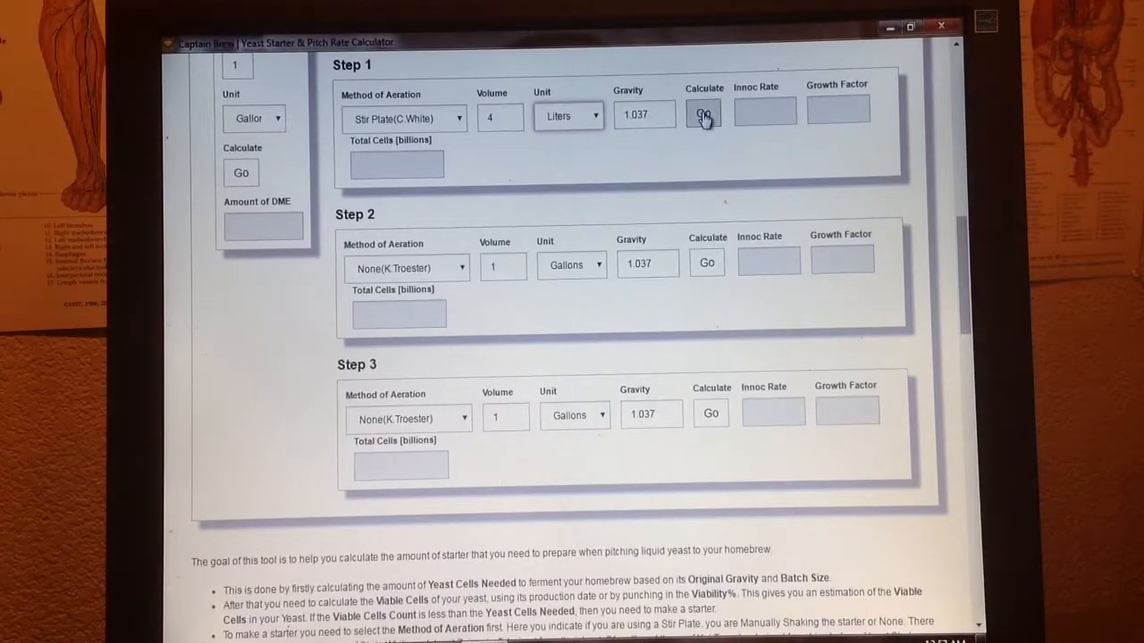
{"action": "left_click", "coordinate": [704, 114]}
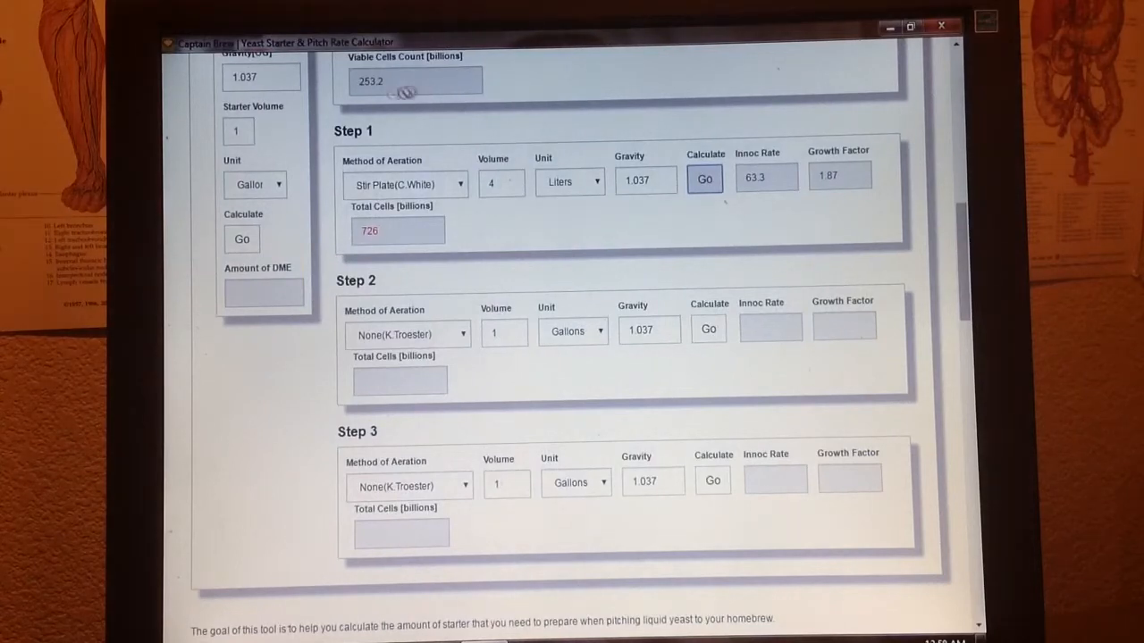
{"action": "mouse_move", "coordinate": [368, 104]}
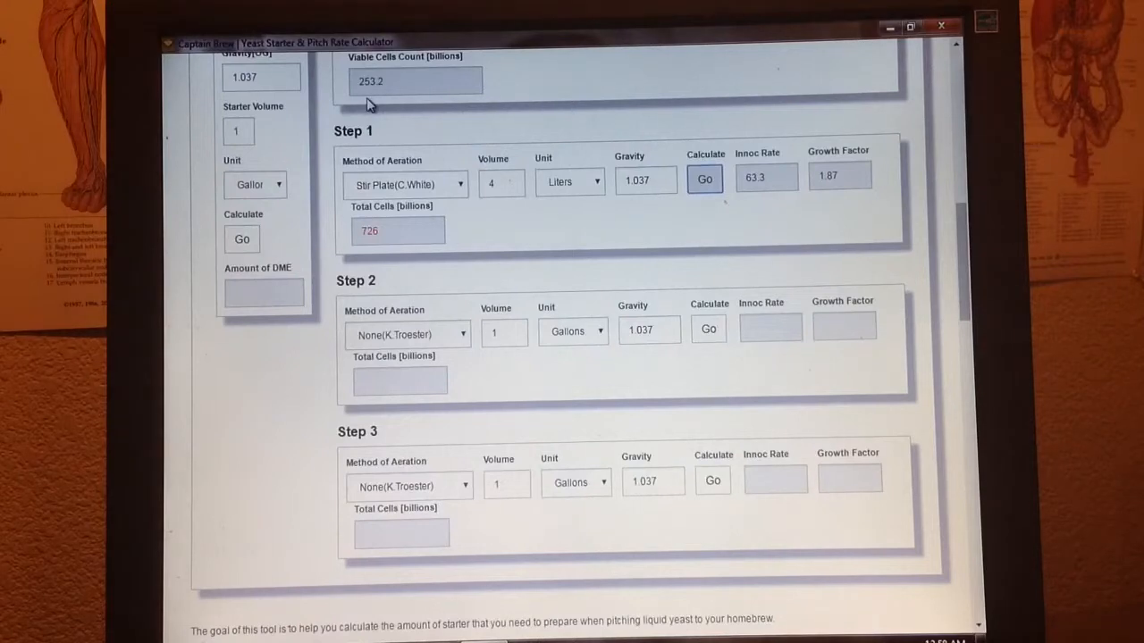
{"action": "mouse_move", "coordinate": [456, 198]}
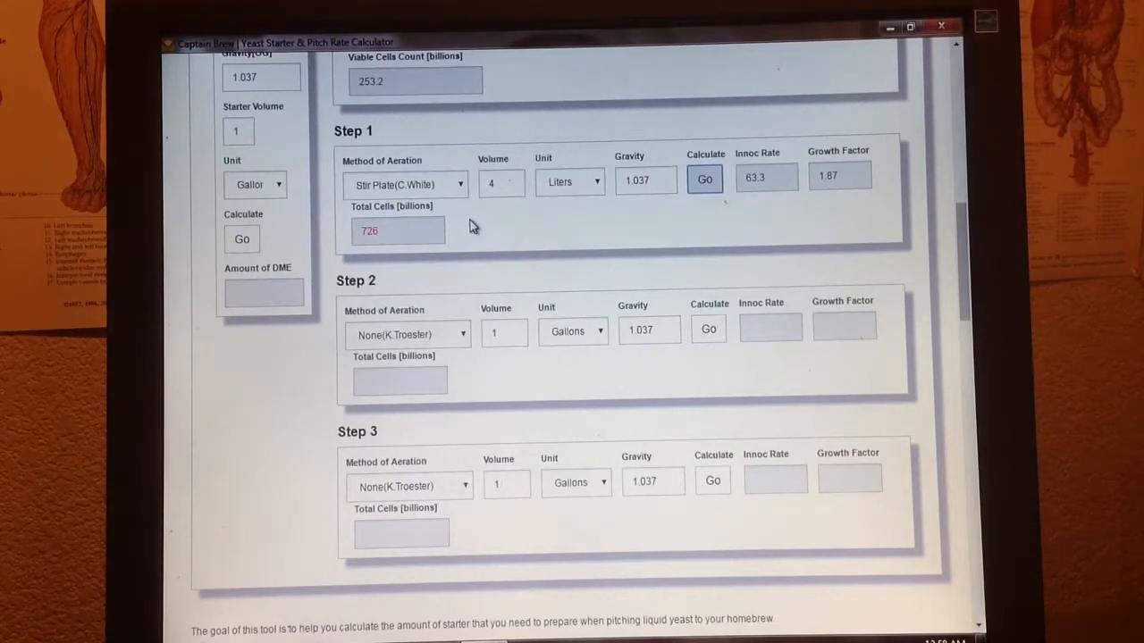
{"action": "mouse_move", "coordinate": [374, 259]}
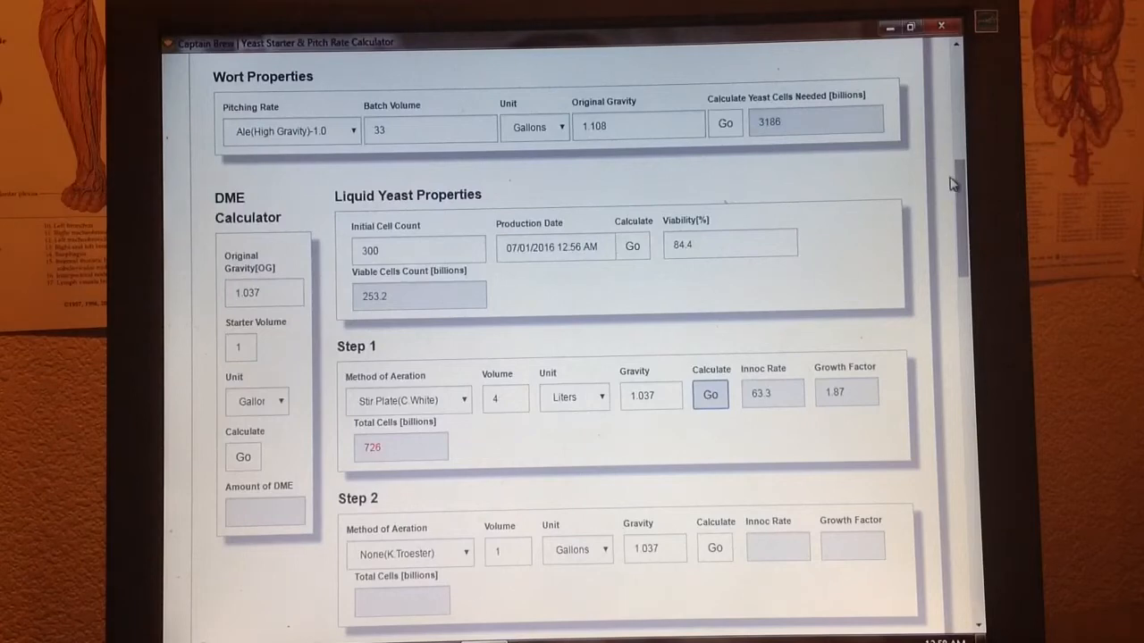
{"action": "scroll", "scroll_direction": "down", "scroll_amount": 3}
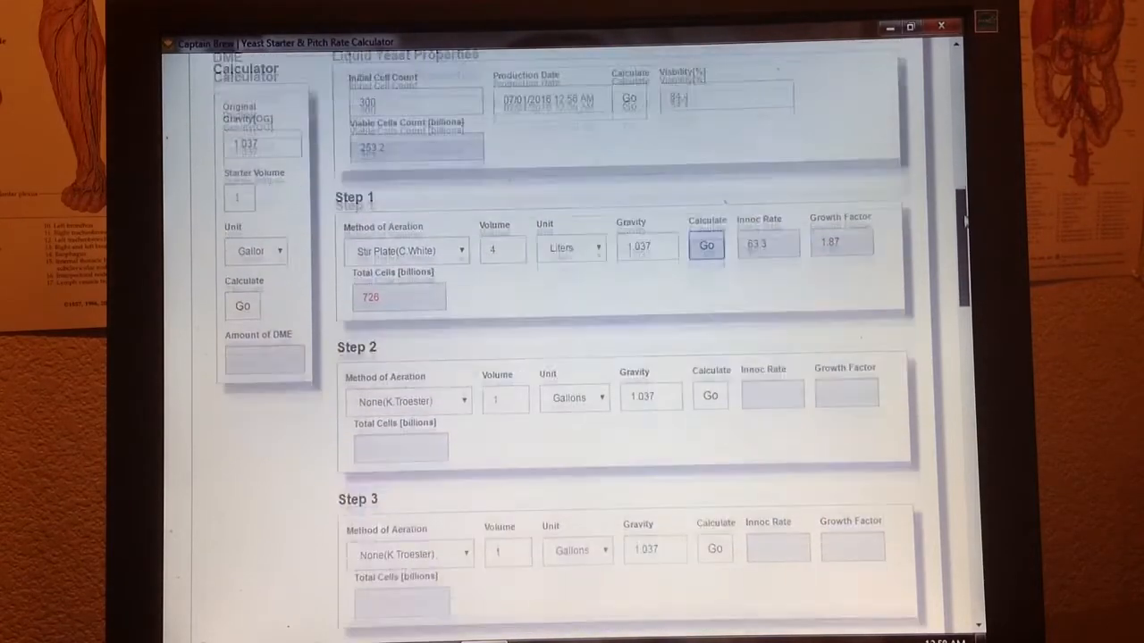
{"action": "scroll", "scroll_direction": "down", "scroll_amount": 3}
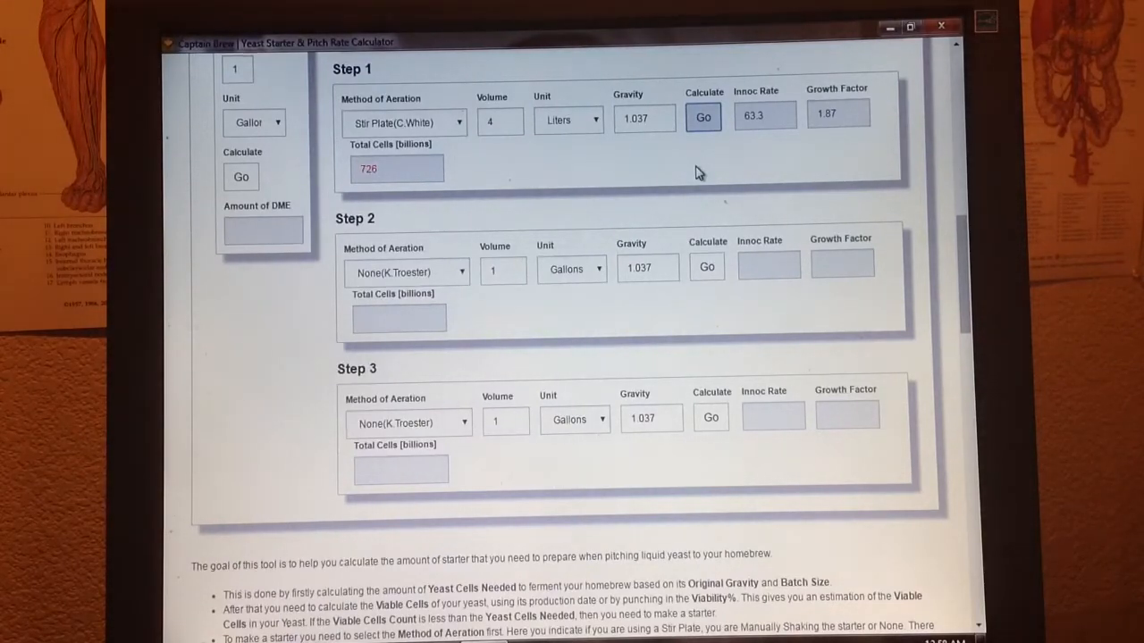
{"action": "mouse_move", "coordinate": [536, 174]}
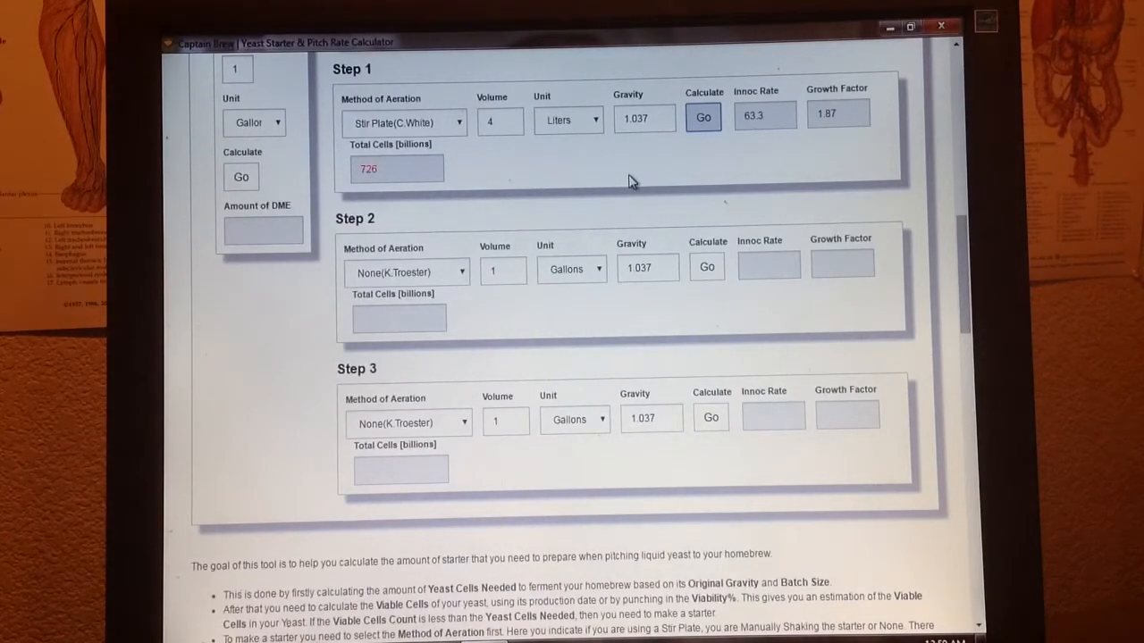
{"action": "mouse_move", "coordinate": [373, 195]}
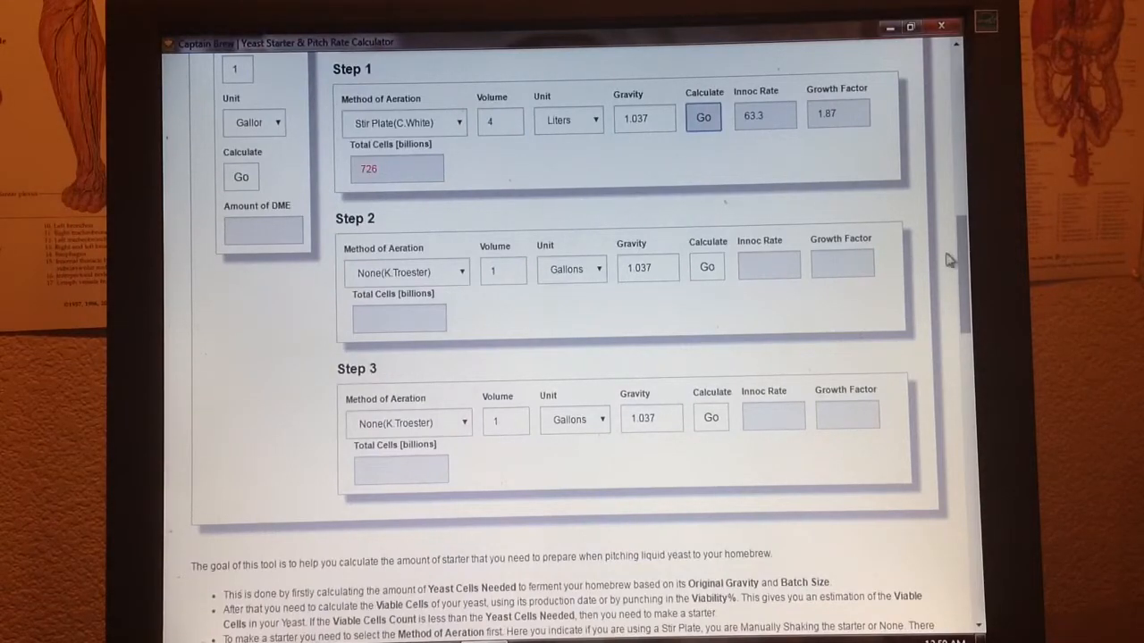
{"action": "scroll", "scroll_direction": "down", "scroll_amount": 3}
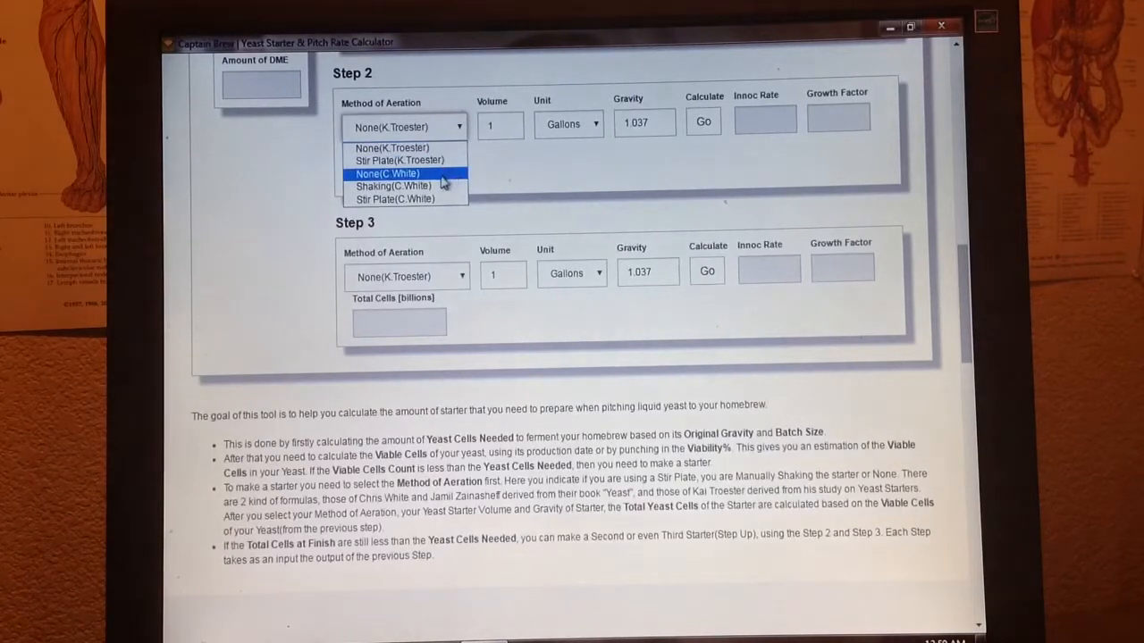
- Make Step 2 a 4.5-liter Stir Plate (C.White) starter and calculate 1608 billion total cells
{"action": "left_click", "coordinate": [395, 198]}
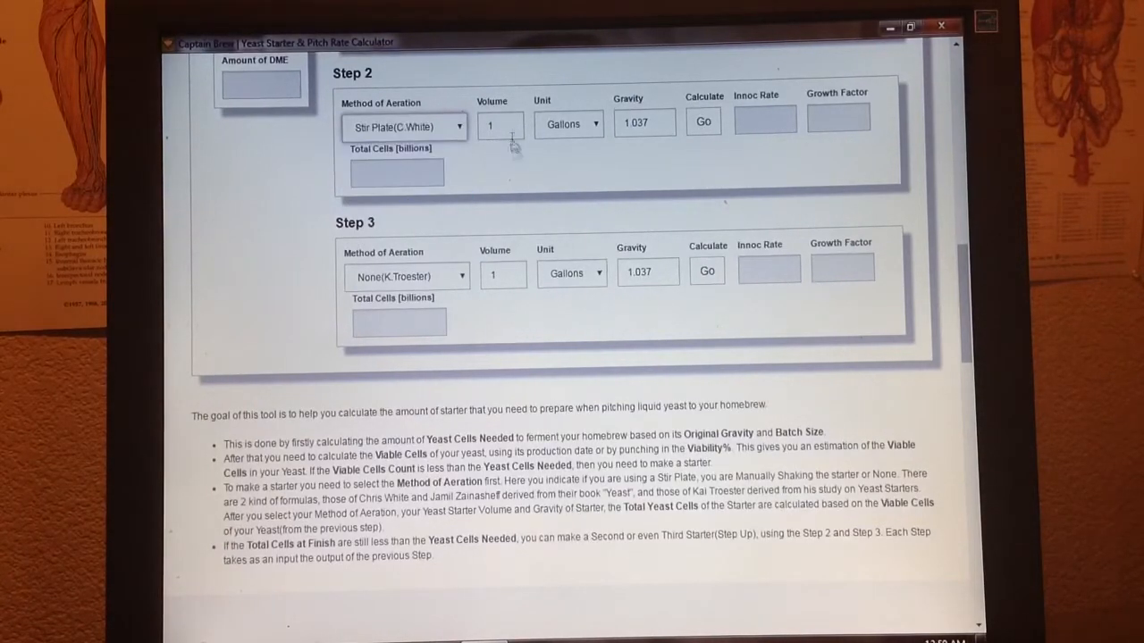
{"action": "left_click", "coordinate": [500, 125]}
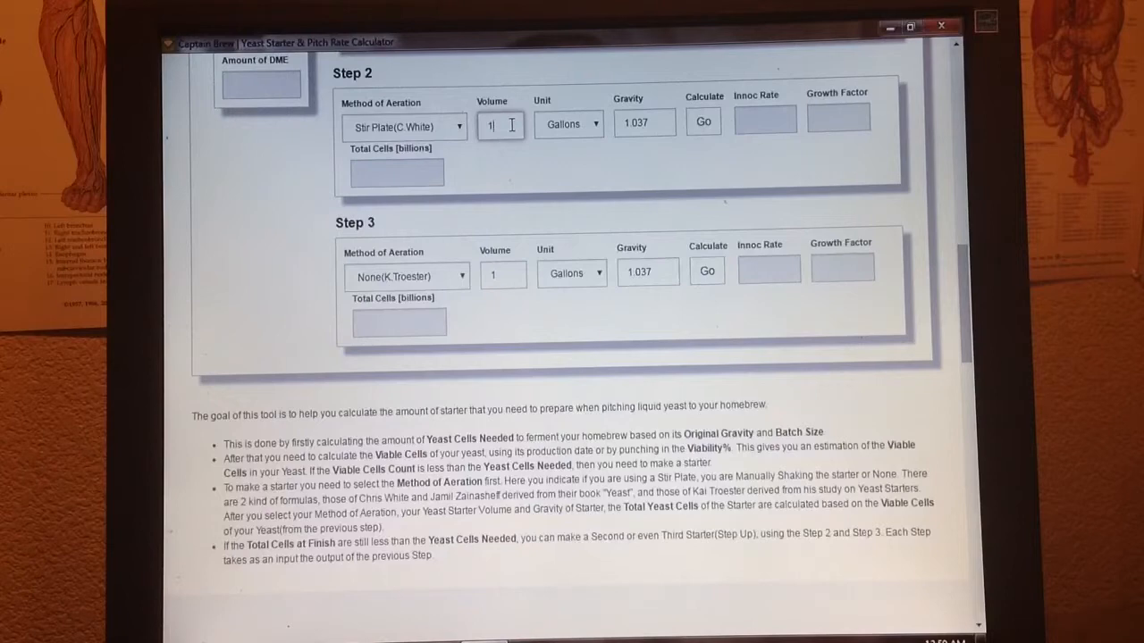
{"action": "key", "text": "Backspace"}
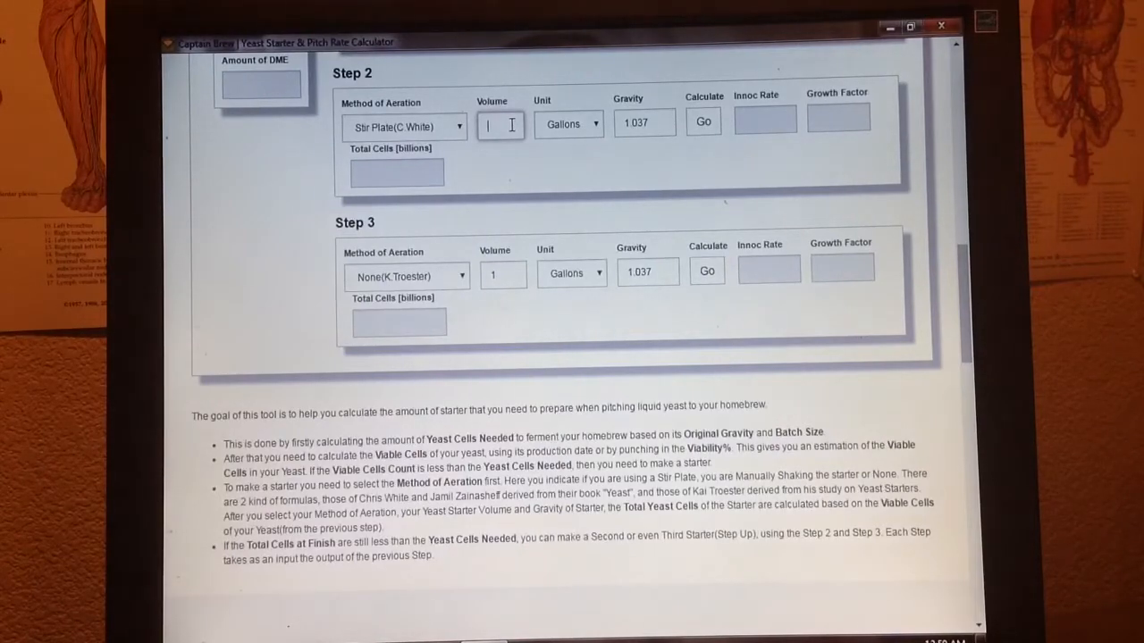
{"action": "type", "text": "4.5"}
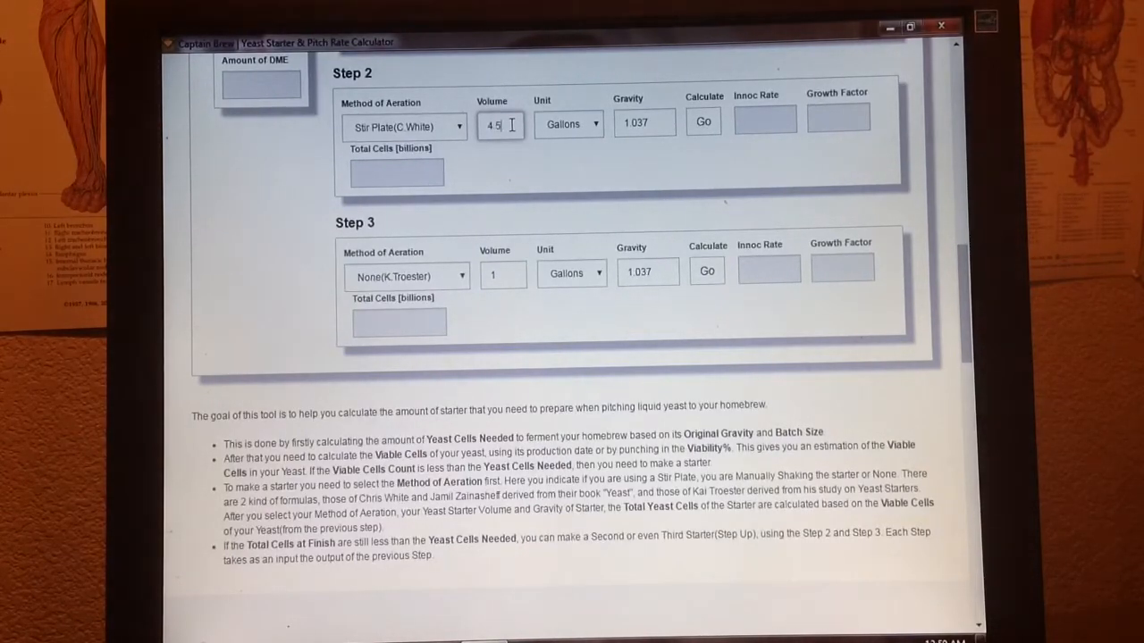
{"action": "left_click", "coordinate": [597, 124]}
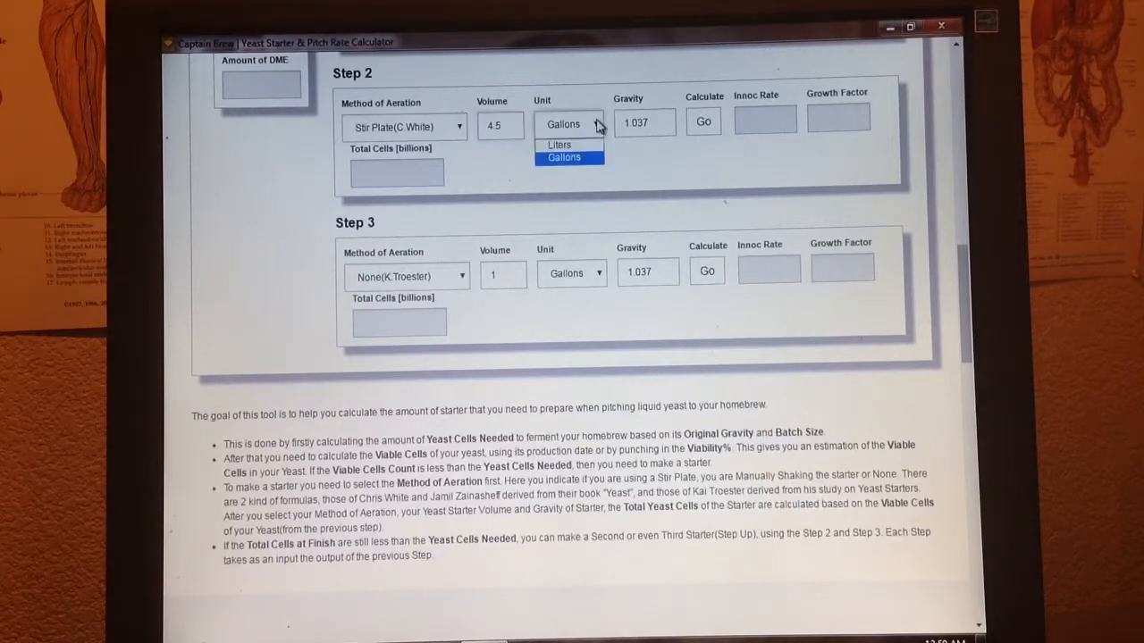
{"action": "left_click", "coordinate": [557, 143]}
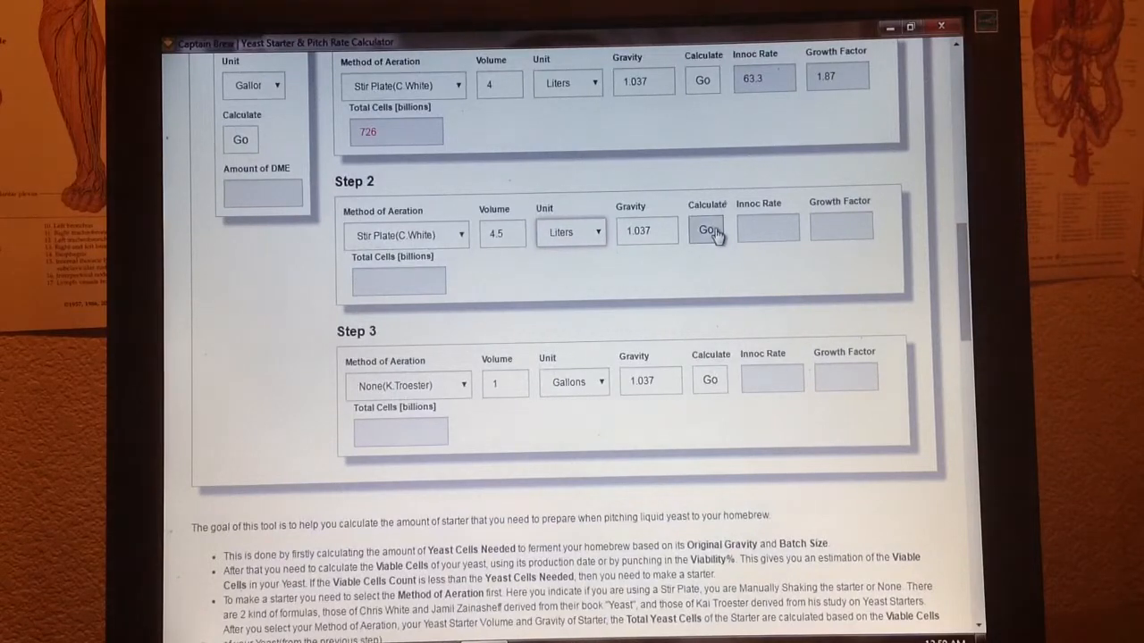
{"action": "left_click", "coordinate": [706, 228]}
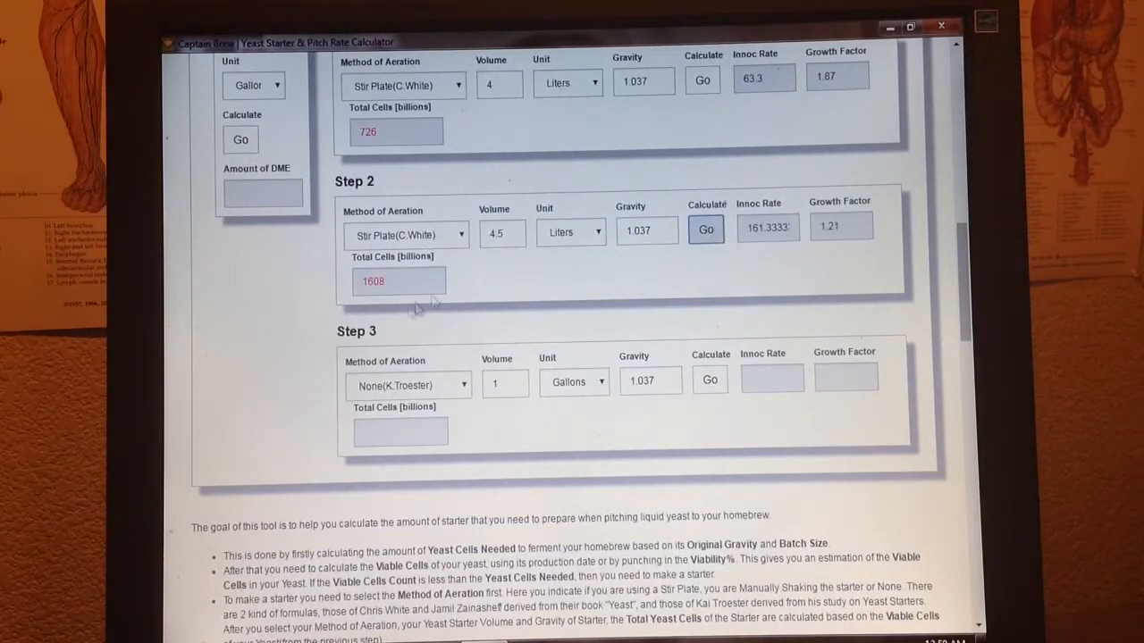
{"action": "mouse_move", "coordinate": [831, 300]}
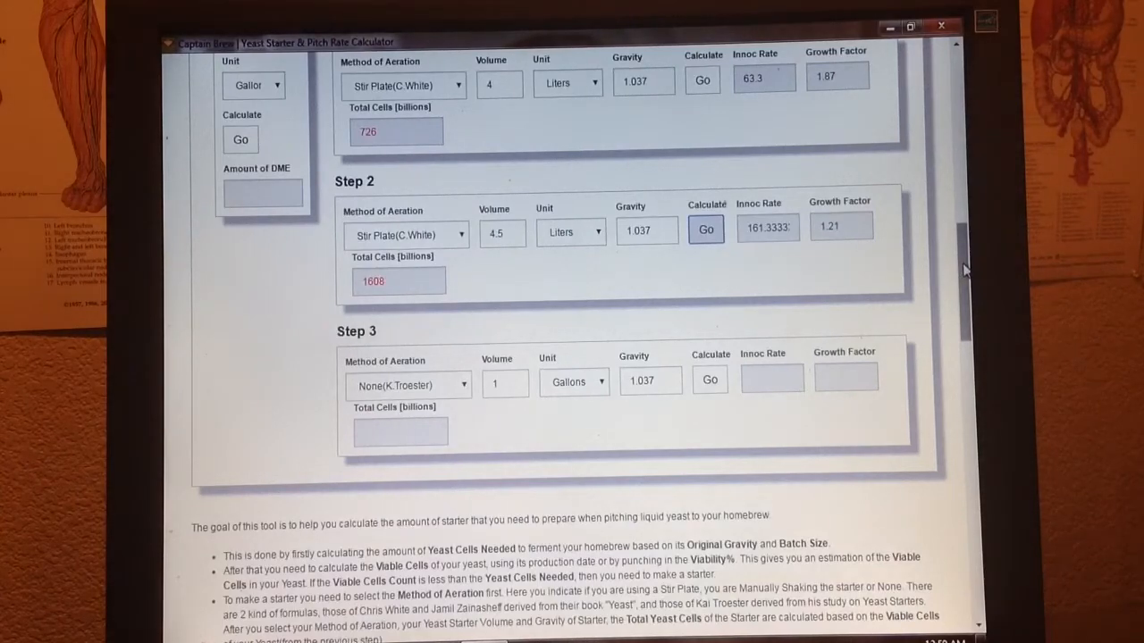
{"action": "scroll", "scroll_direction": "down", "scroll_amount": 3}
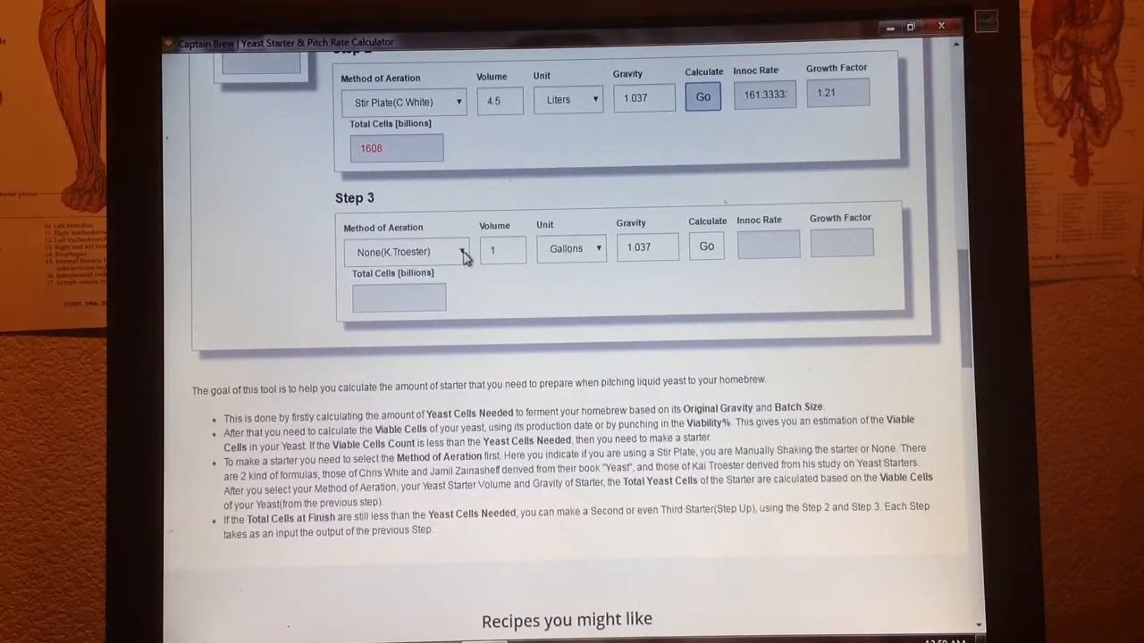
- Make Step 3 a 5-liter Stir Plate (C.White) starter at 1.037 and calculate its results
{"action": "left_click", "coordinate": [408, 251]}
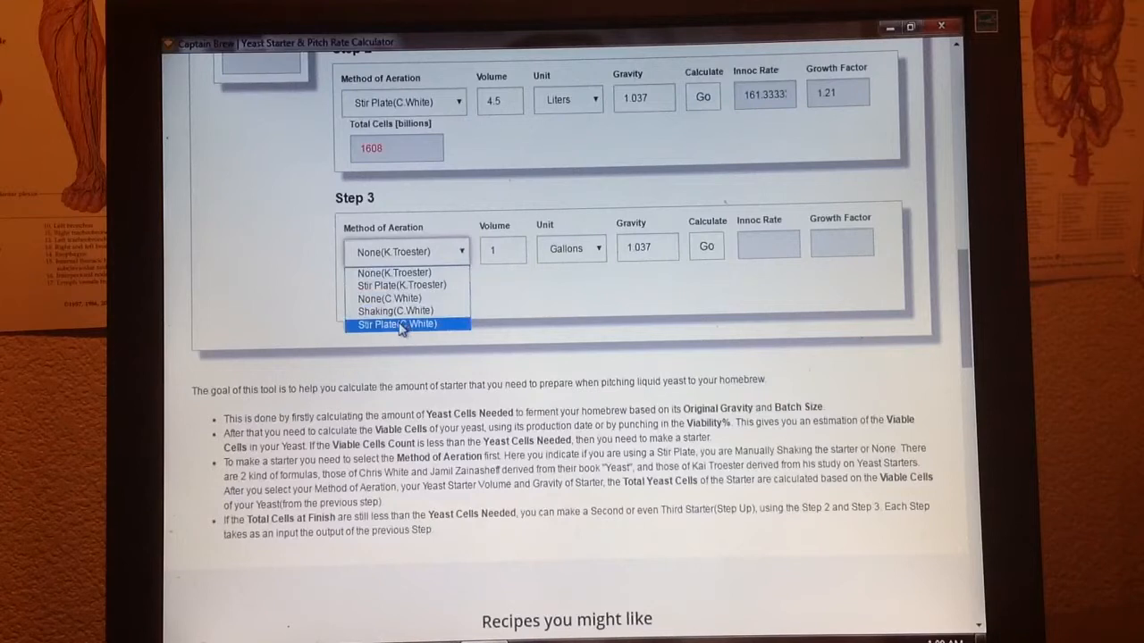
{"action": "left_click", "coordinate": [395, 323]}
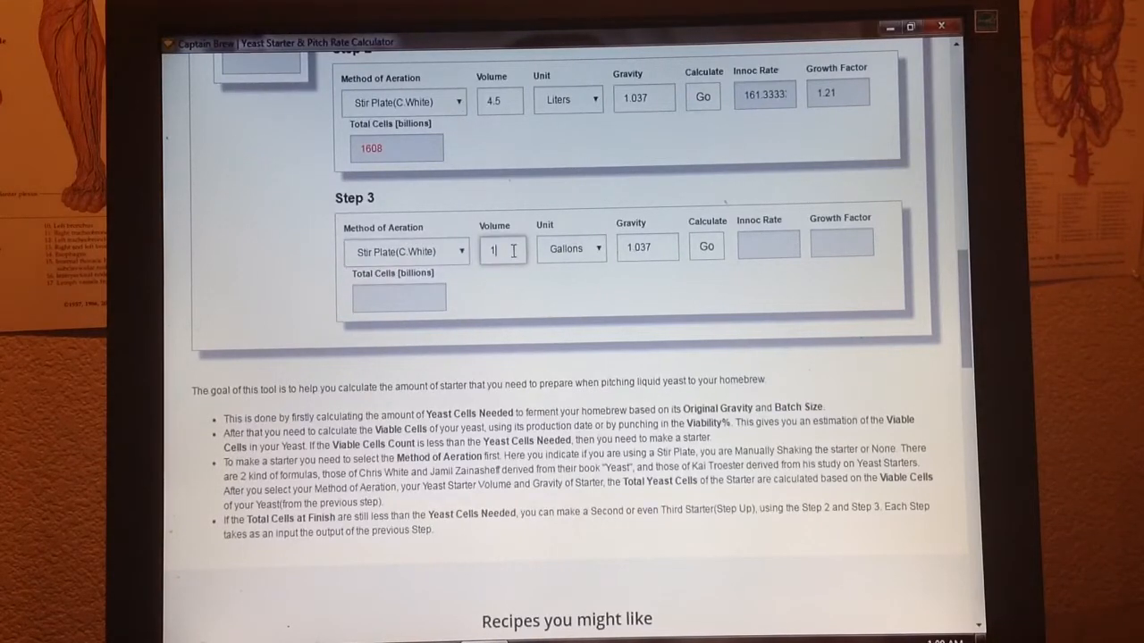
{"action": "type", "text": "5"}
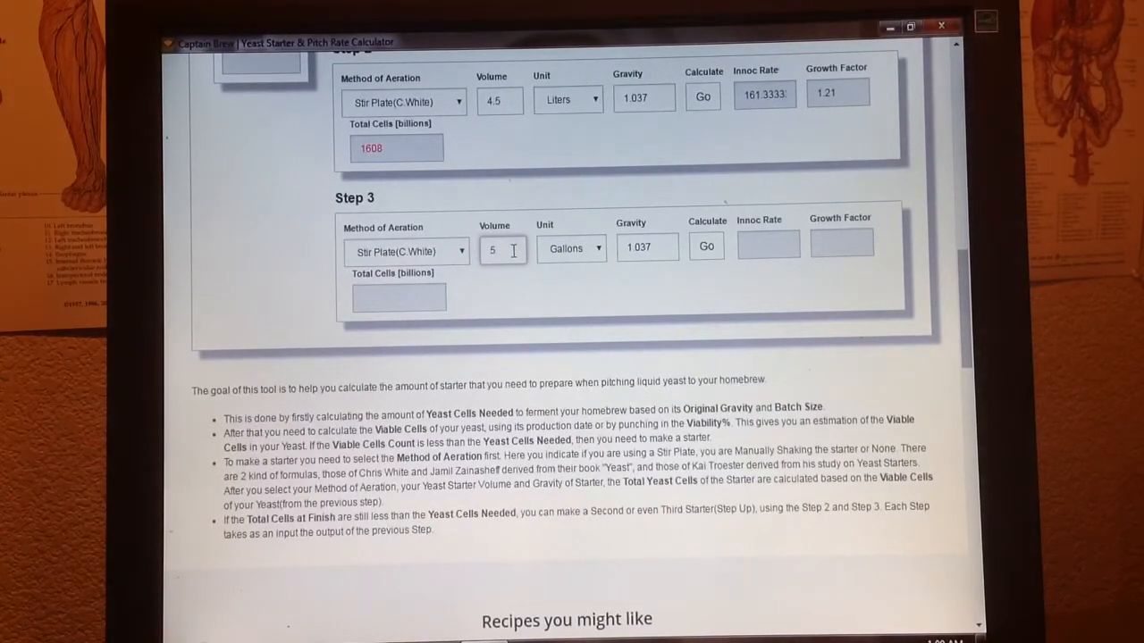
{"action": "left_click", "coordinate": [597, 249]}
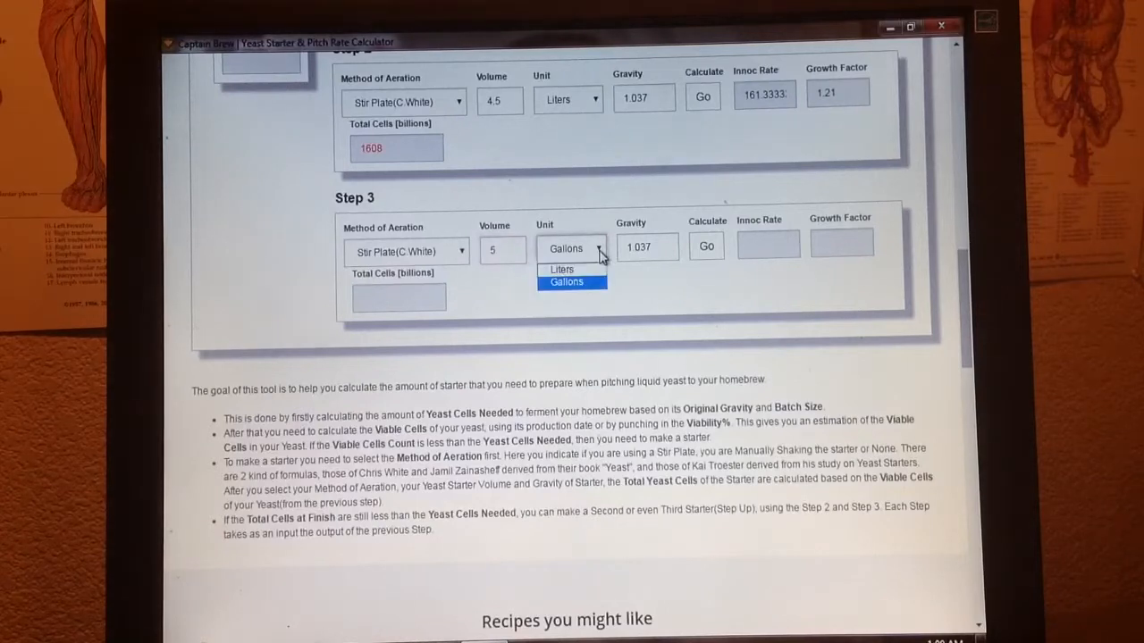
{"action": "left_click", "coordinate": [561, 268]}
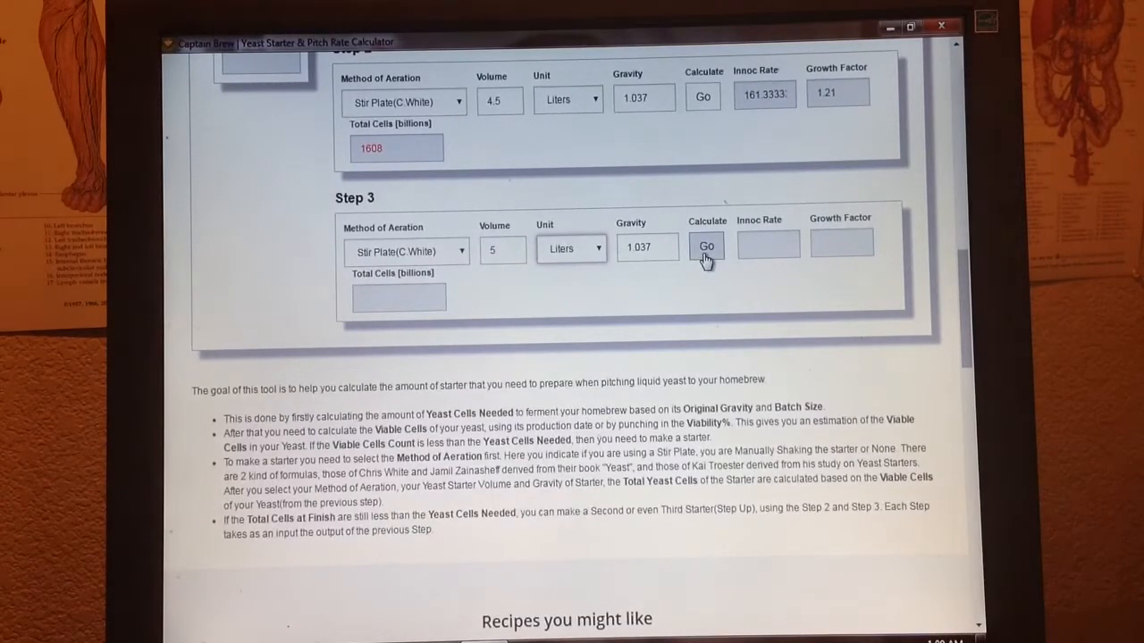
{"action": "left_click", "coordinate": [706, 247]}
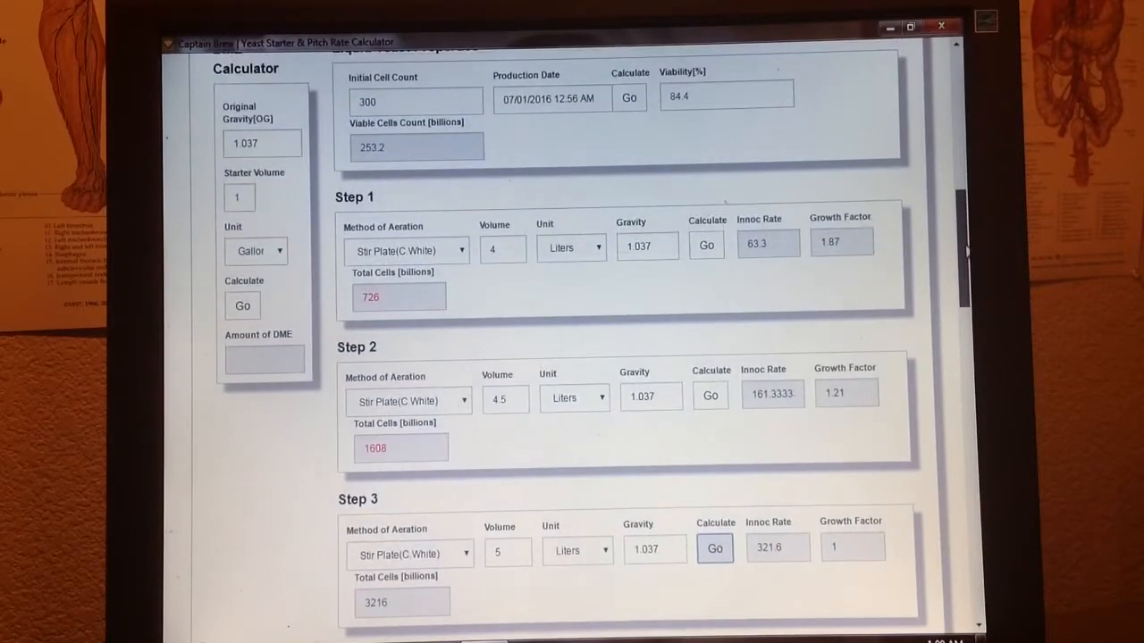
{"action": "scroll", "scroll_direction": "down", "scroll_amount": 3}
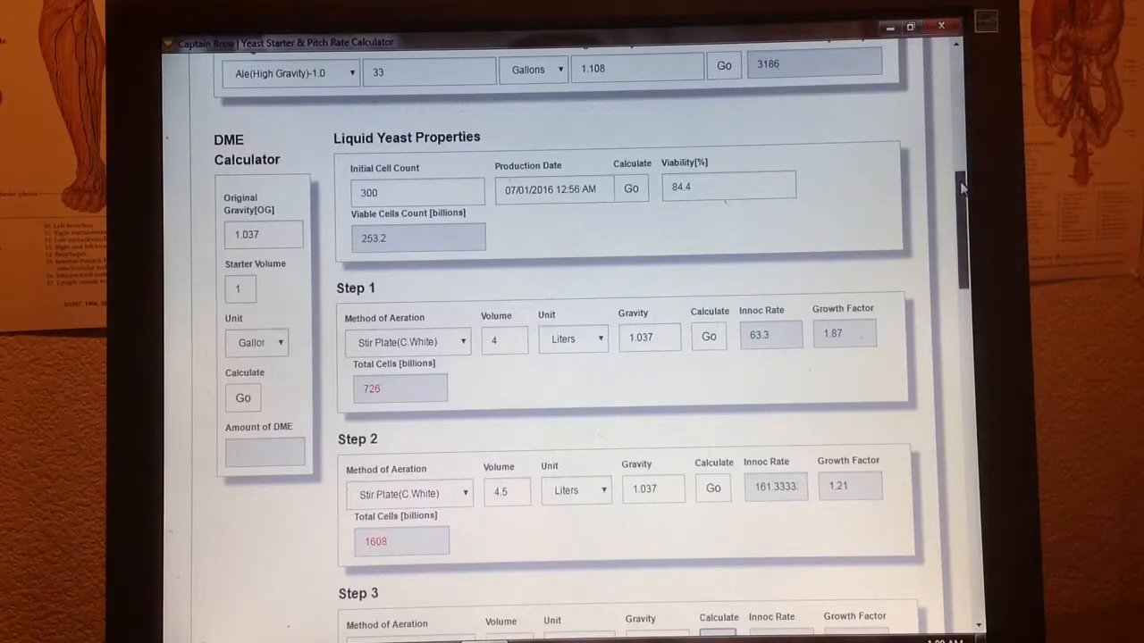
{"action": "scroll", "scroll_direction": "down", "scroll_amount": 3}
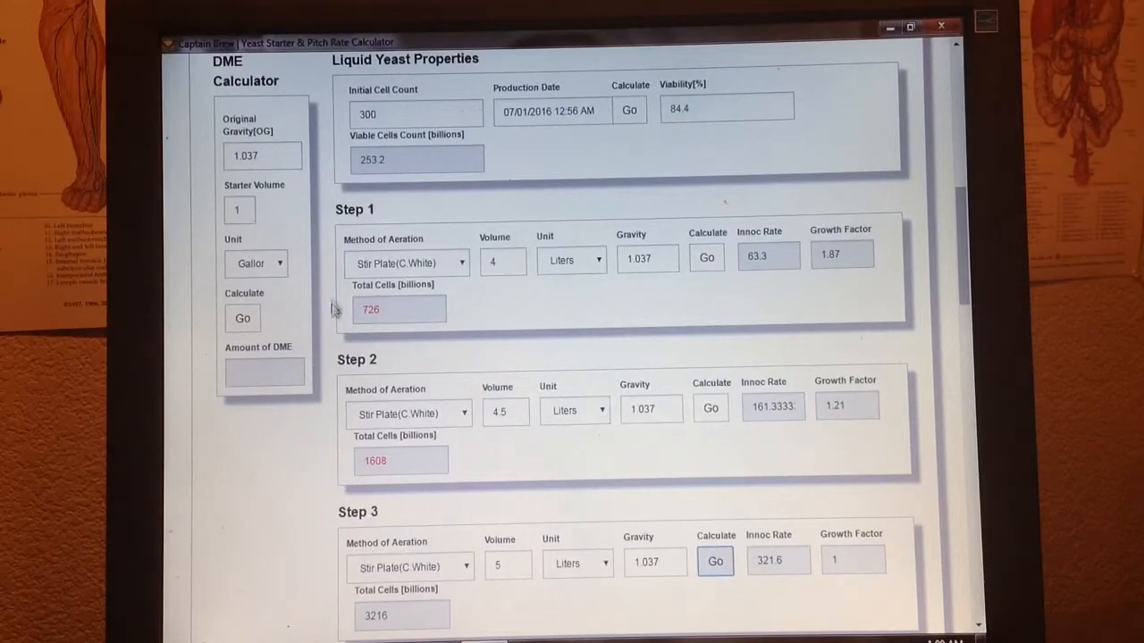
{"action": "mouse_move", "coordinate": [366, 336]}
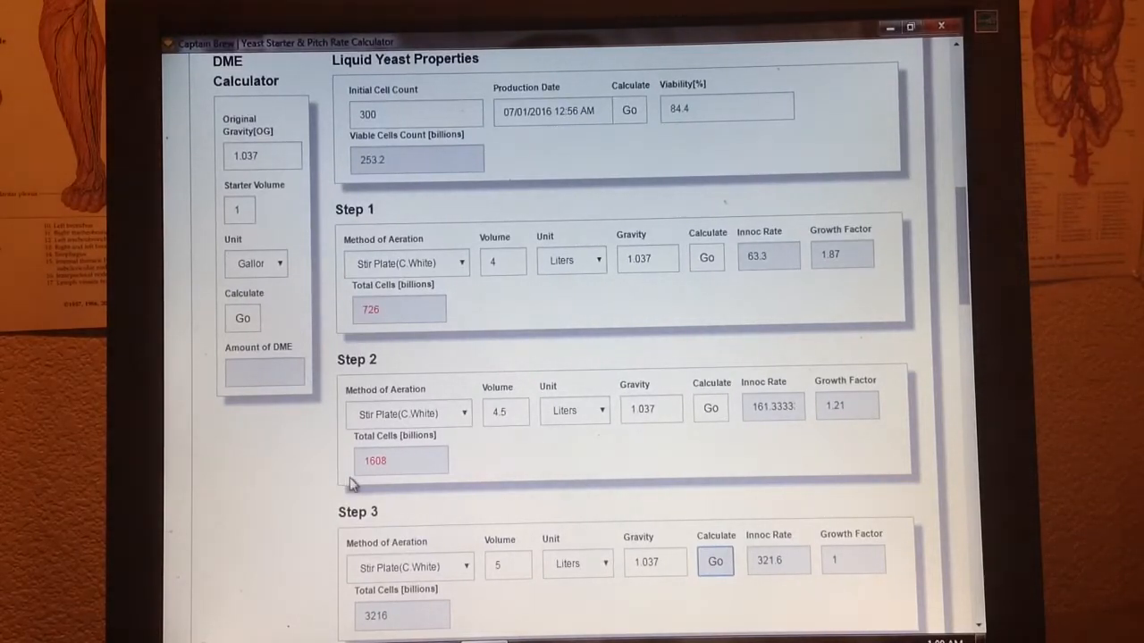
{"action": "mouse_move", "coordinate": [368, 486]}
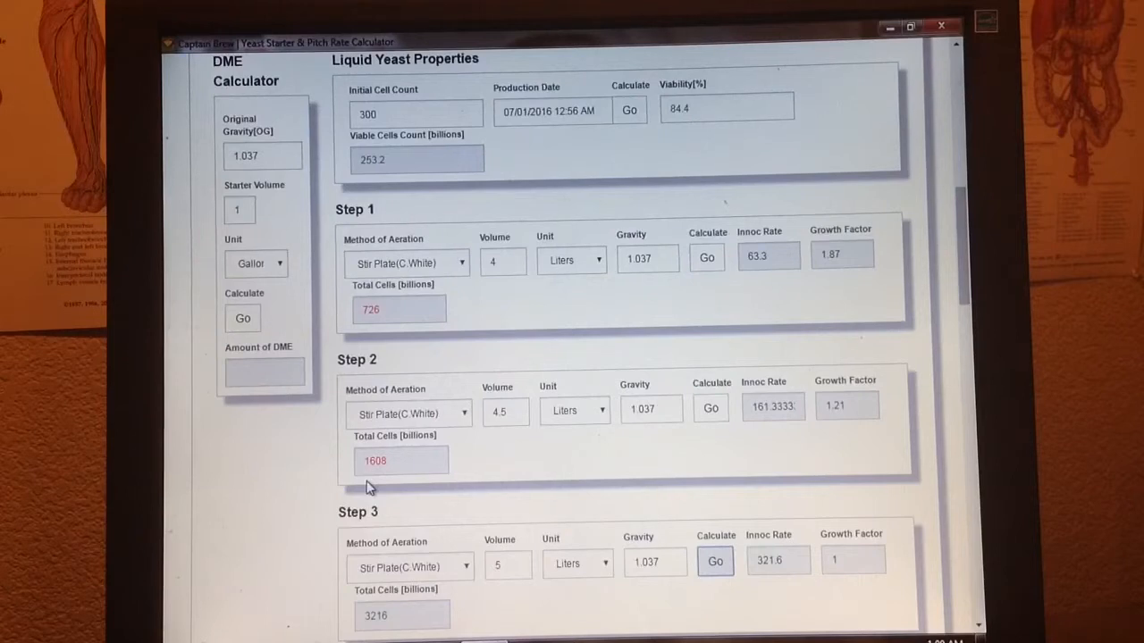
{"action": "mouse_move", "coordinate": [329, 600]}
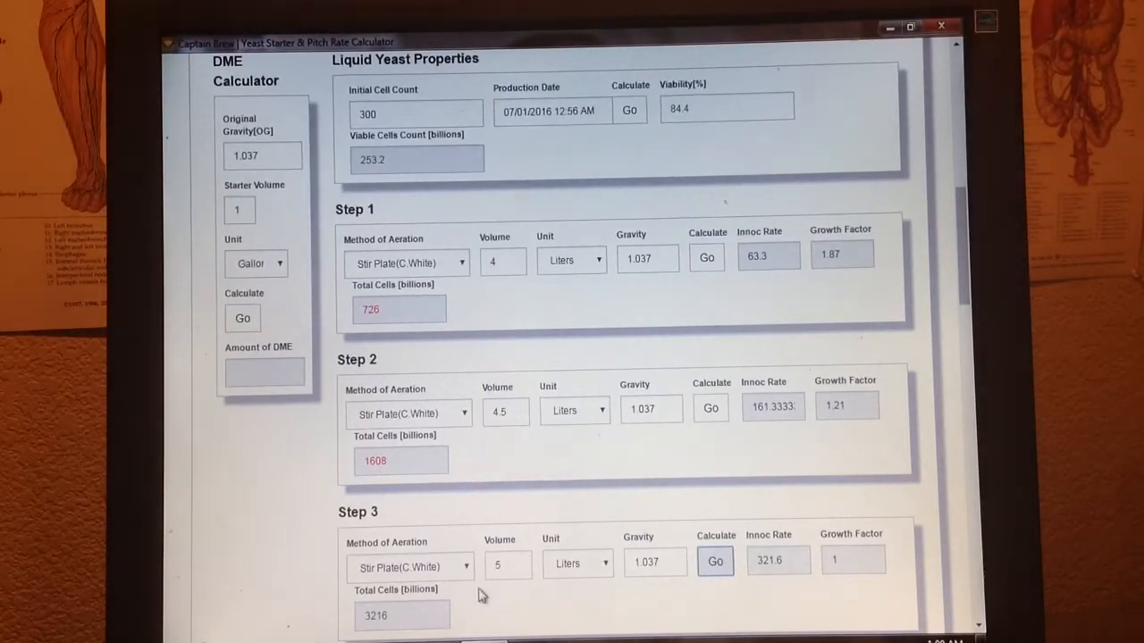
{"action": "mouse_move", "coordinate": [450, 623]}
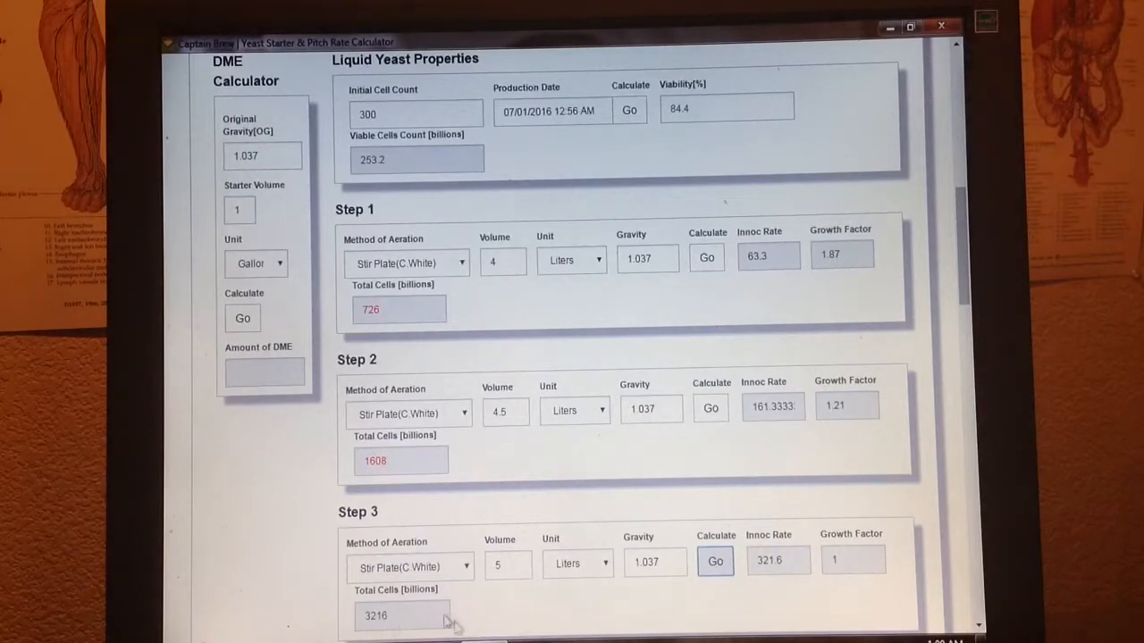
{"action": "mouse_move", "coordinate": [462, 625]}
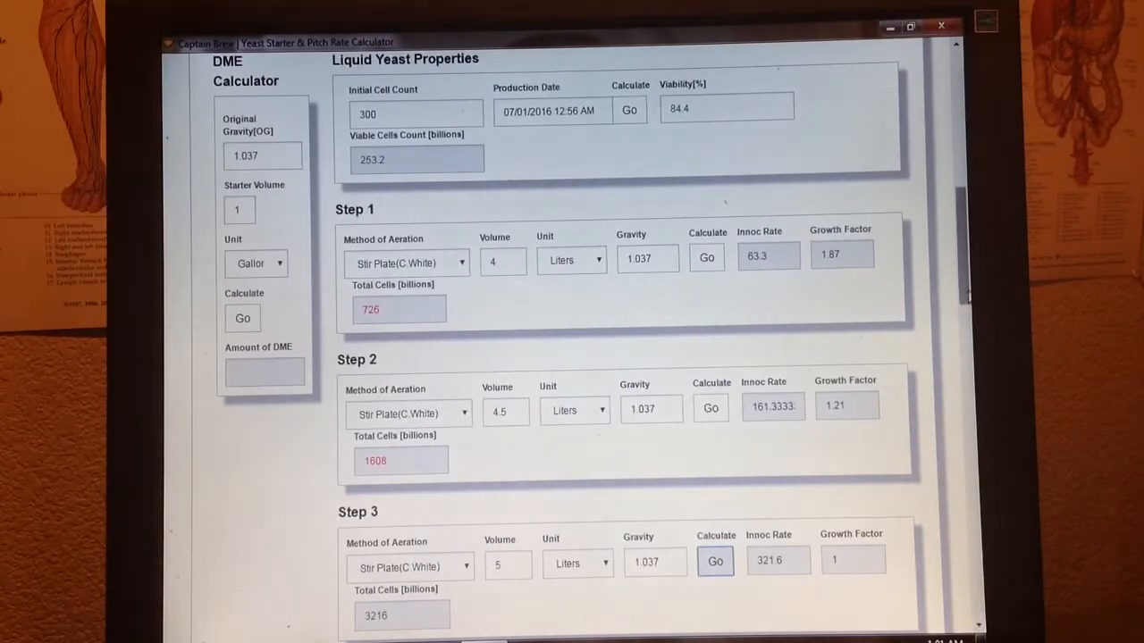
{"action": "scroll", "scroll_direction": "down", "scroll_amount": 3}
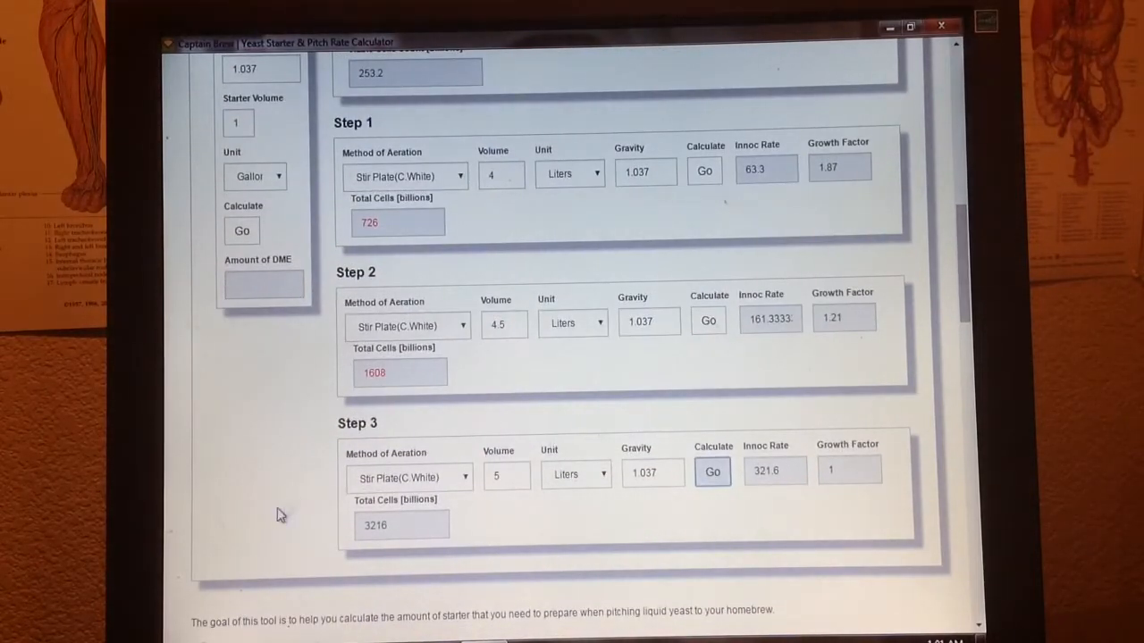
{"action": "mouse_move", "coordinate": [277, 518]}
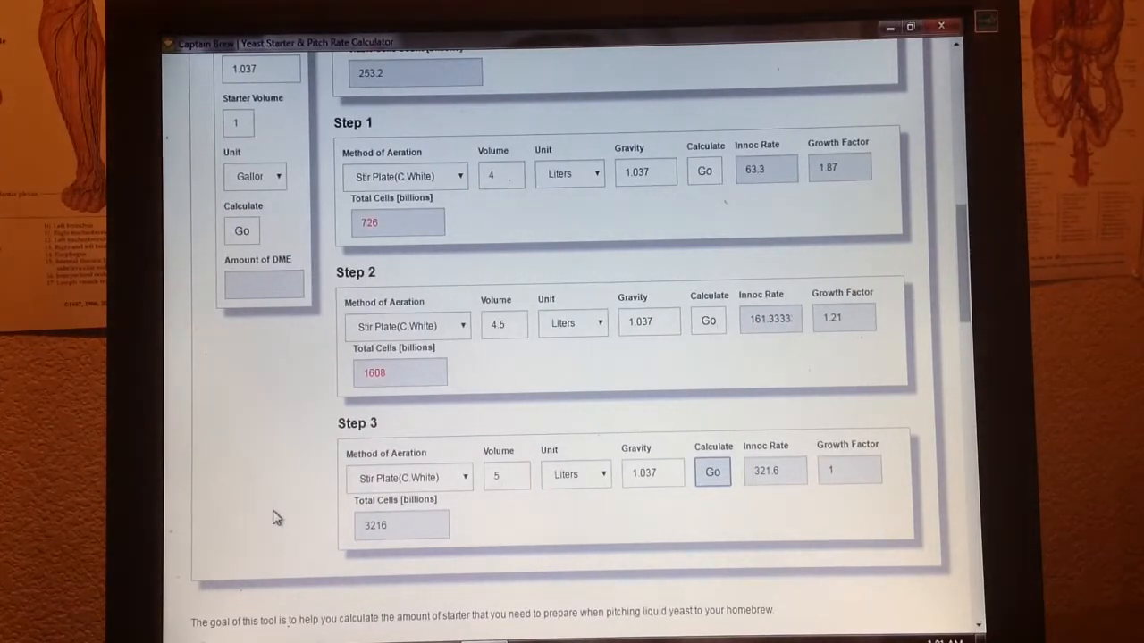
{"action": "mouse_move", "coordinate": [289, 522]}
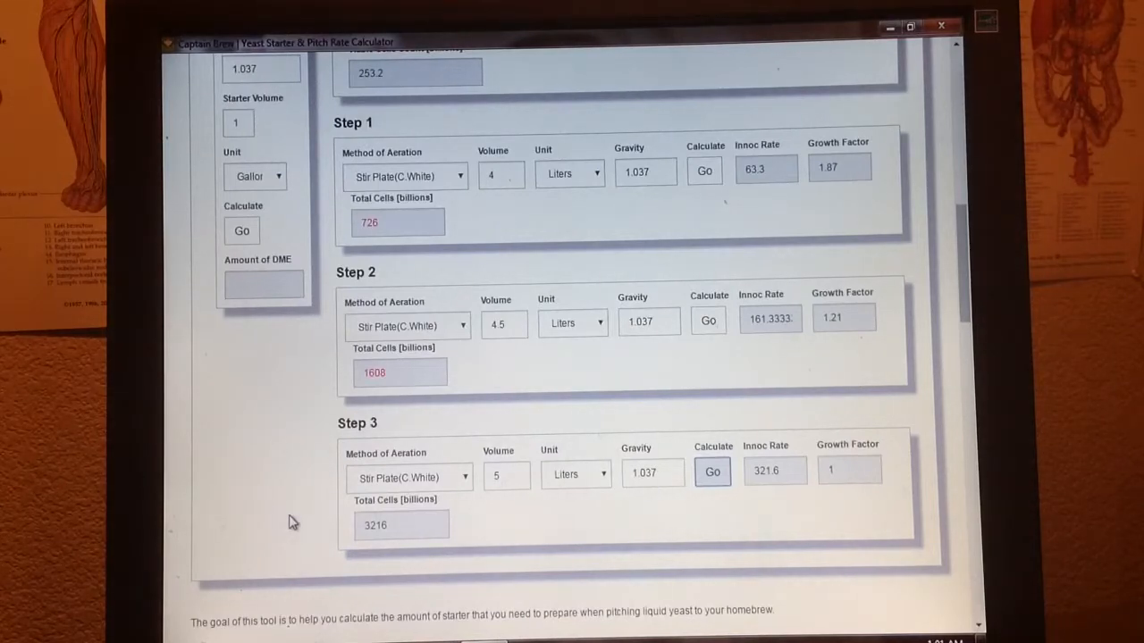
{"action": "mouse_move", "coordinate": [493, 500]}
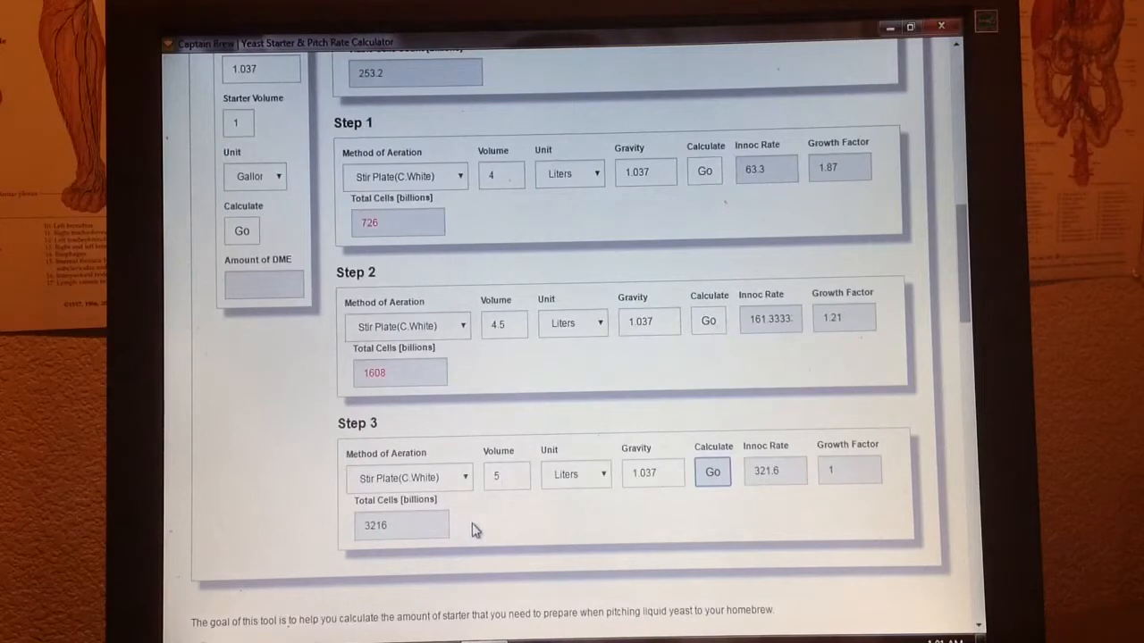
{"action": "mouse_move", "coordinate": [329, 518]}
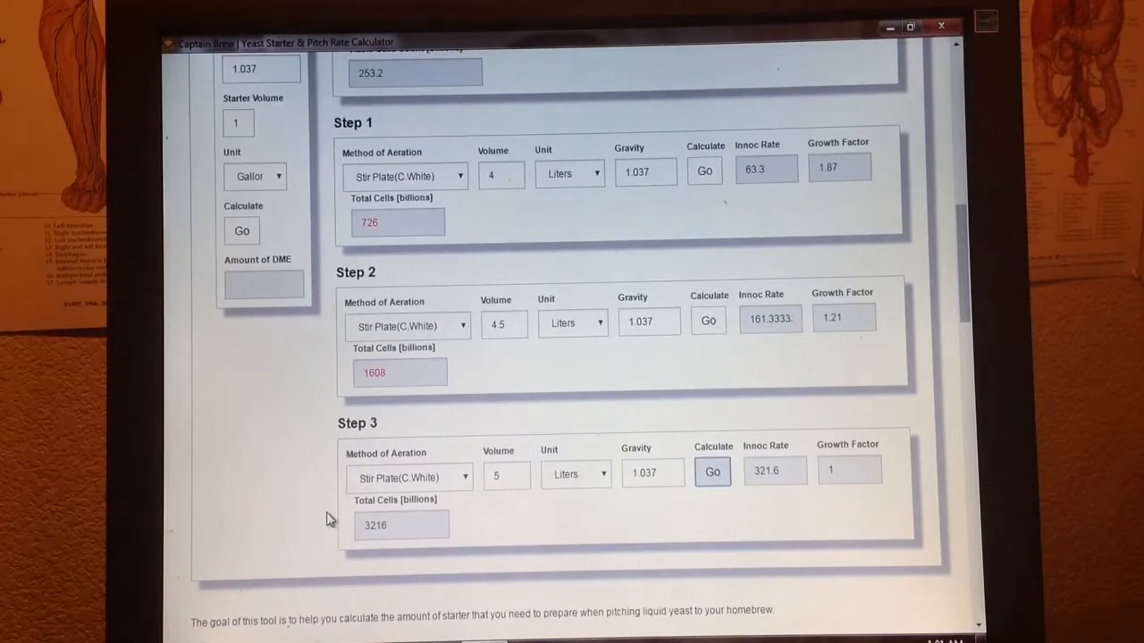
{"action": "mouse_move", "coordinate": [480, 536]}
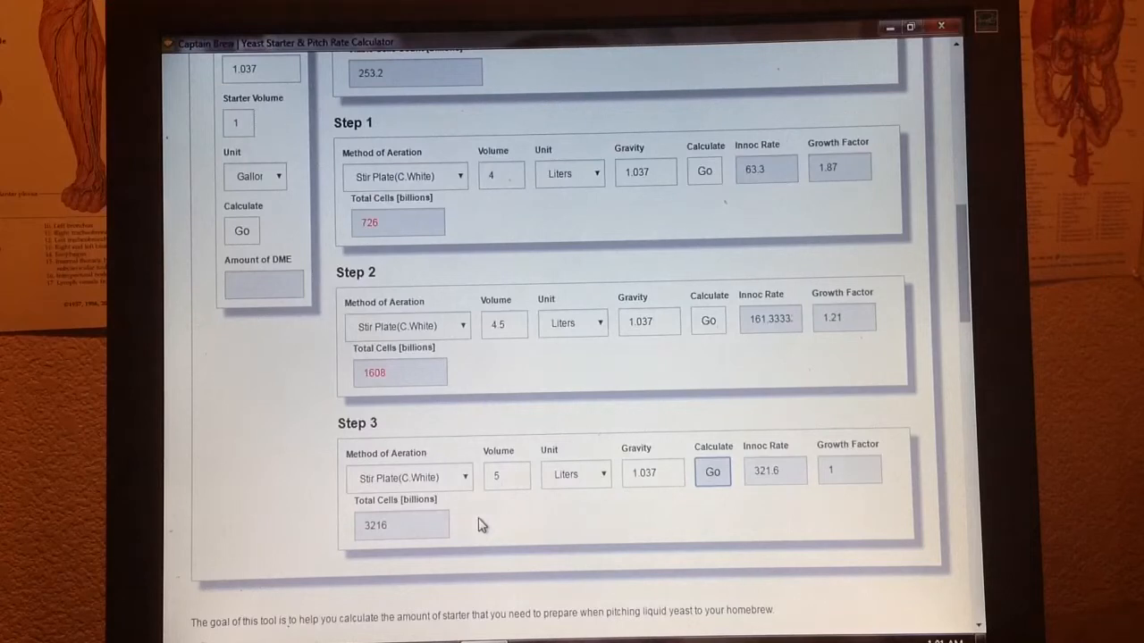
{"action": "mouse_move", "coordinate": [700, 525]}
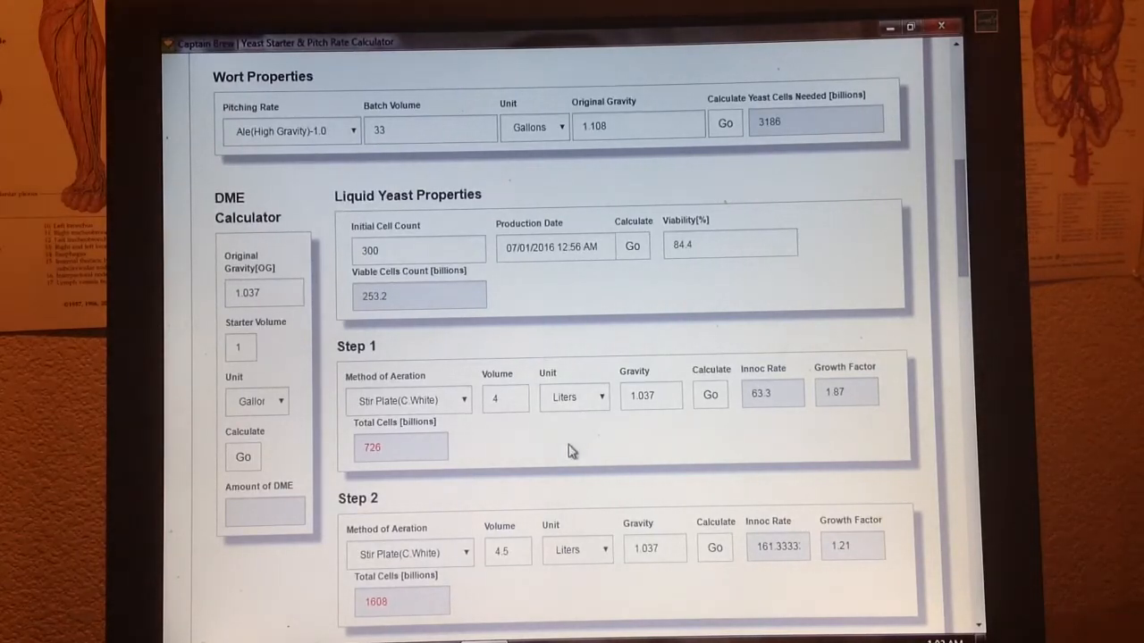
{"action": "mouse_move", "coordinate": [588, 450]}
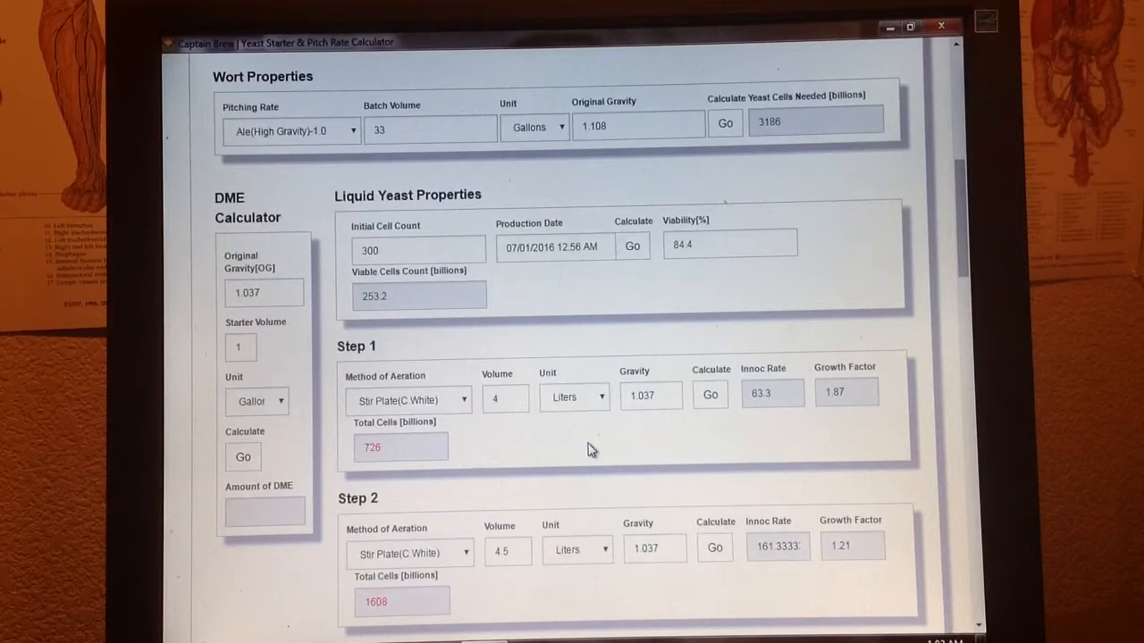
{"action": "mouse_move", "coordinate": [286, 346]}
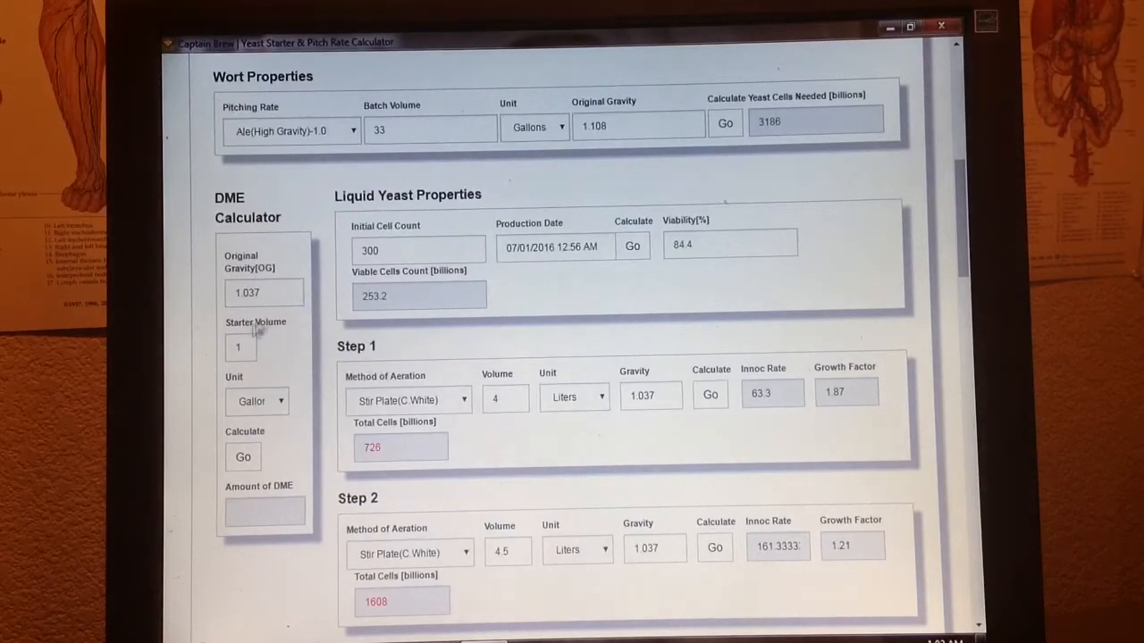
- Calculate DME for a 4-liter starter, giving 14.89 oz (422 g)
{"action": "left_click", "coordinate": [265, 347]}
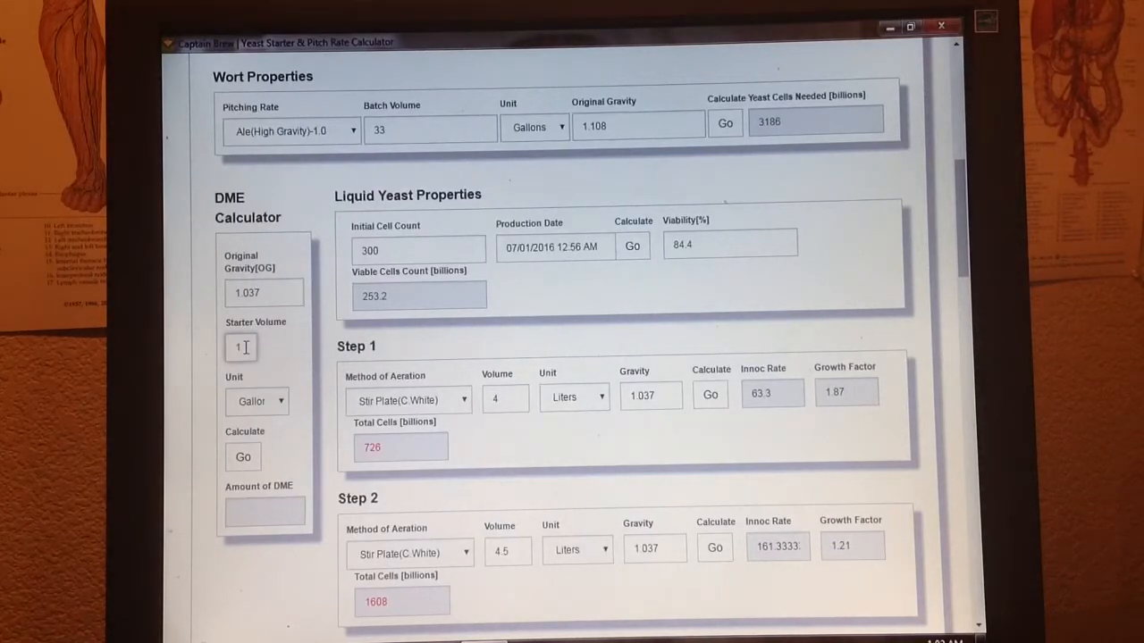
{"action": "type", "text": "4"}
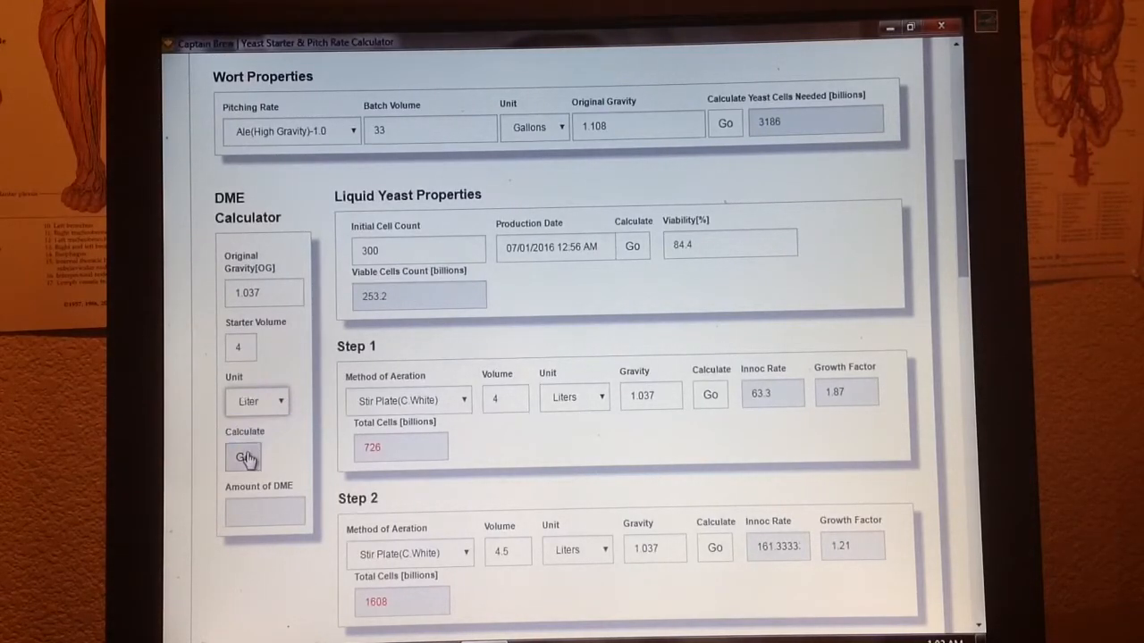
{"action": "left_click", "coordinate": [243, 457]}
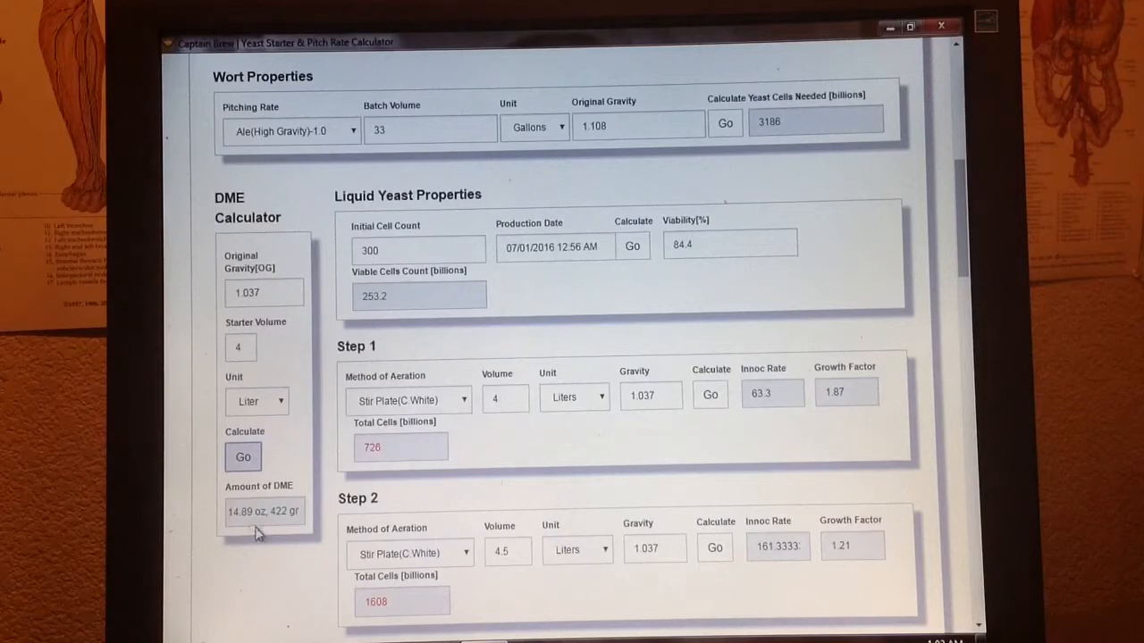
{"action": "mouse_move", "coordinate": [248, 536]}
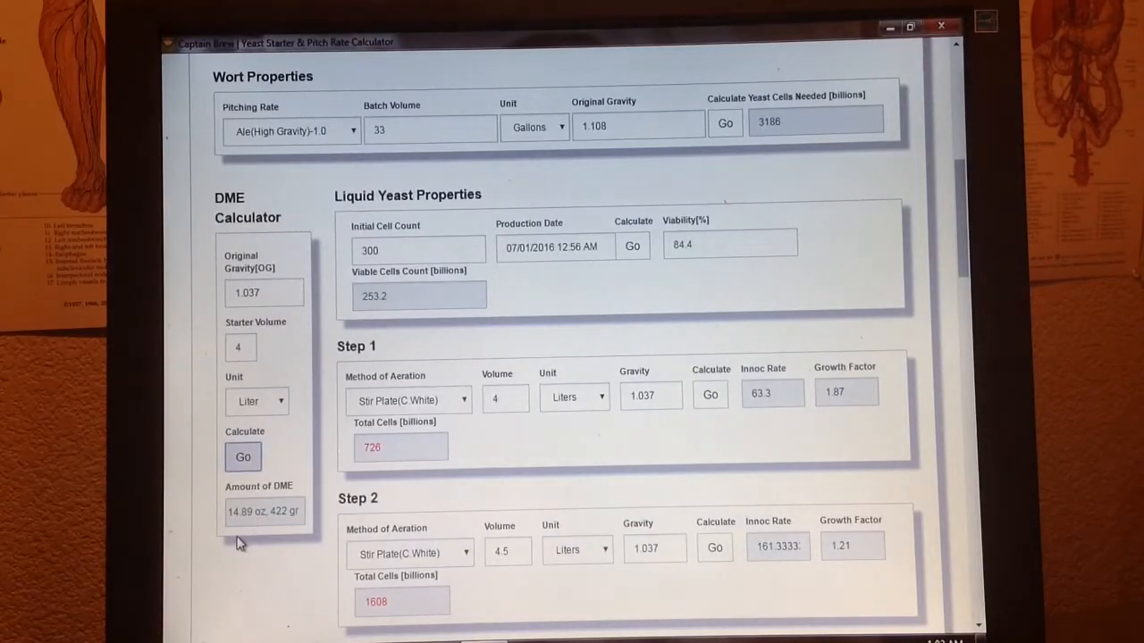
{"action": "mouse_move", "coordinate": [463, 475]}
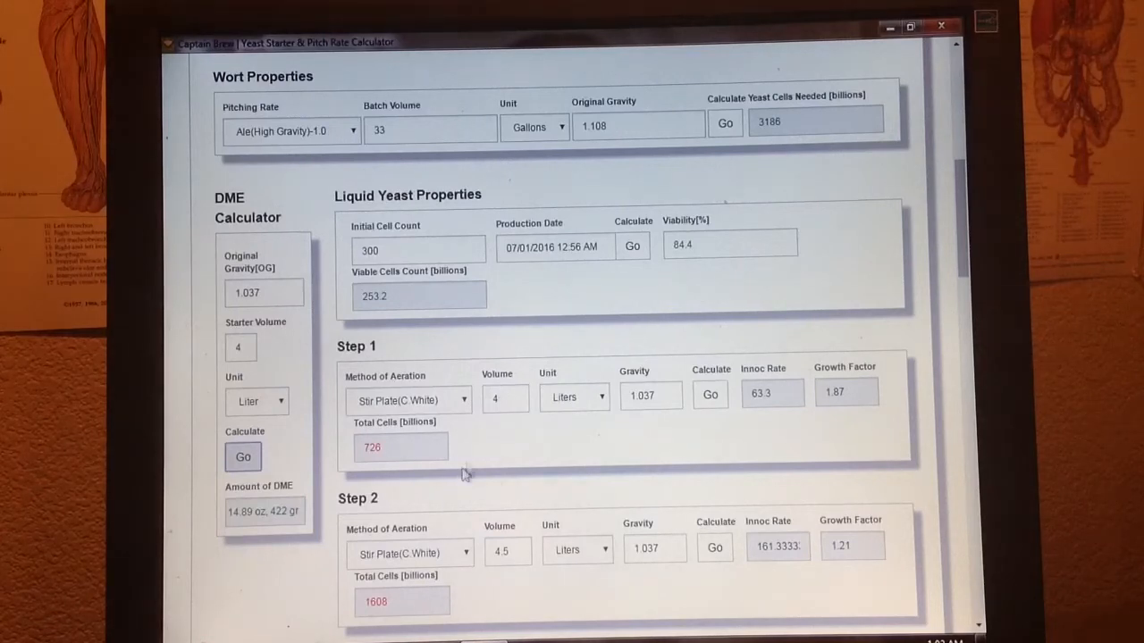
{"action": "mouse_move", "coordinate": [490, 440]}
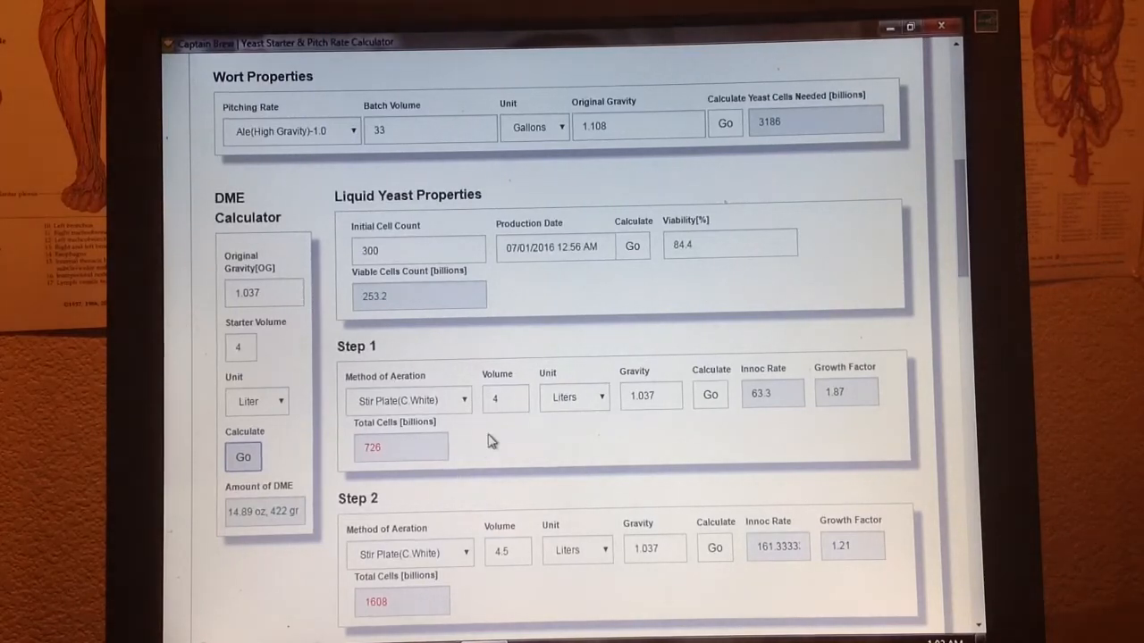
{"action": "mouse_move", "coordinate": [481, 473]}
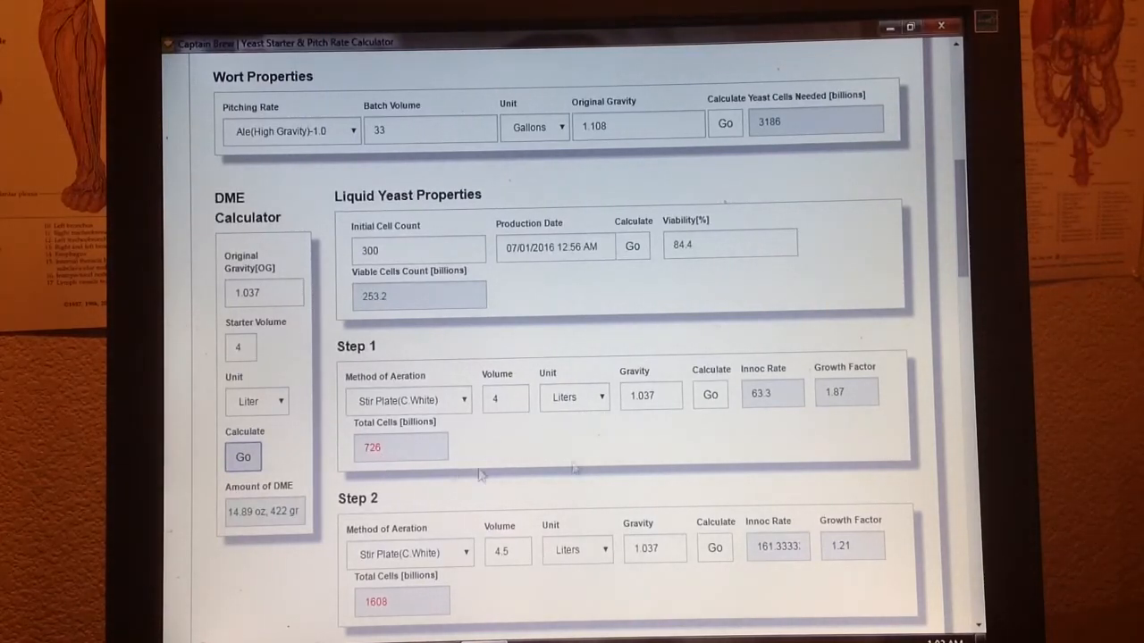
- Recalculate DME for a 4.5-liter starter, giving 16.76 oz (475 g), and review Step 3
{"action": "scroll", "scroll_direction": "down", "scroll_amount": 3}
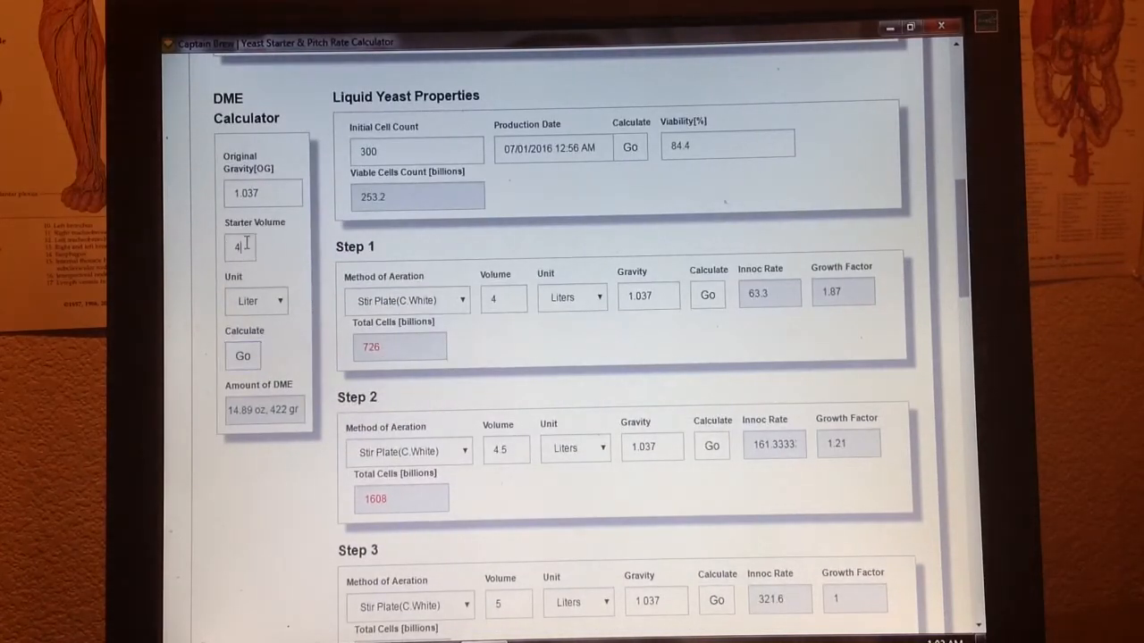
{"action": "left_click", "coordinate": [240, 247]}
{"action": "type", "text": ".5"}
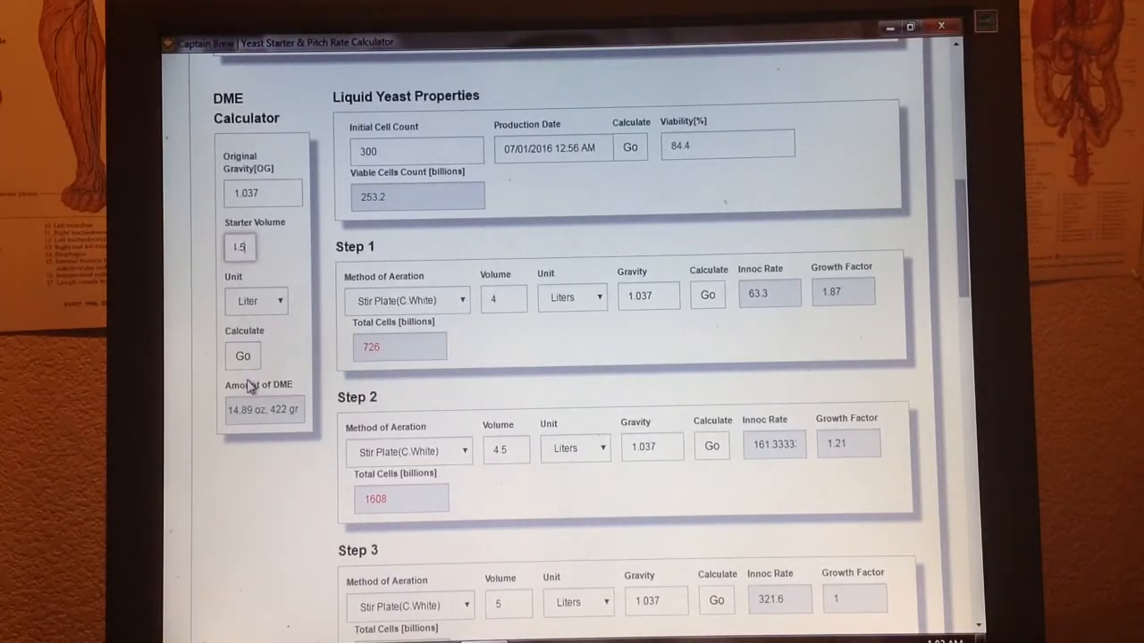
{"action": "left_click", "coordinate": [243, 355]}
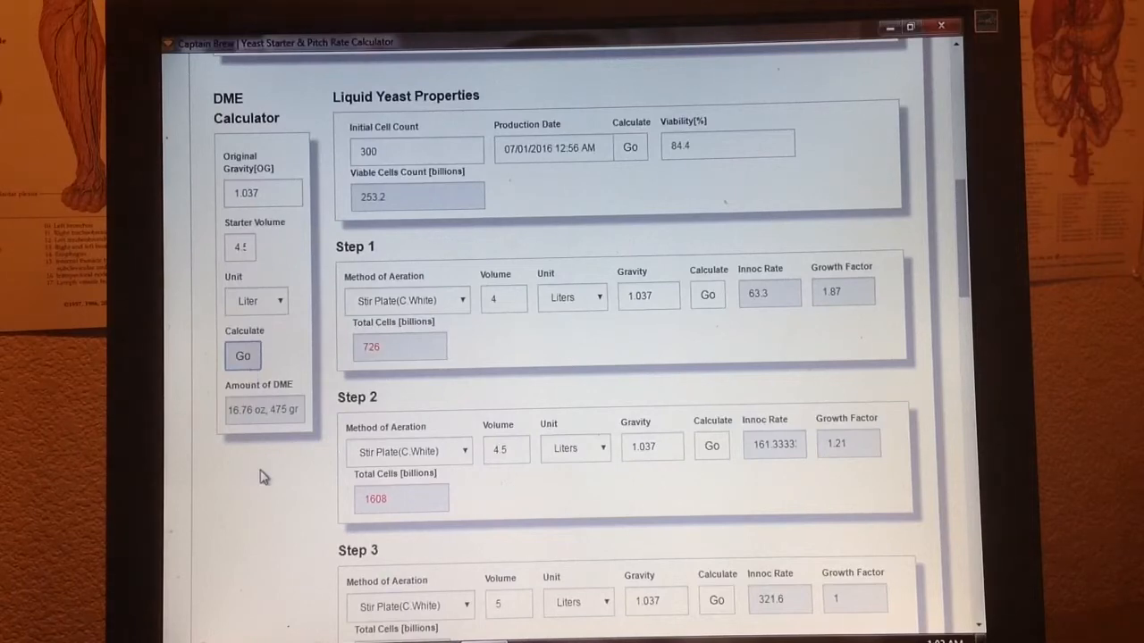
{"action": "mouse_move", "coordinate": [929, 338]}
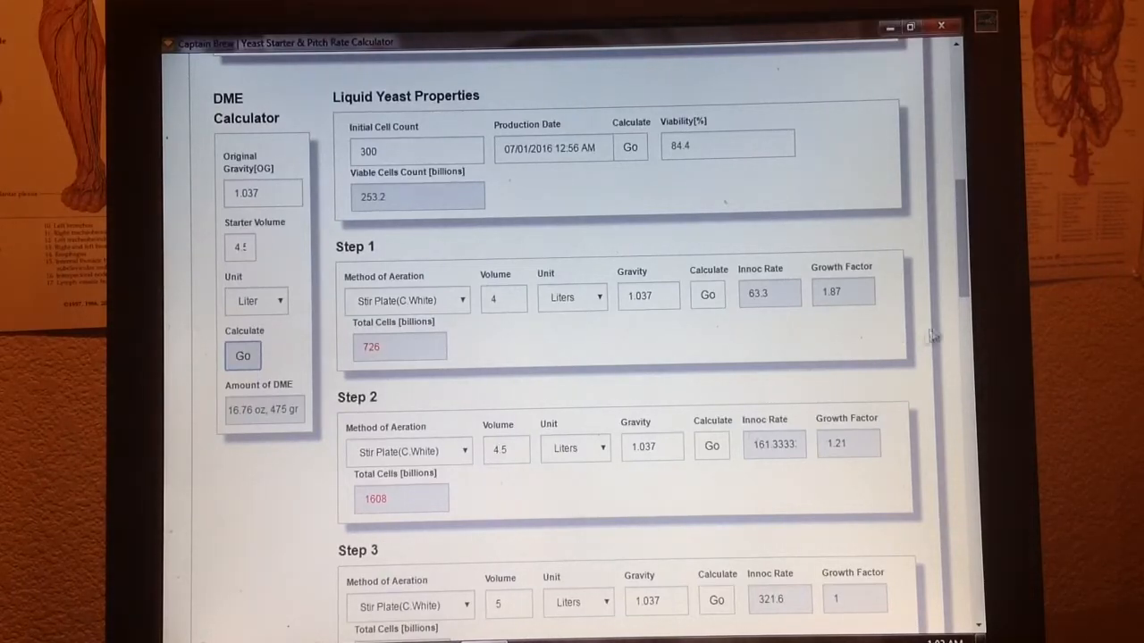
{"action": "scroll", "scroll_direction": "down", "scroll_amount": 3}
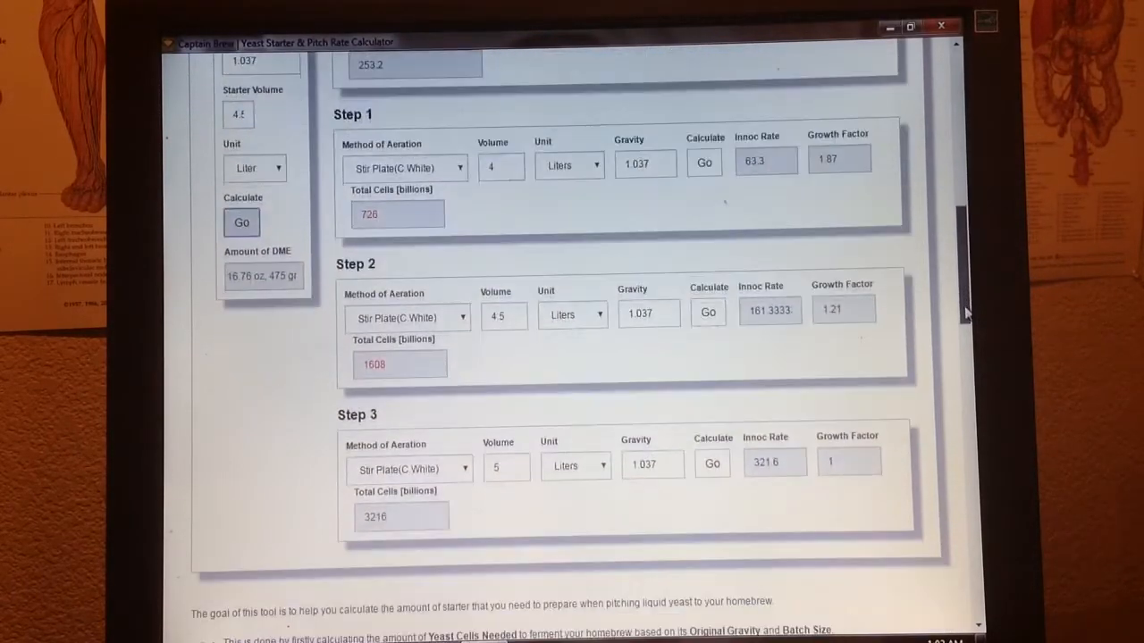
{"action": "scroll", "scroll_direction": "down", "scroll_amount": 3}
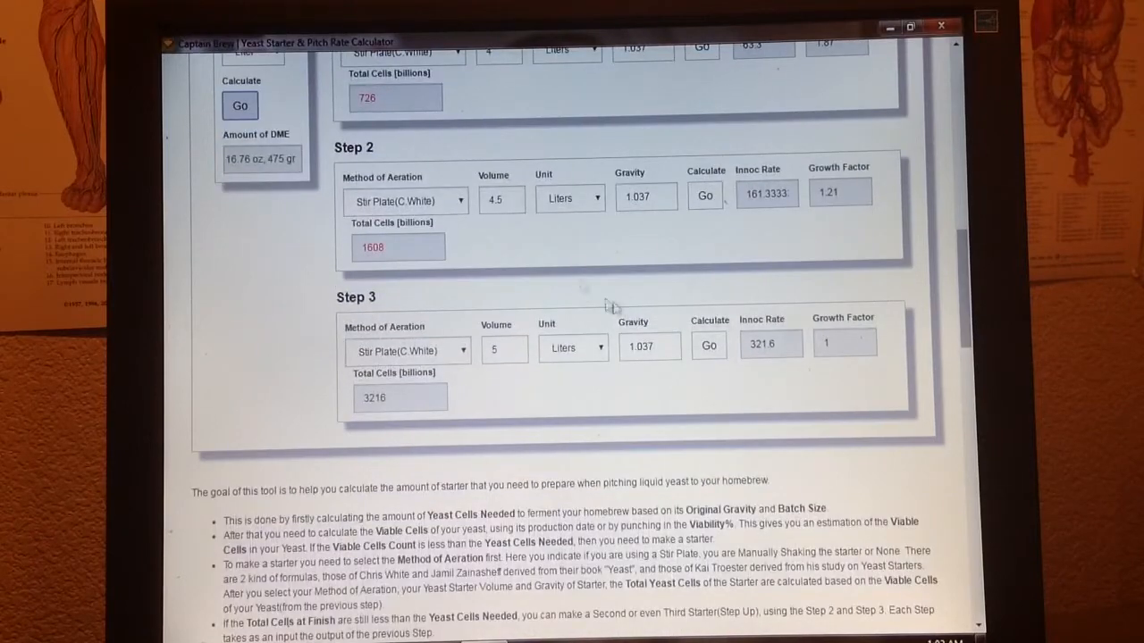
{"action": "mouse_move", "coordinate": [897, 197]}
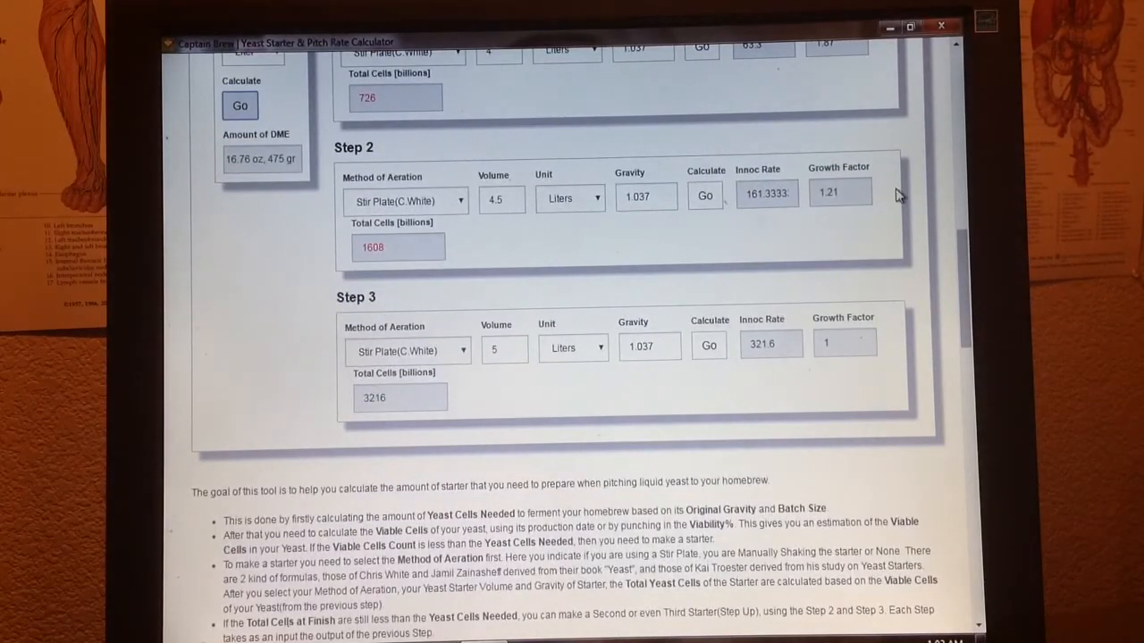
{"action": "scroll", "scroll_direction": "up", "scroll_amount": 3}
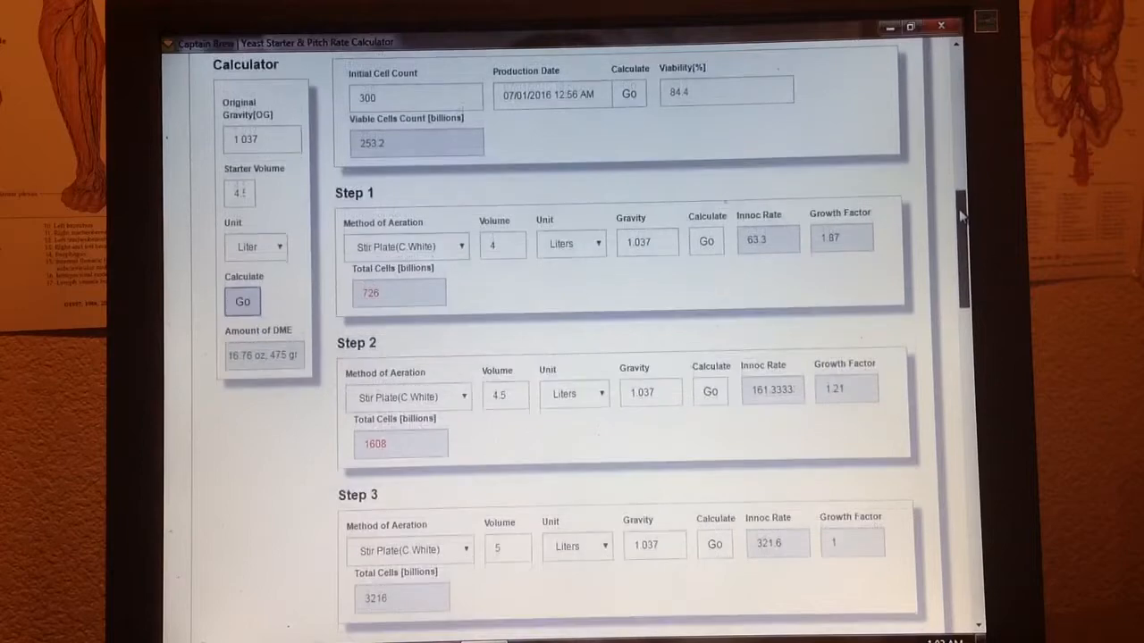
{"action": "scroll", "scroll_direction": "down", "scroll_amount": 3}
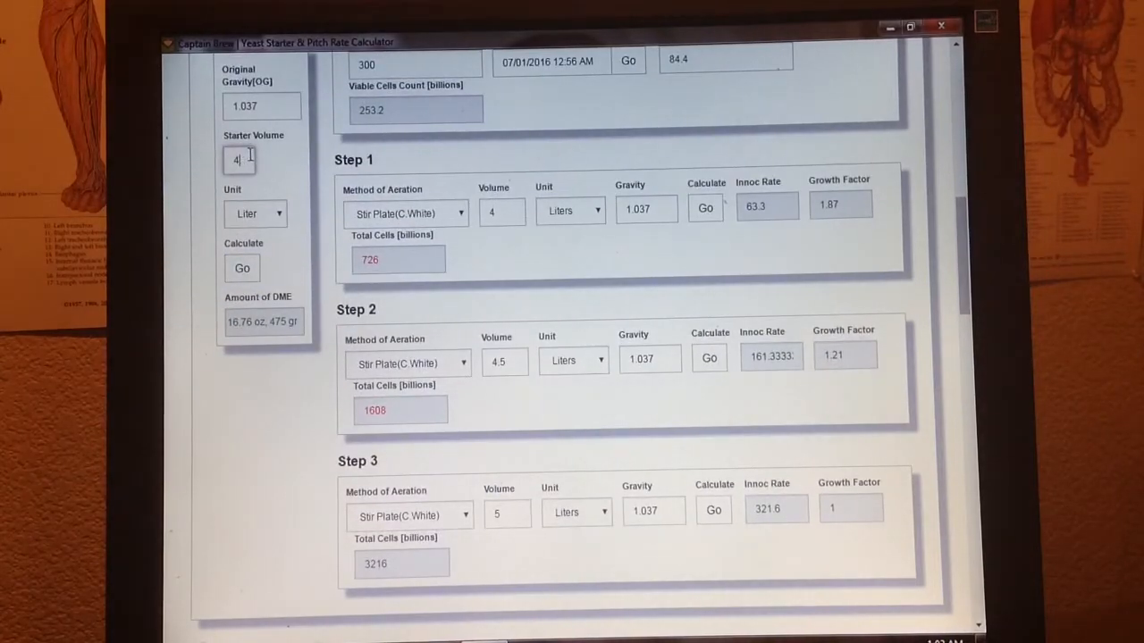
- Recalculate DME for a 5-liter starter, giving 18.62 oz (528 g)
{"action": "type", "text": "5"}
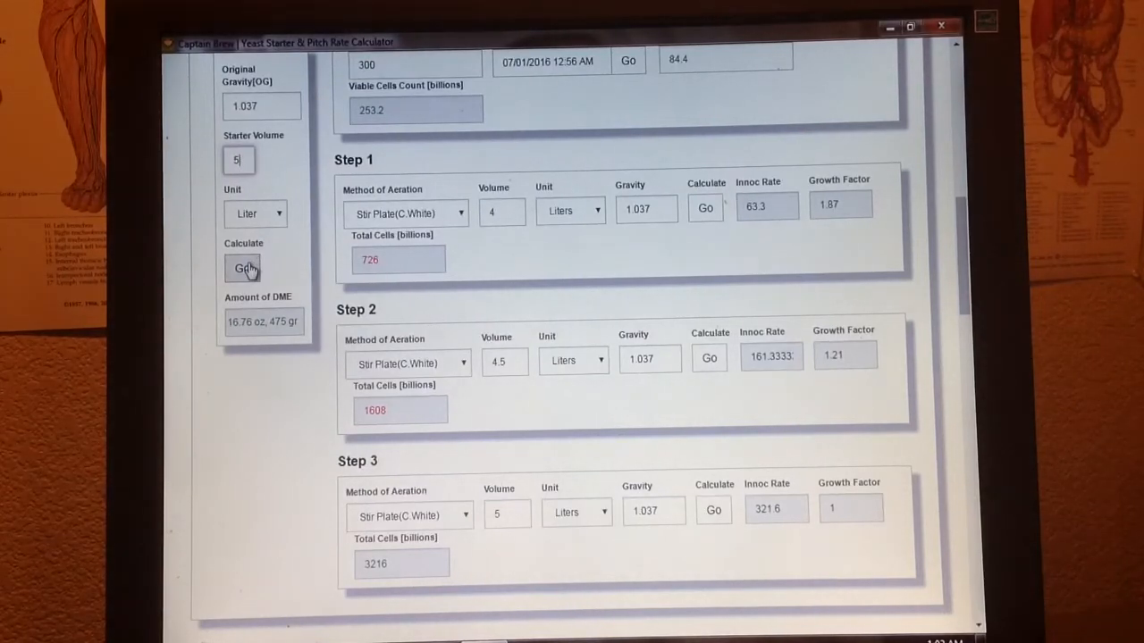
{"action": "left_click", "coordinate": [243, 268]}
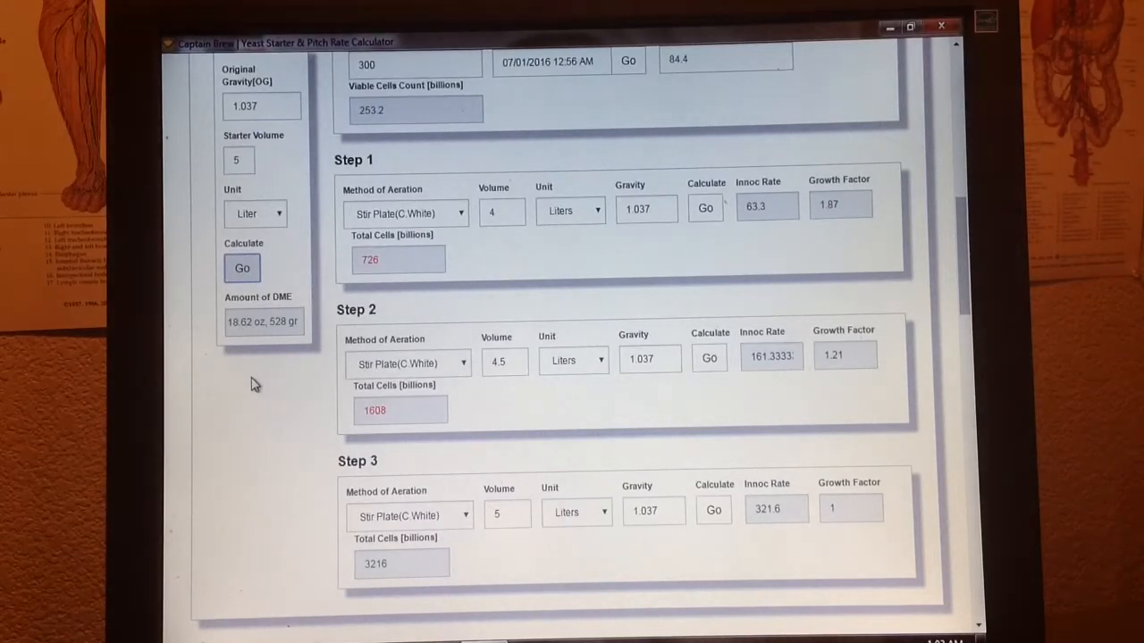
{"action": "mouse_move", "coordinate": [432, 401]}
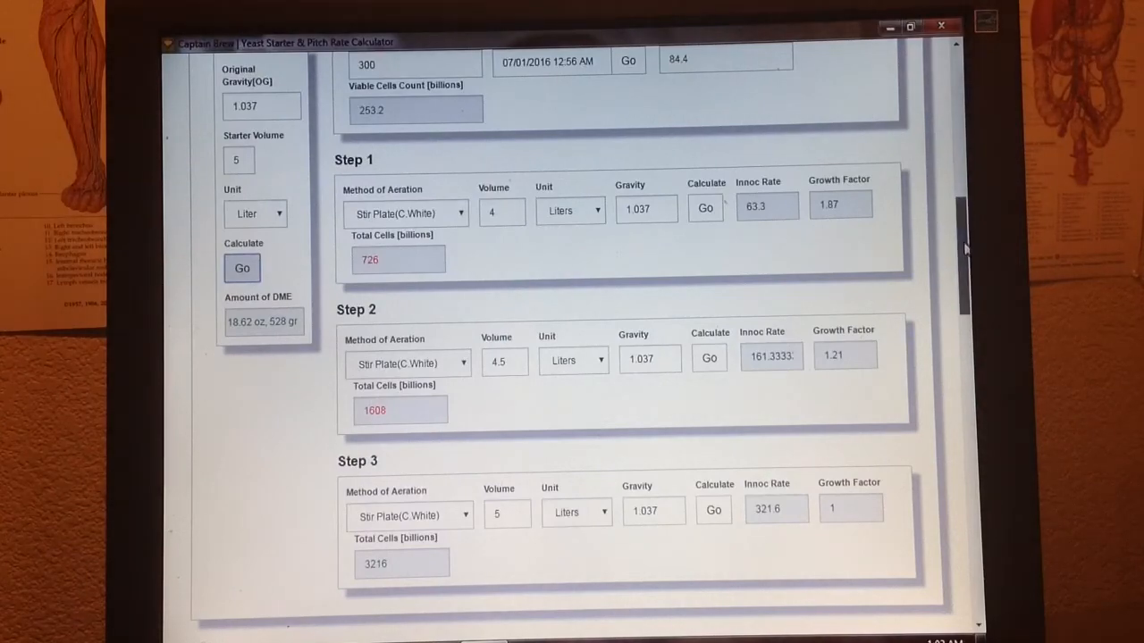
{"action": "scroll", "scroll_direction": "up", "scroll_amount": 3}
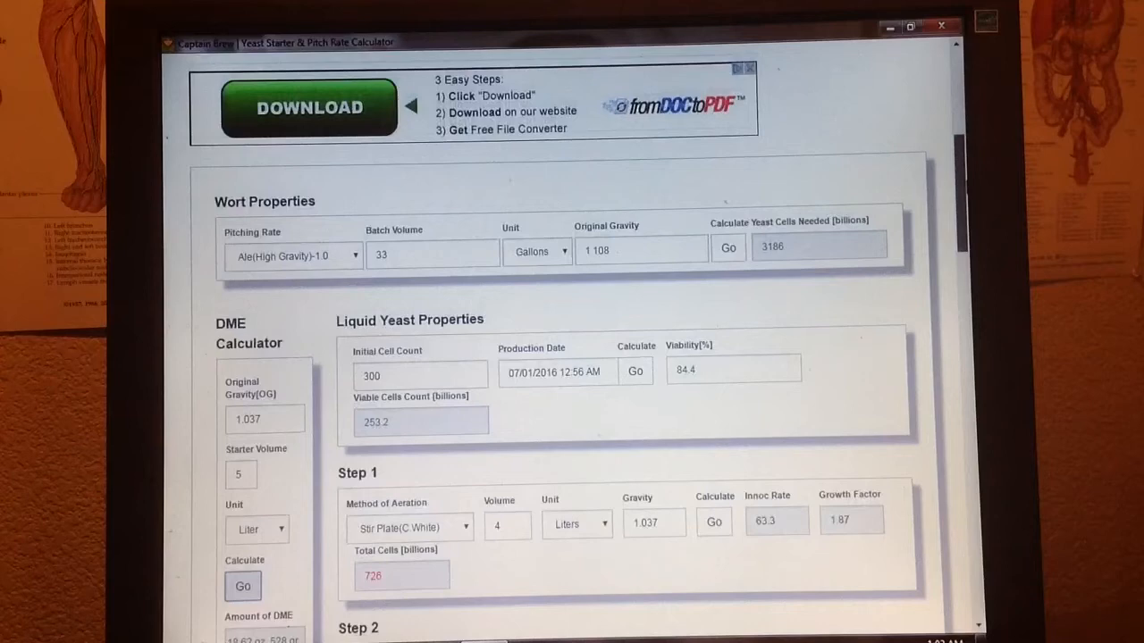
{"action": "scroll", "scroll_direction": "down", "scroll_amount": 3}
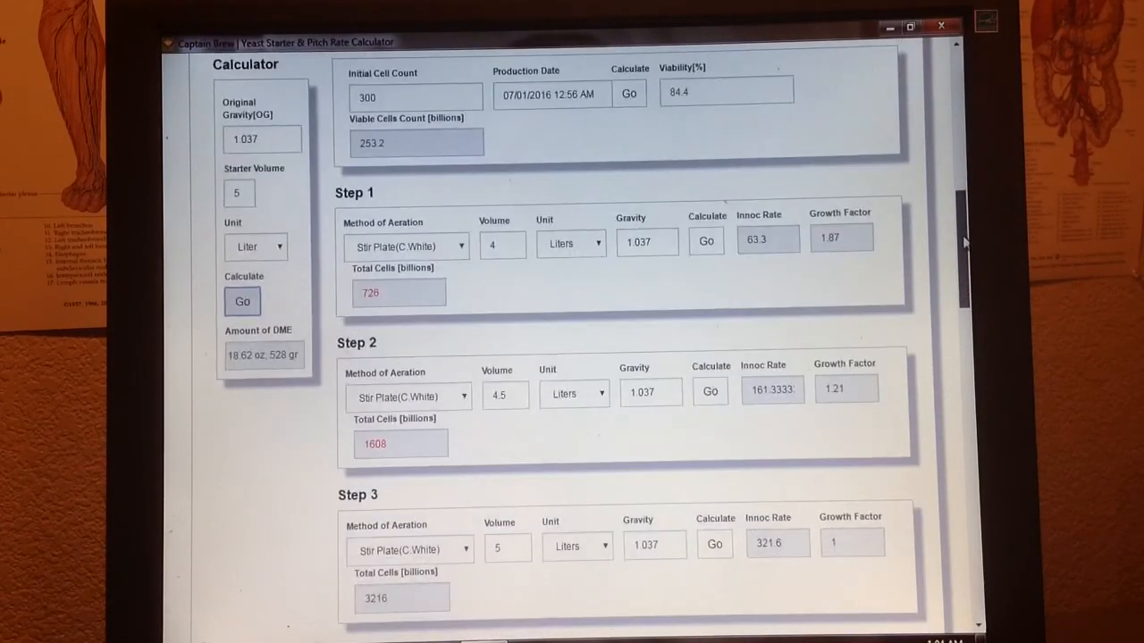
{"action": "scroll", "scroll_direction": "down", "scroll_amount": 3}
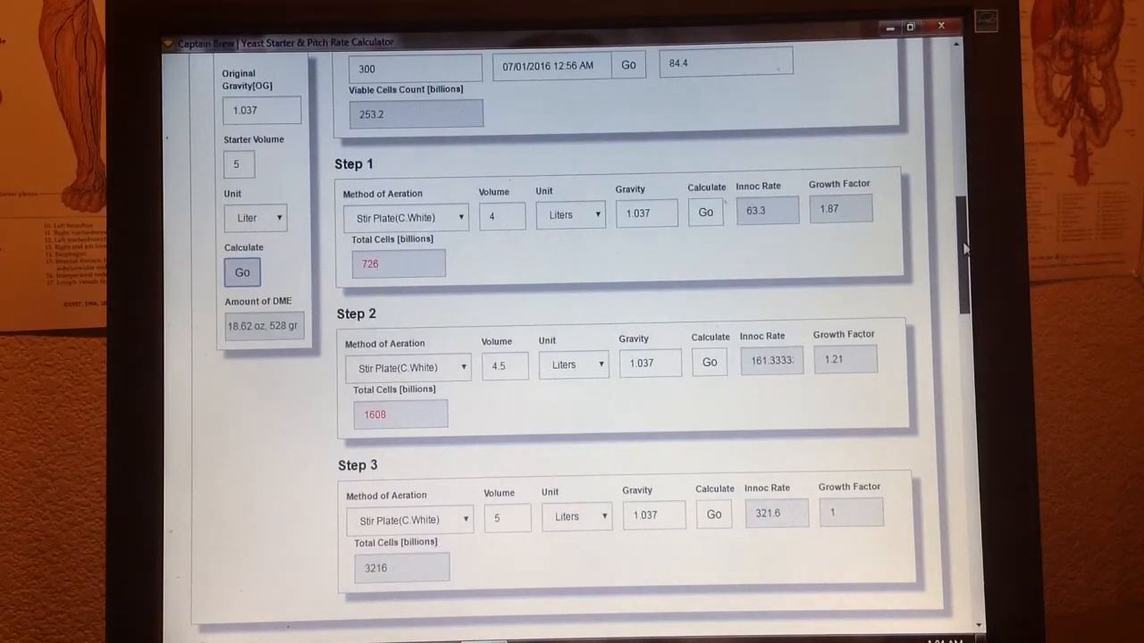